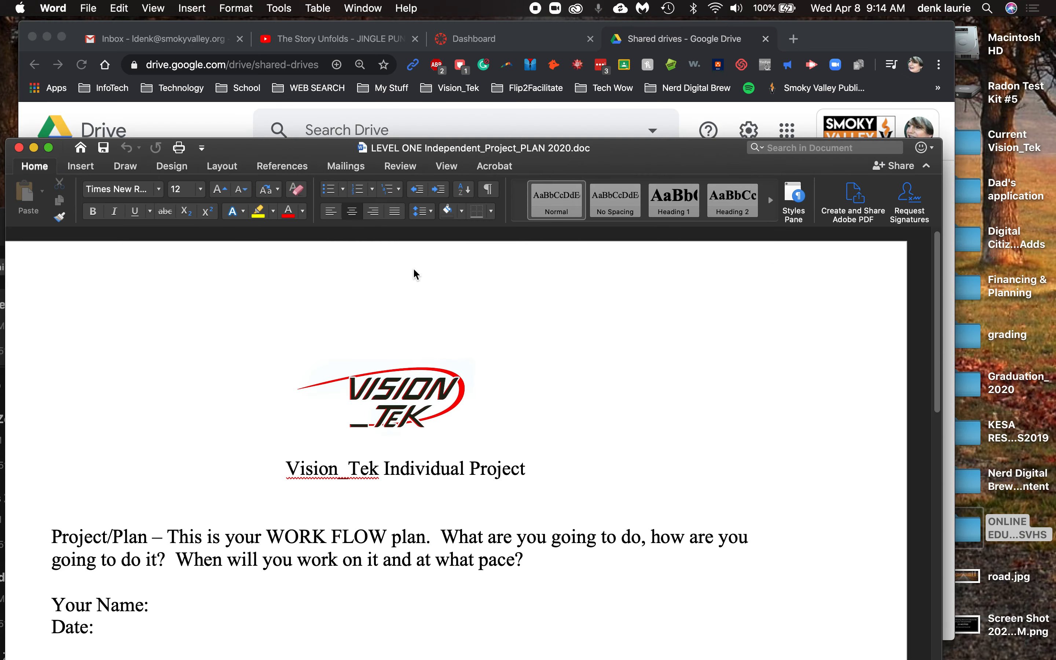
- Enlarge the Word window via its green zoom button and place the cursor in the plan document
{"action": "left_click", "coordinate": [49, 147]}
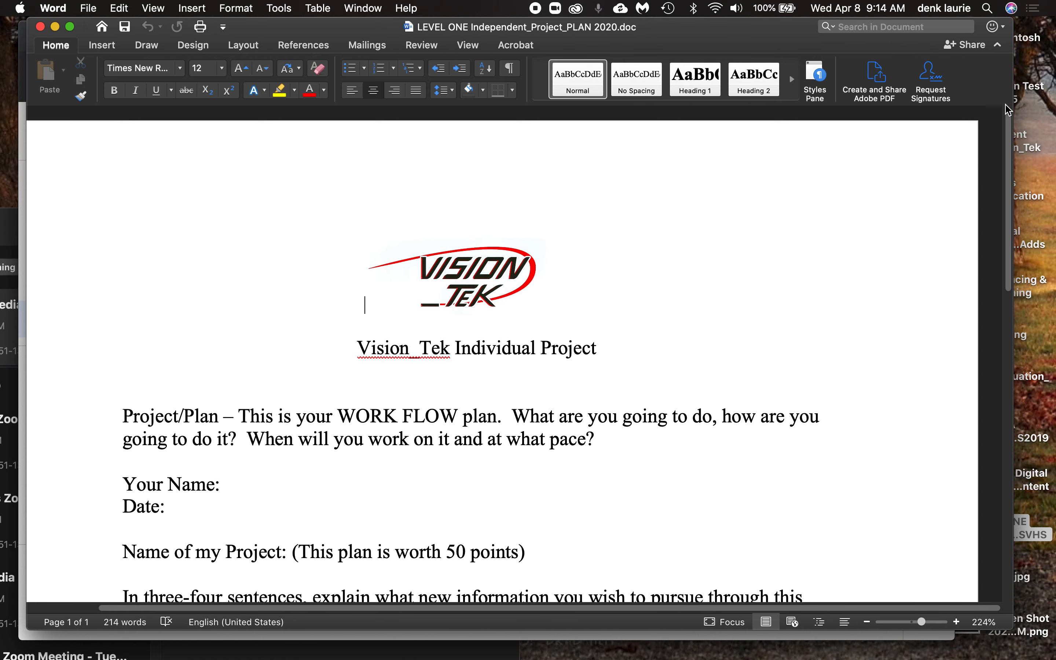
{"action": "mouse_move", "coordinate": [849, 258]}
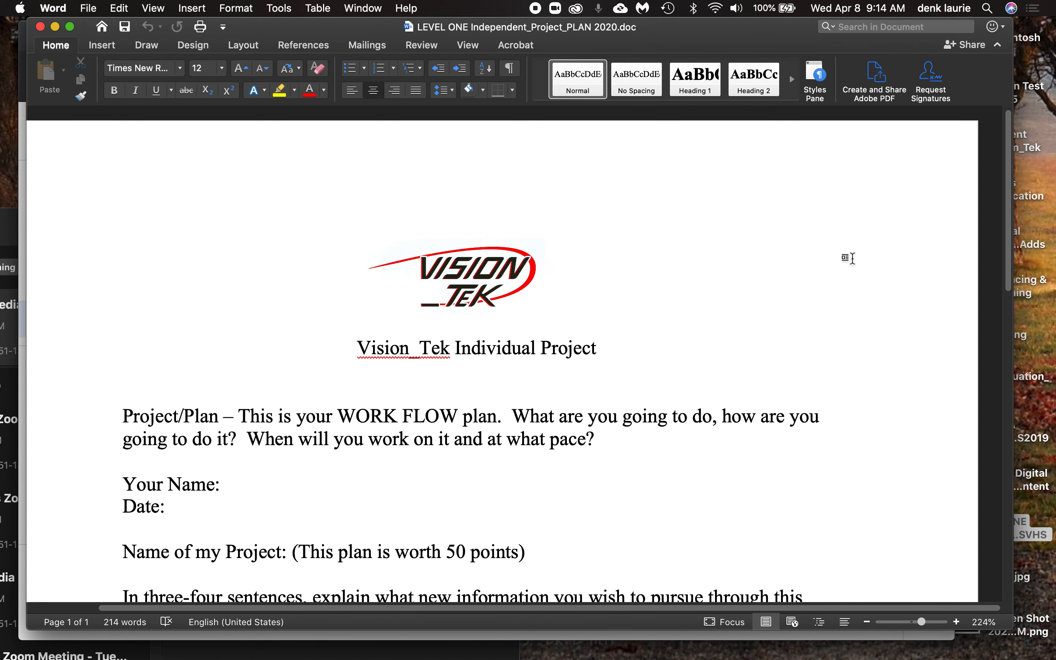
{"action": "left_click", "coordinate": [365, 305]}
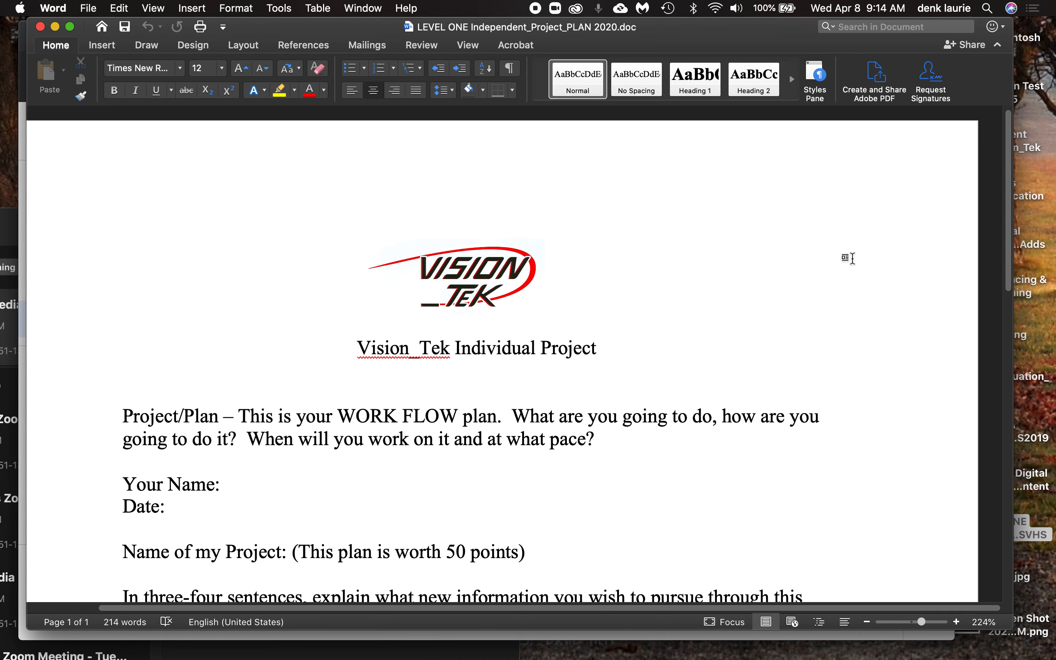
{"action": "left_click", "coordinate": [365, 304]}
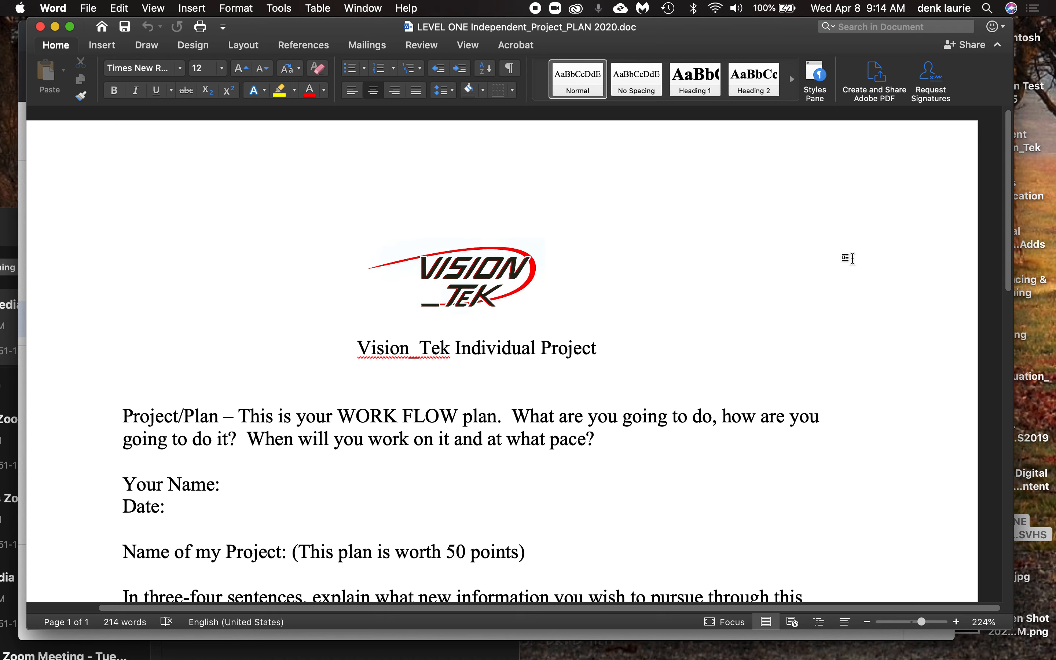
{"action": "left_click", "coordinate": [365, 305]}
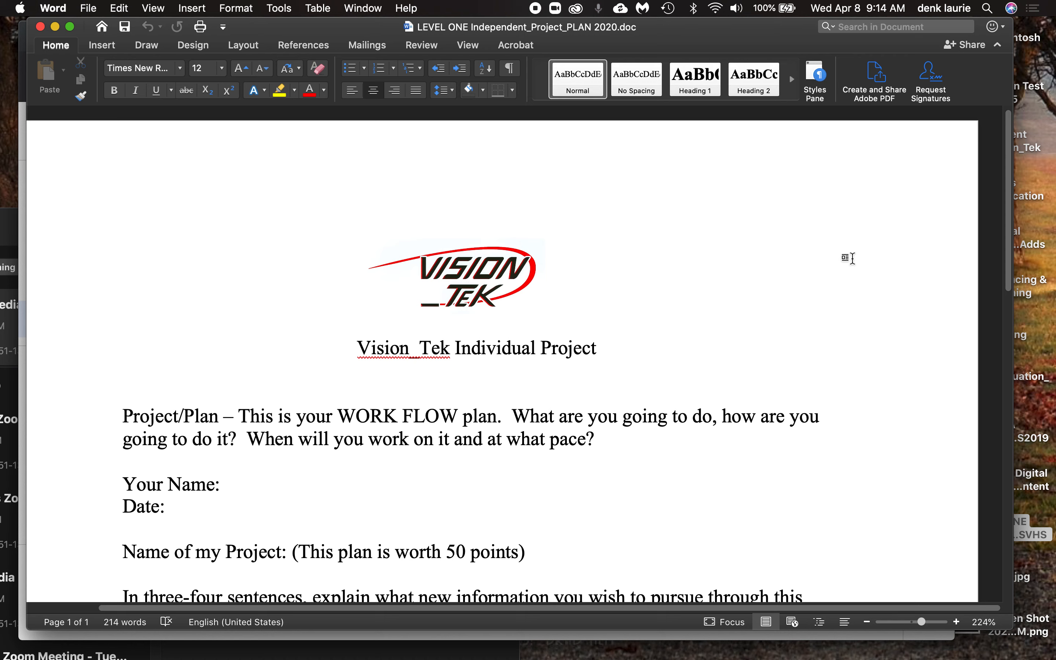
{"action": "left_click", "coordinate": [365, 305]}
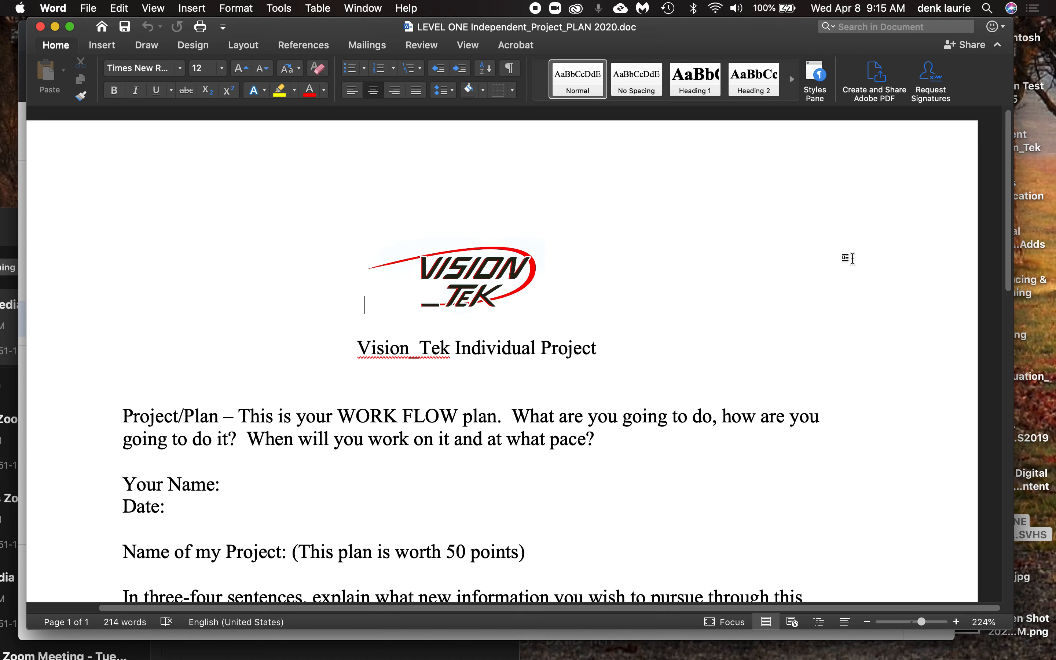
{"action": "mouse_move", "coordinate": [757, 318]}
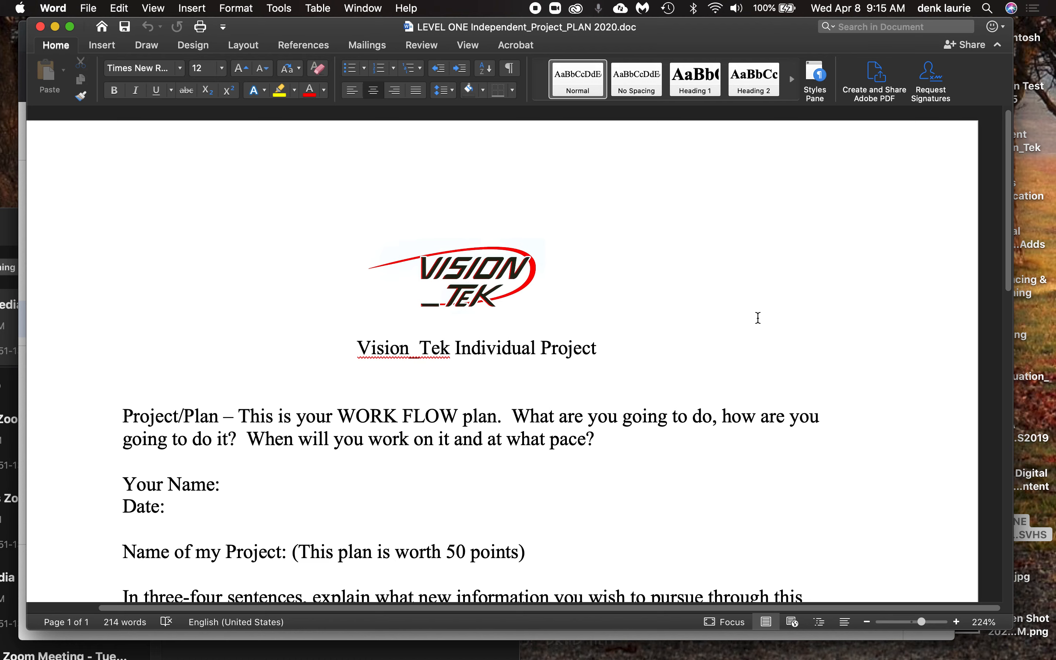
{"action": "left_click", "coordinate": [363, 303]}
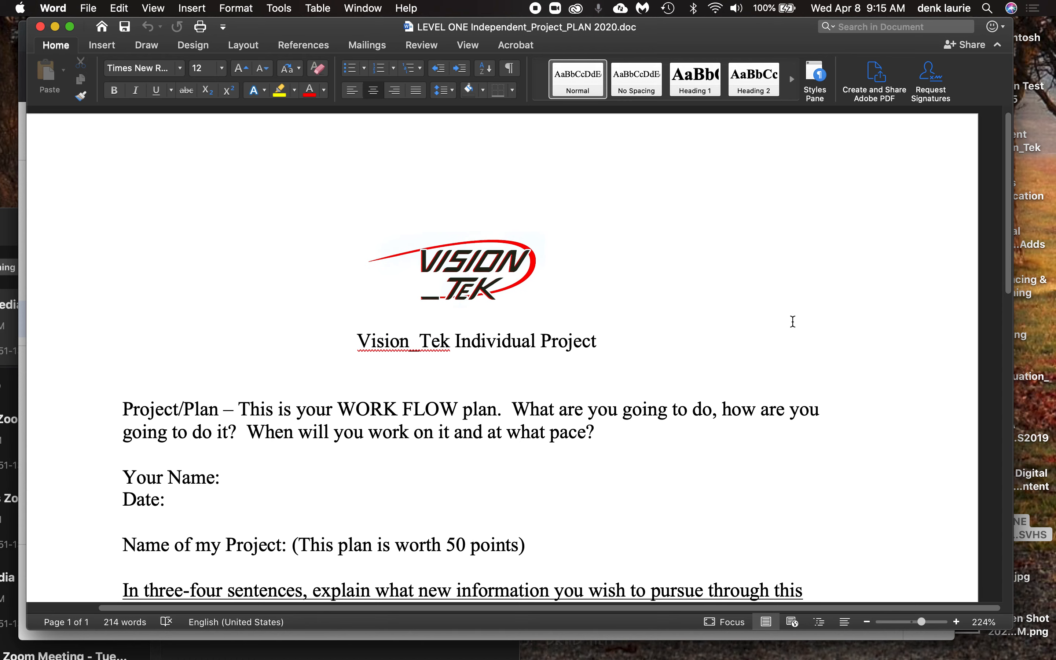
{"action": "left_click", "coordinate": [366, 298]}
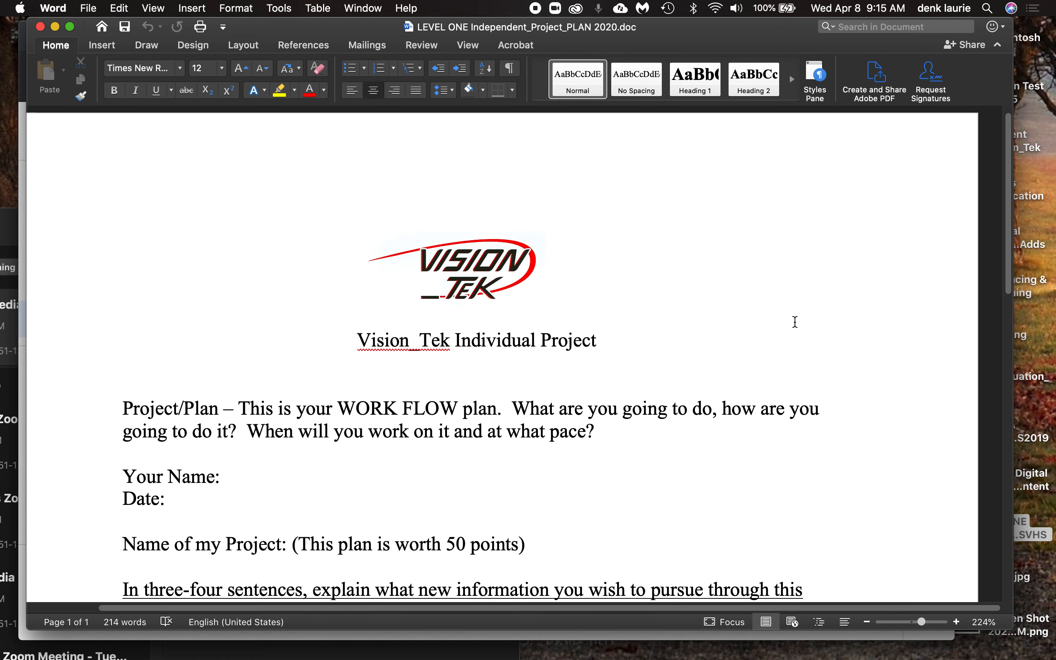
{"action": "left_click", "coordinate": [365, 298]}
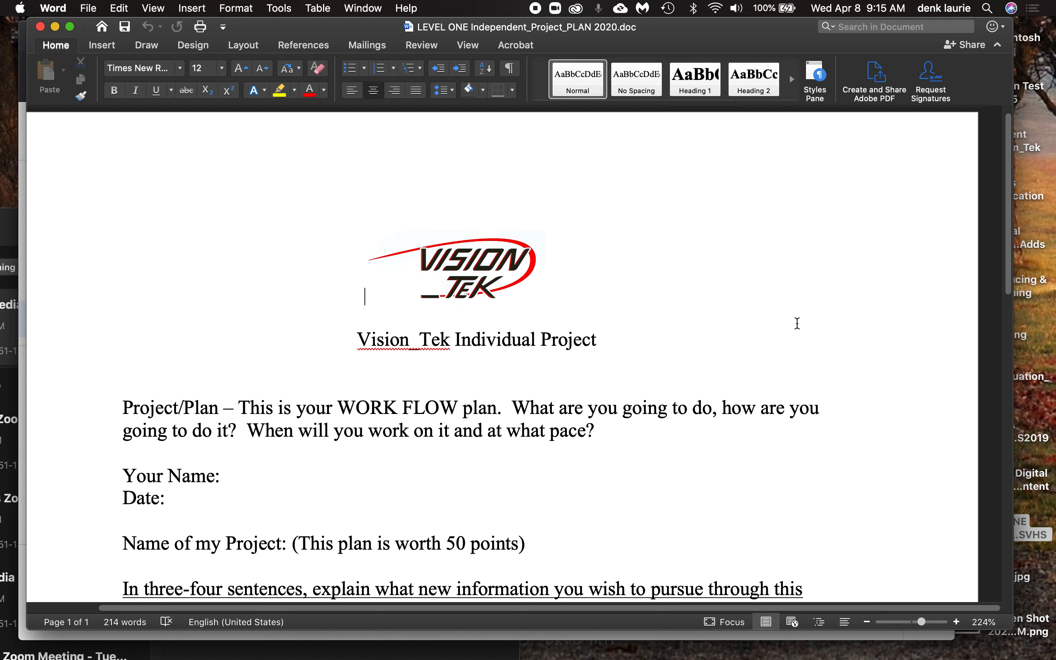
{"action": "scroll", "scroll_direction": "down", "scroll_amount": 3}
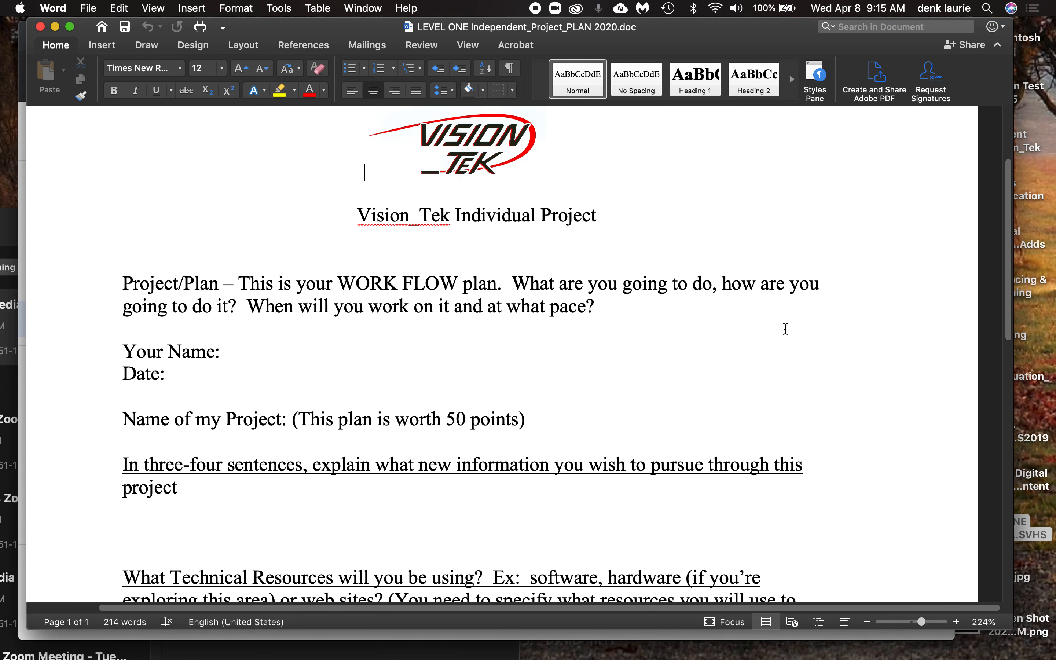
{"action": "scroll", "scroll_direction": "down", "scroll_amount": 3}
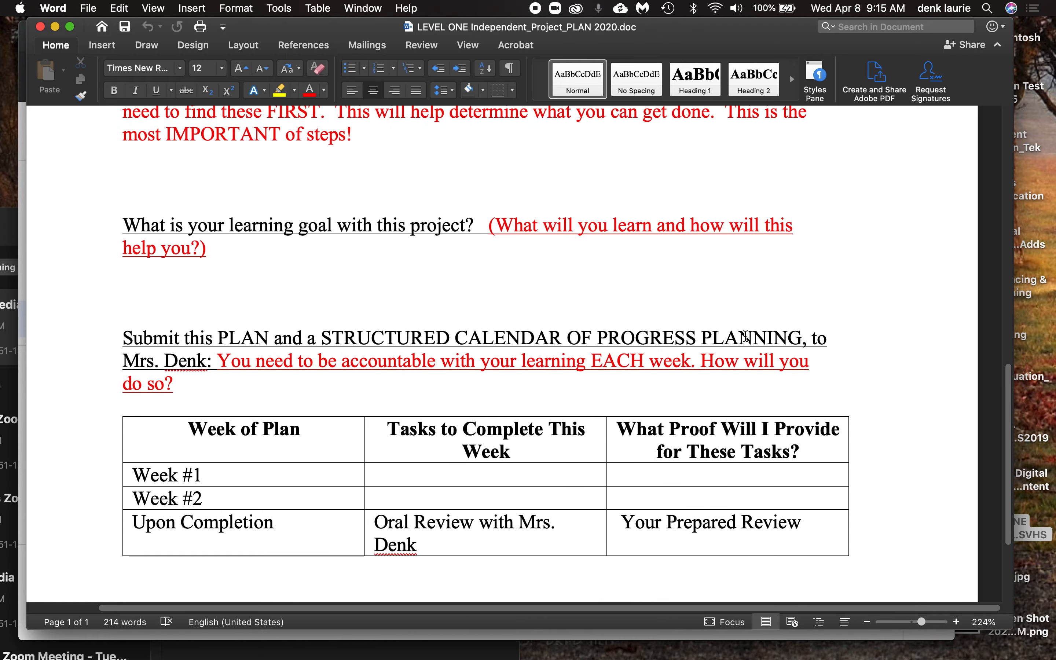
{"action": "scroll", "scroll_direction": "down", "scroll_amount": 3}
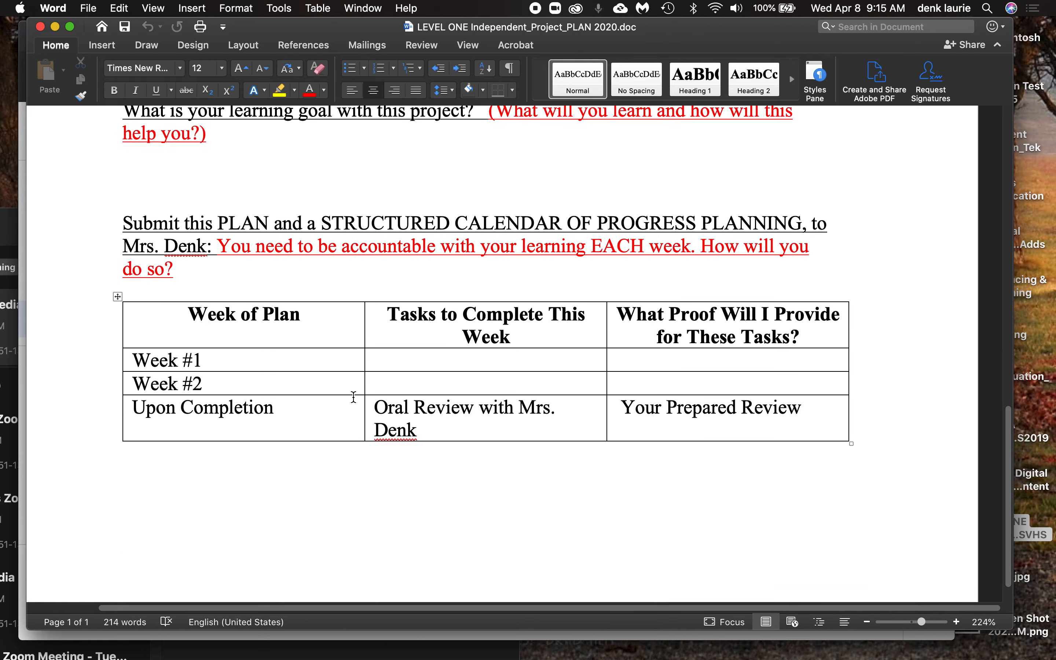
{"action": "scroll", "scroll_direction": "up", "scroll_amount": 3}
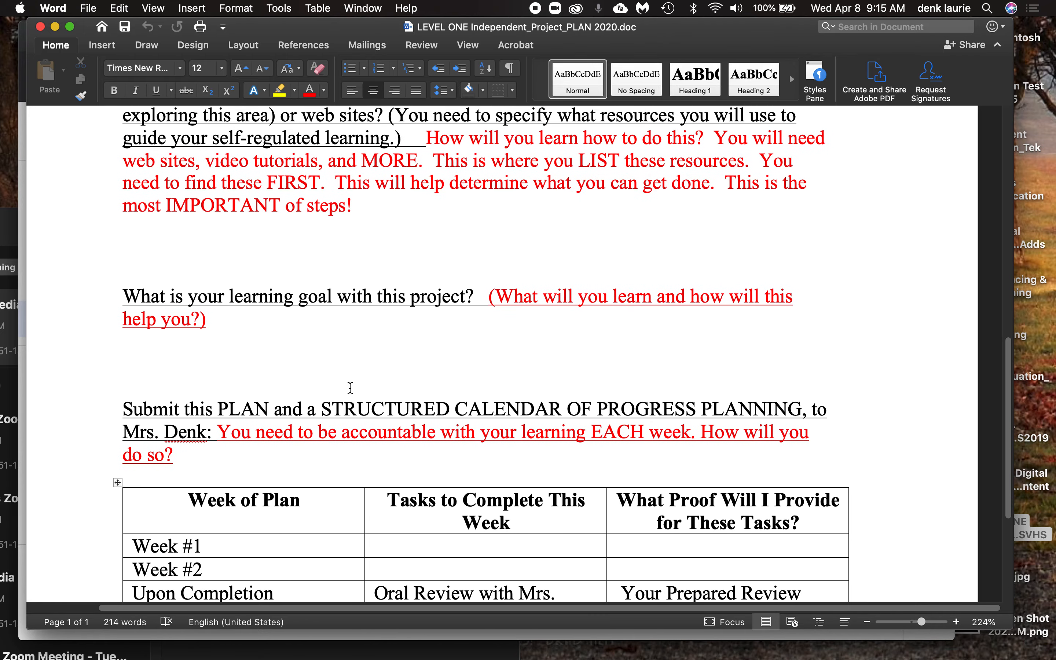
{"action": "scroll", "scroll_direction": "up", "scroll_amount": 3}
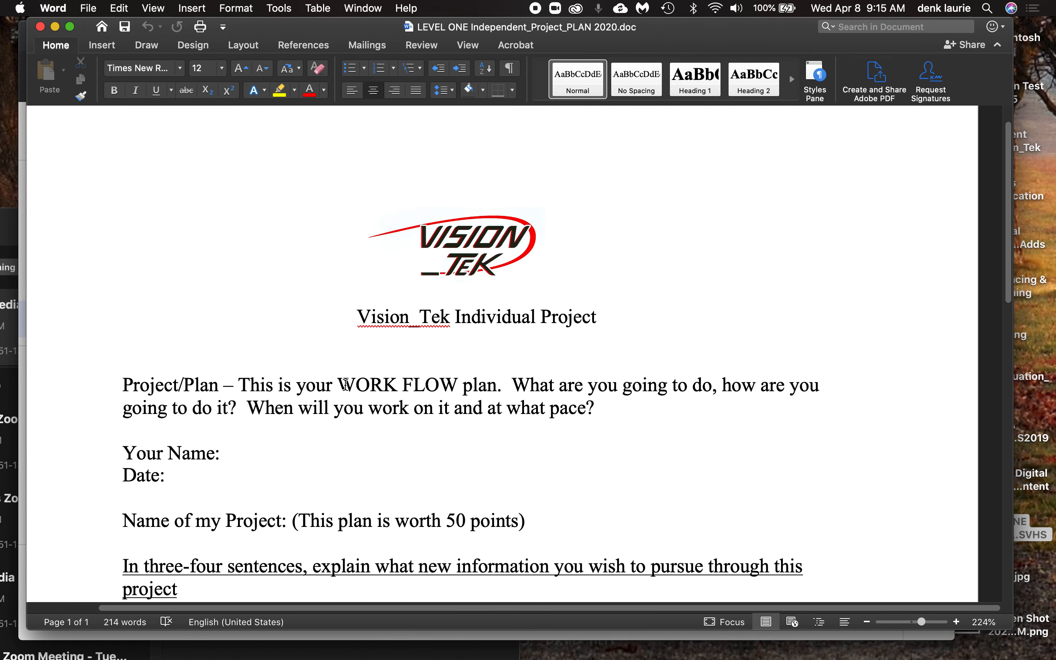
{"action": "scroll", "scroll_direction": "up", "scroll_amount": 3}
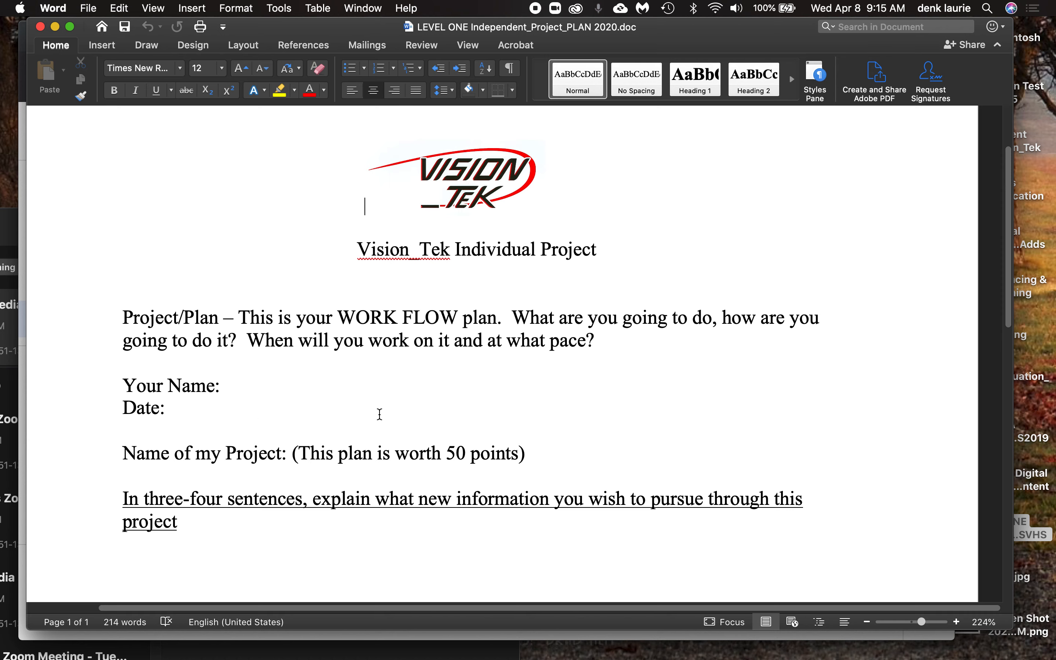
{"action": "scroll", "scroll_direction": "down", "scroll_amount": 3}
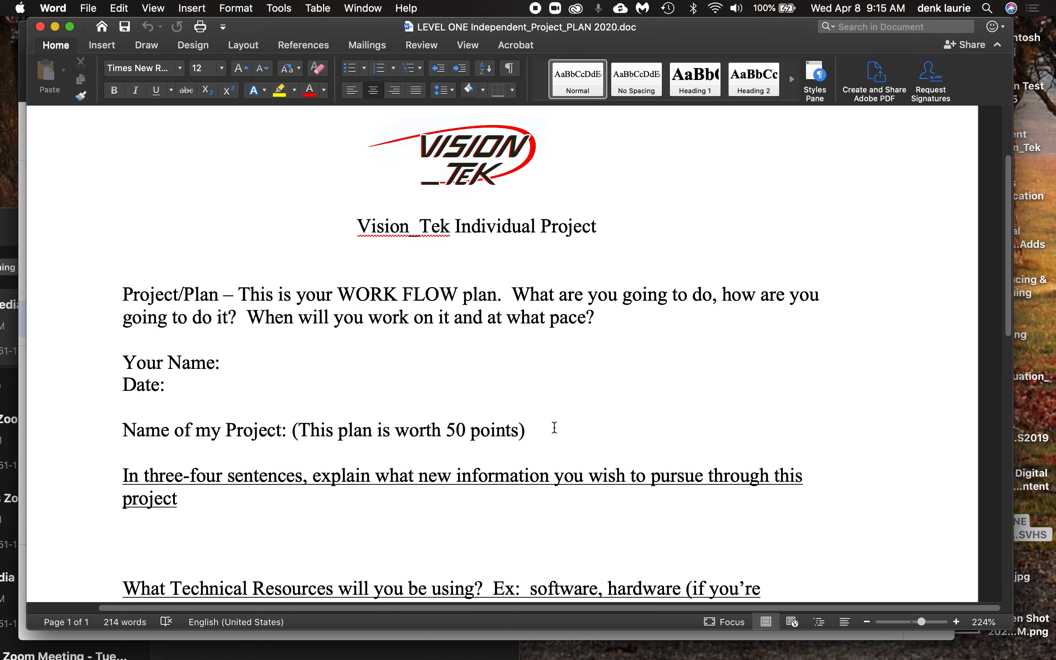
{"action": "left_click", "coordinate": [365, 185]}
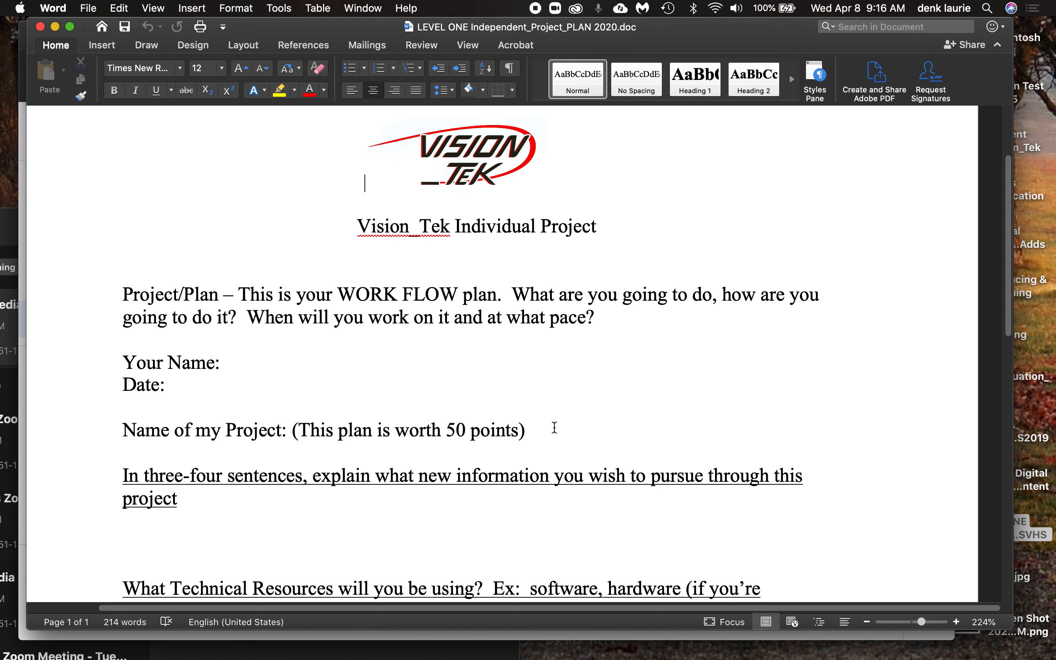
{"action": "scroll", "scroll_direction": "down", "scroll_amount": 3}
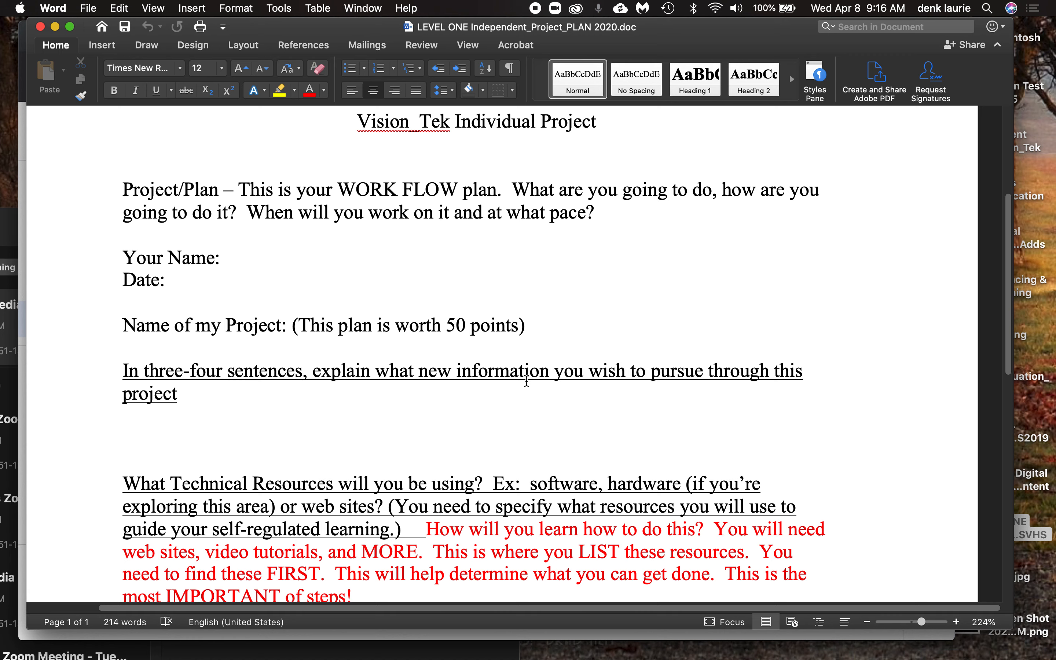
{"action": "mouse_move", "coordinate": [324, 415]}
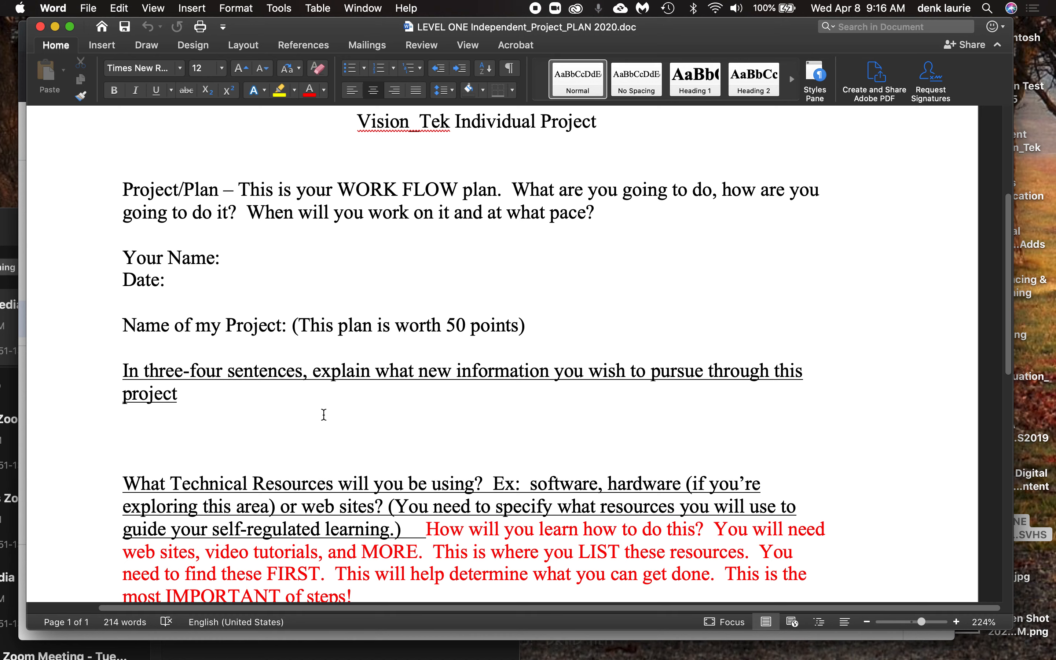
{"action": "mouse_move", "coordinate": [101, 434]}
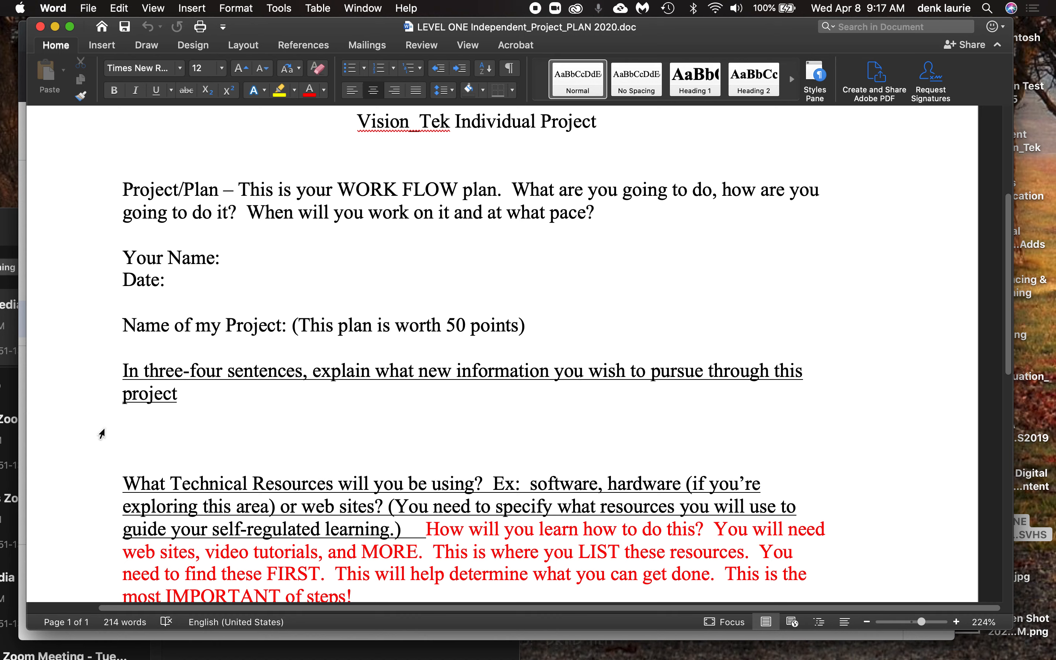
- Scroll the plan down to the Technical Resources question and weekly plan table
{"action": "scroll", "scroll_direction": "down", "scroll_amount": 3}
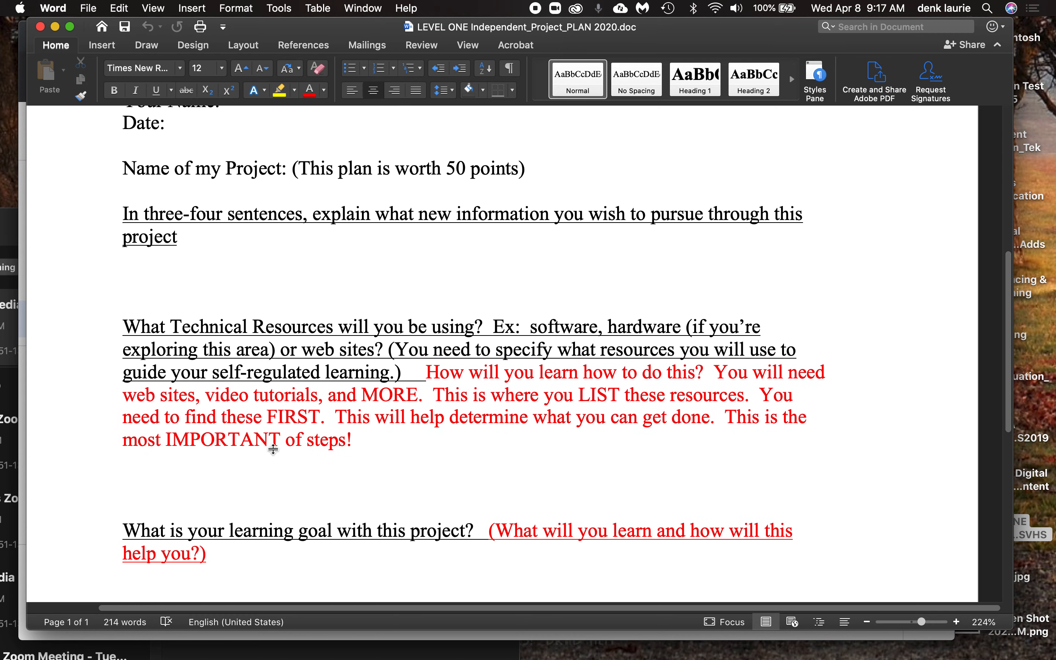
{"action": "scroll", "scroll_direction": "down", "scroll_amount": 3}
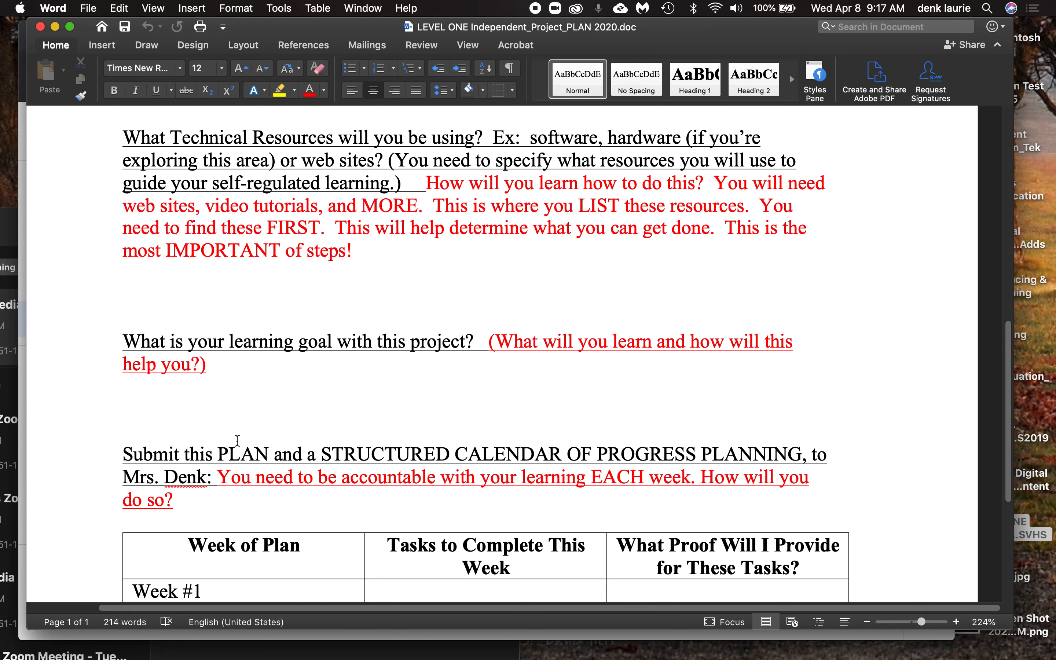
{"action": "mouse_move", "coordinate": [151, 290]}
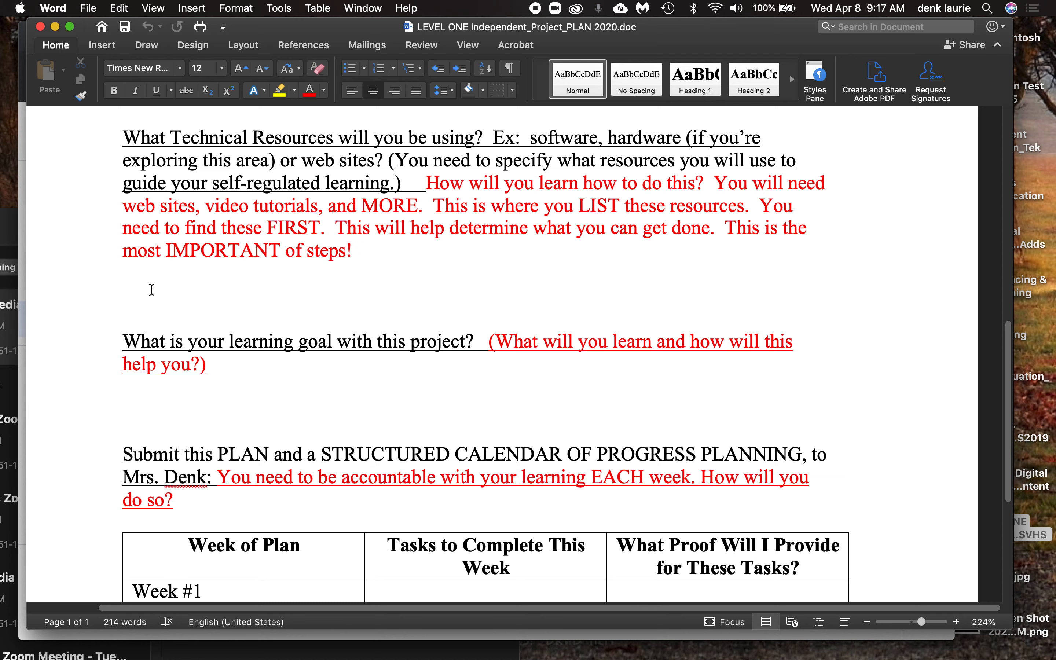
{"action": "mouse_move", "coordinate": [206, 286]}
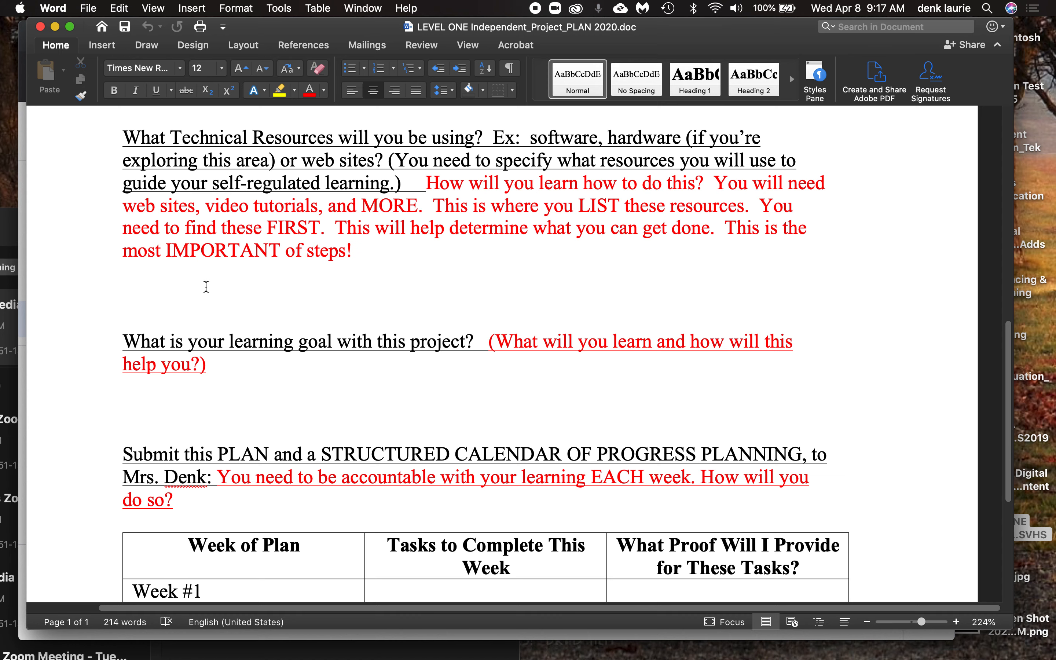
{"action": "mouse_move", "coordinate": [116, 276]}
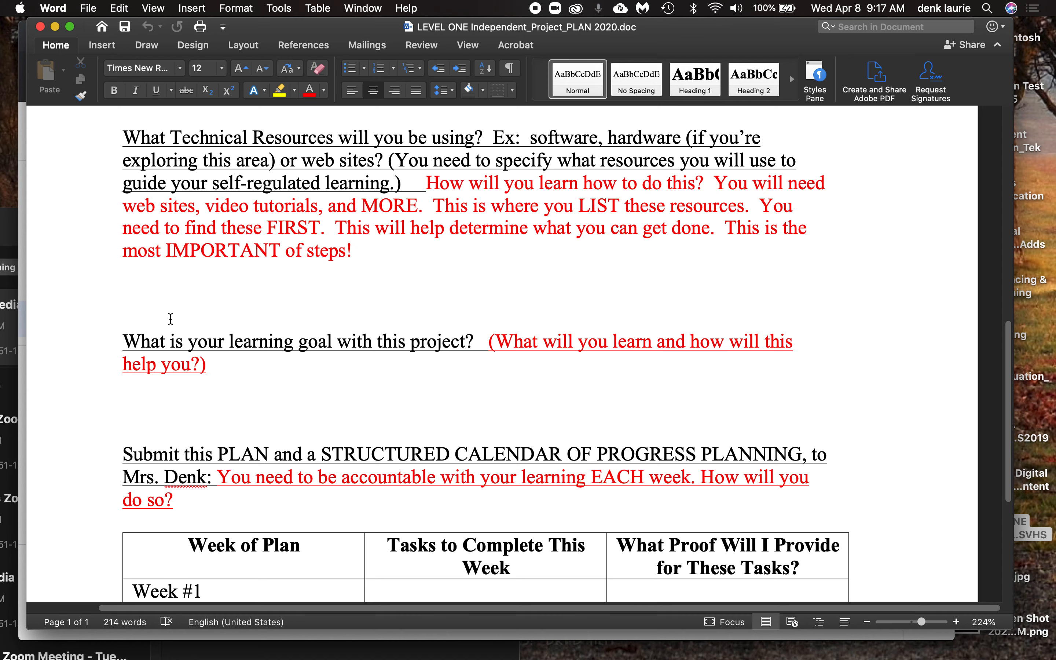
{"action": "mouse_move", "coordinate": [519, 309]}
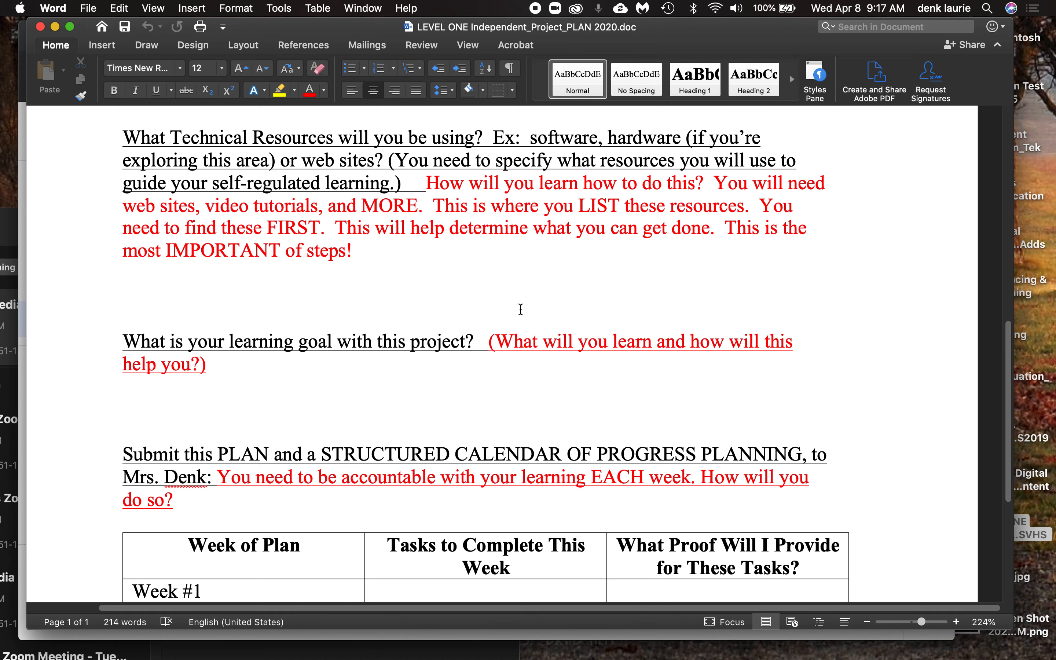
{"action": "mouse_move", "coordinate": [514, 305]}
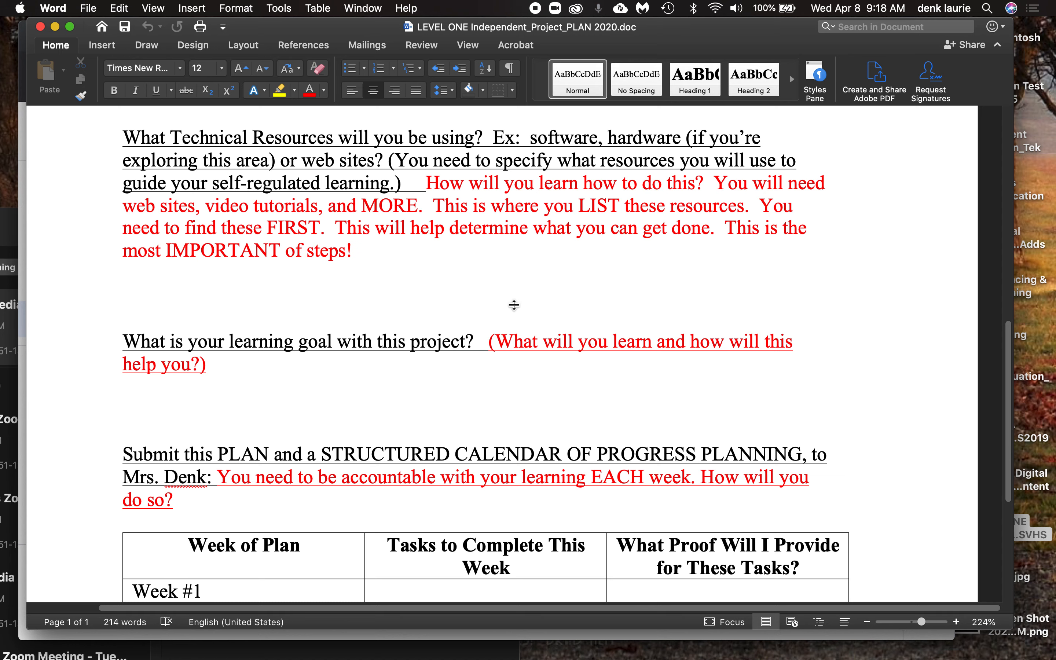
{"action": "mouse_move", "coordinate": [258, 305]}
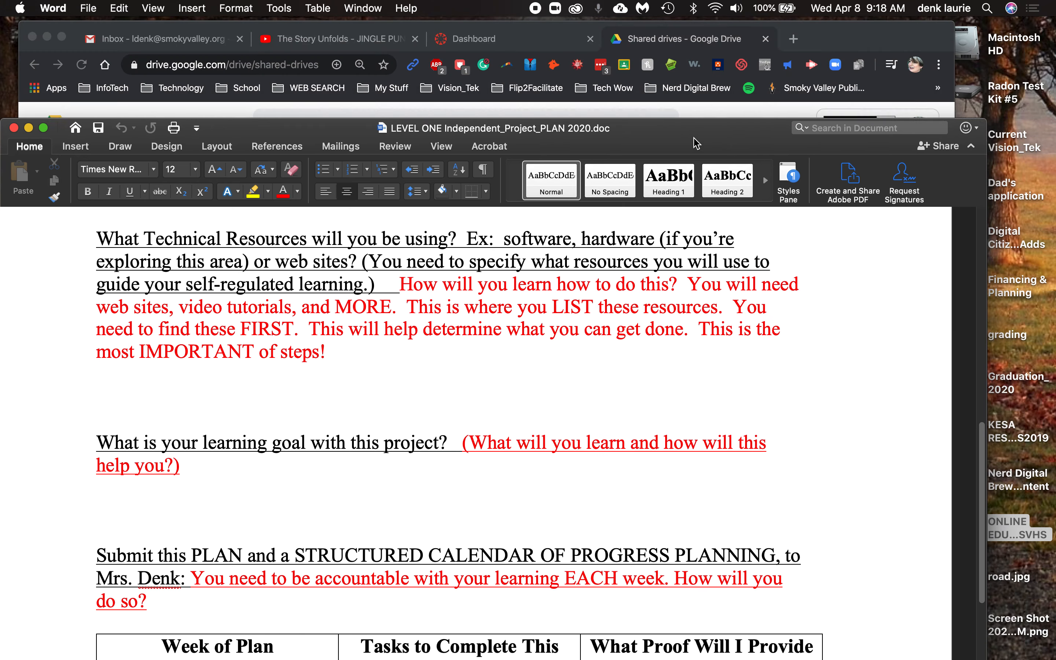
- Bring Chrome forward and start a new blank tab beside the Shared drives tab
{"action": "left_click", "coordinate": [681, 38]}
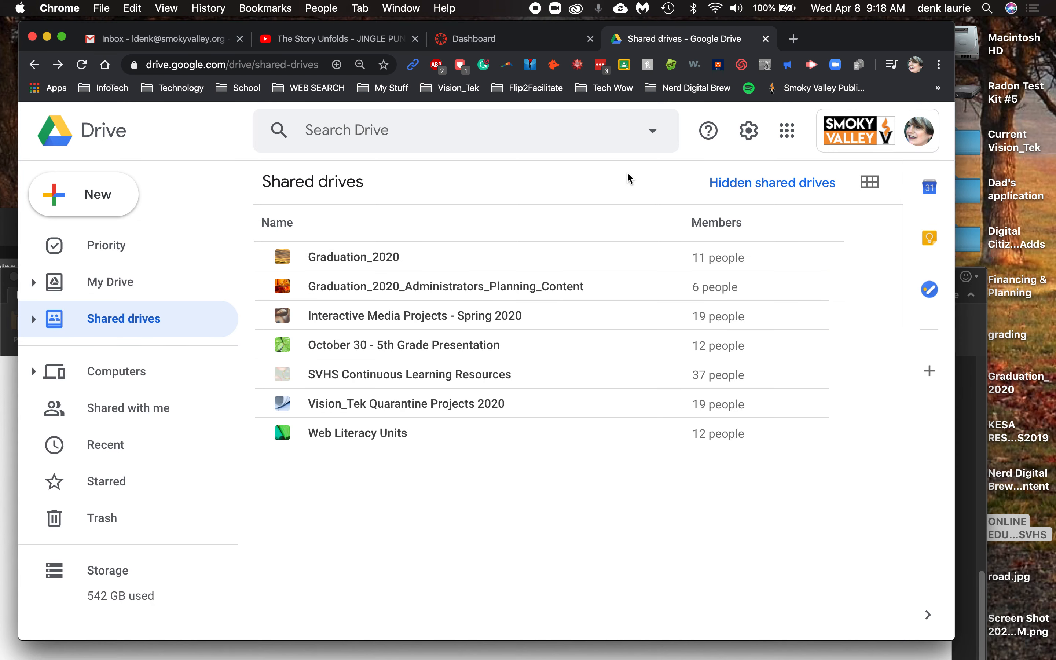
{"action": "left_click", "coordinate": [794, 38]}
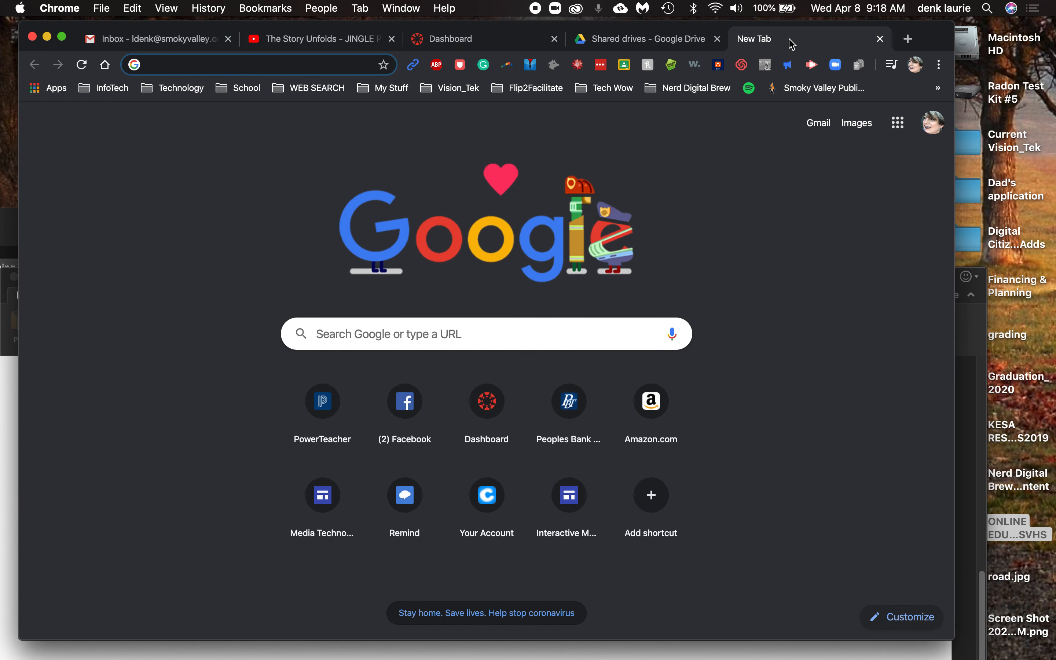
{"action": "mouse_move", "coordinate": [790, 44]}
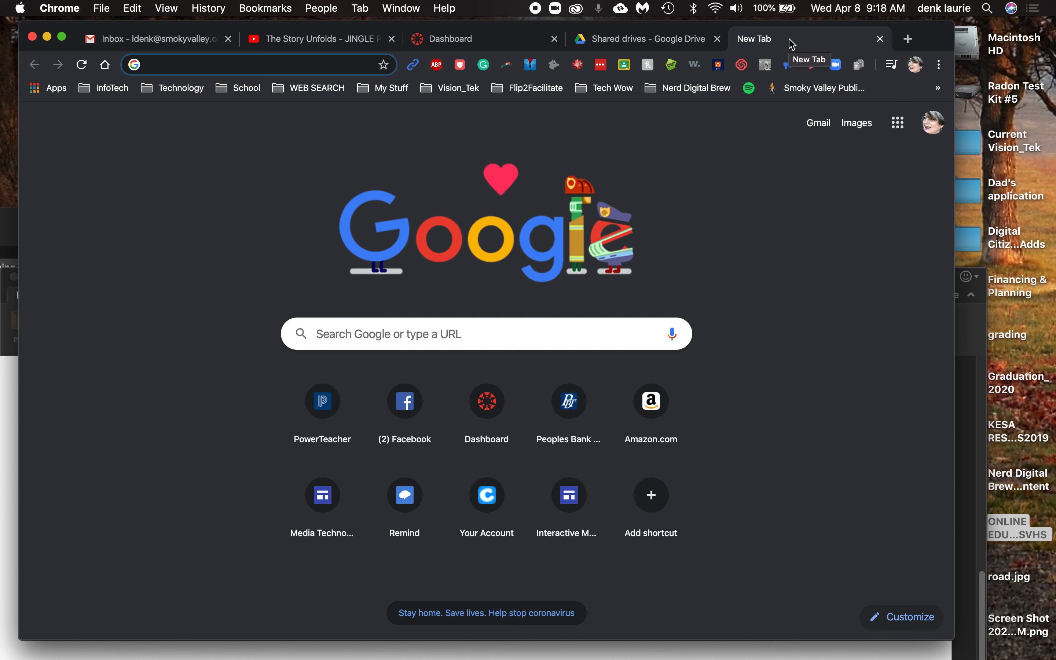
- Search Google for 'site:instructables.com beginner AND Aruduino AND circuit'
{"action": "type", "text": "site:"}
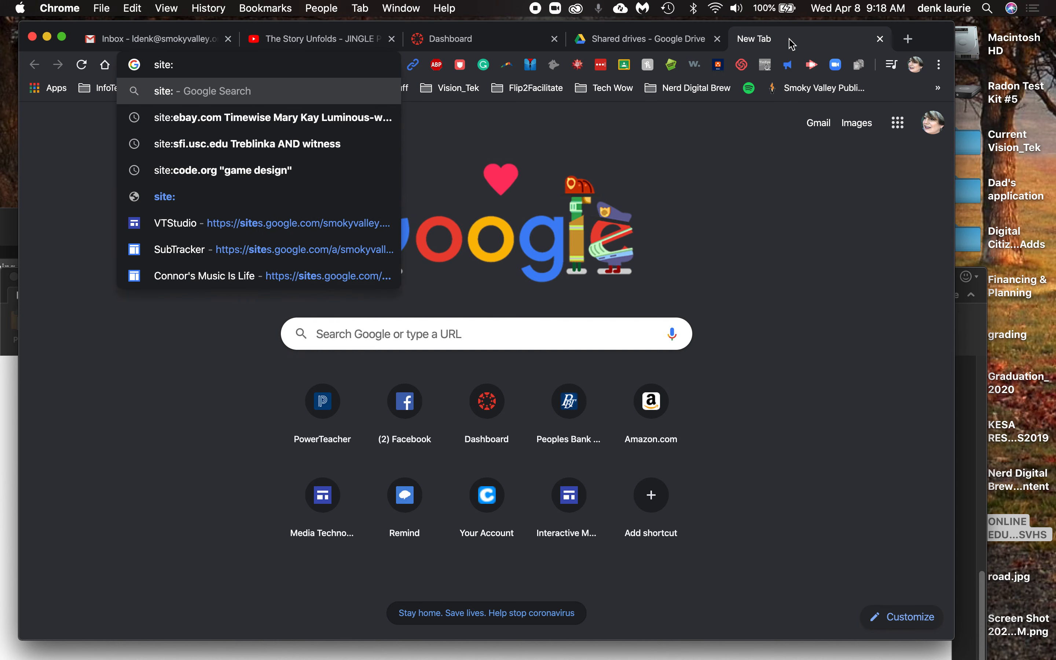
{"action": "type", "text": "instructabl"}
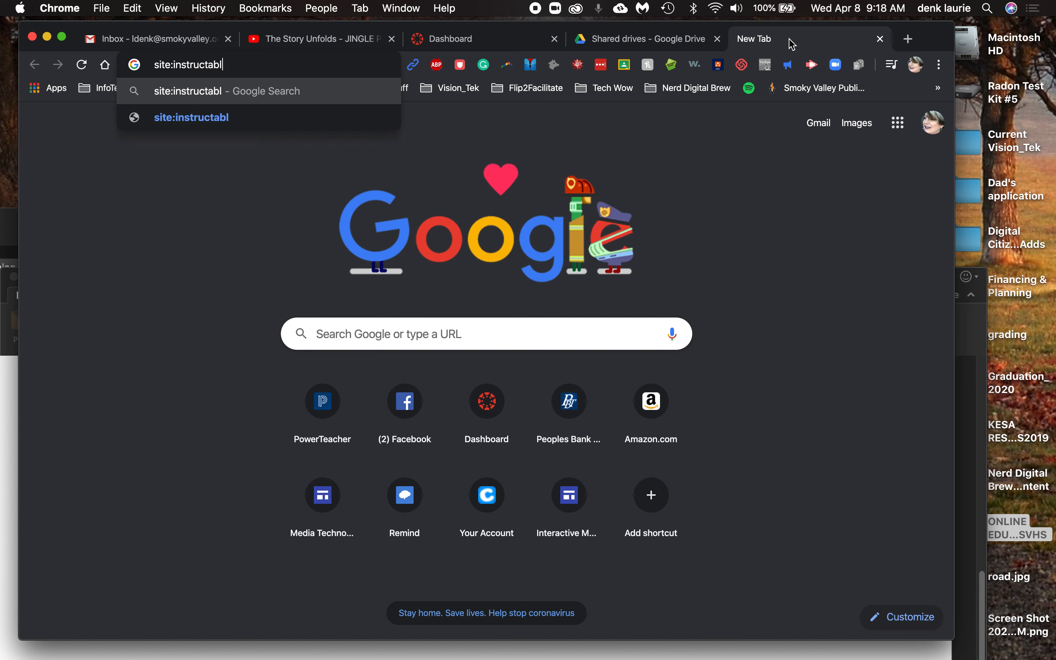
{"action": "type", "text": "es.com"}
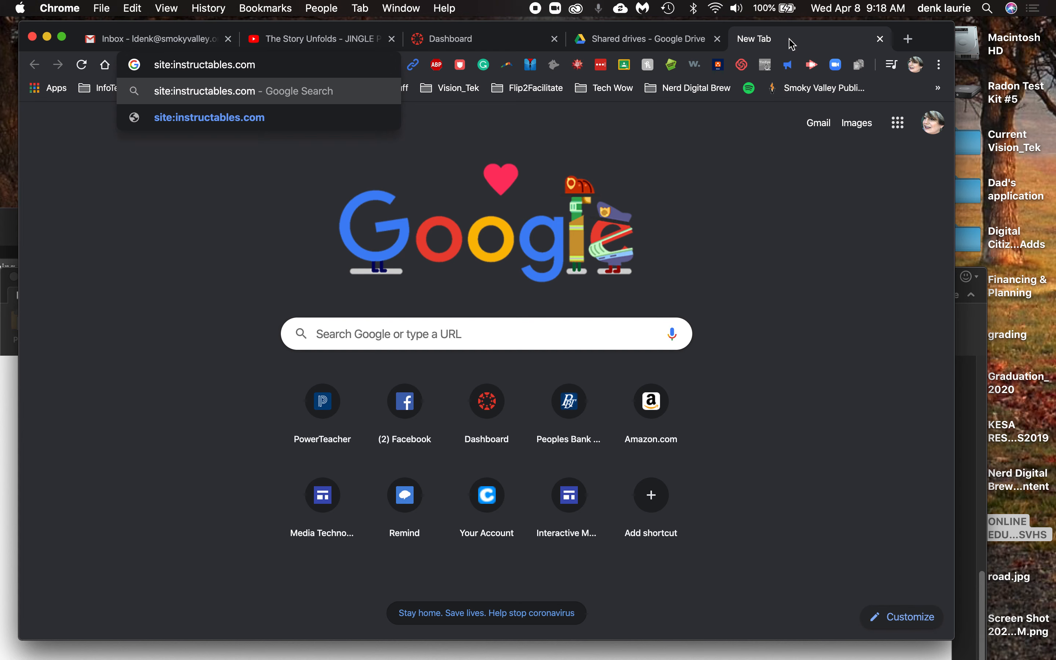
{"action": "type", "text": "beginner"}
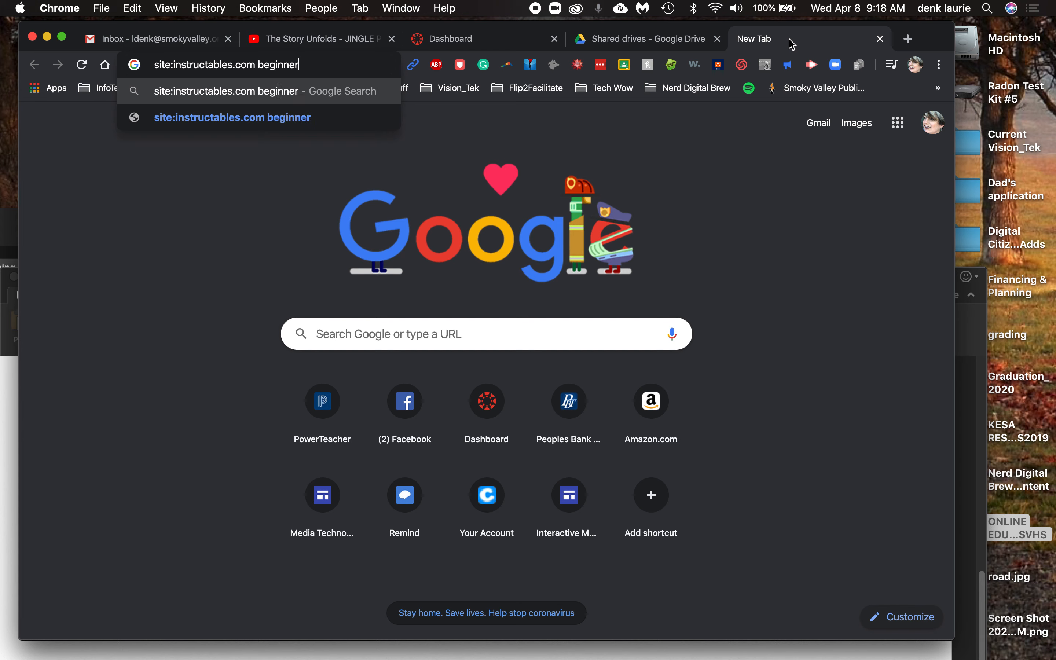
{"action": "type", "text": "AND A"}
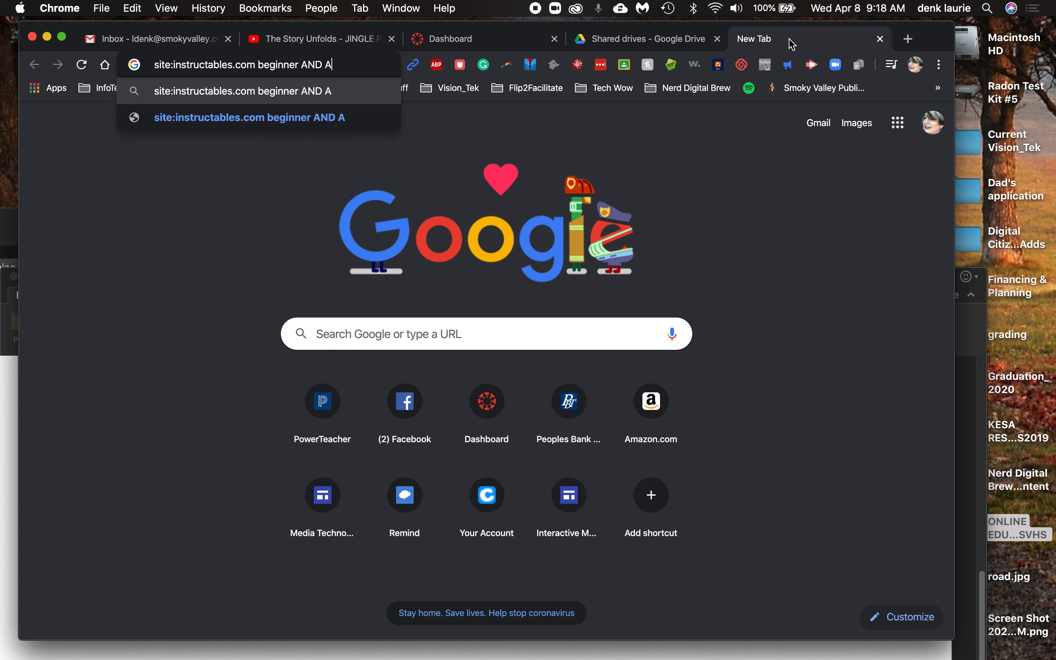
{"action": "type", "text": "ruduino AND"}
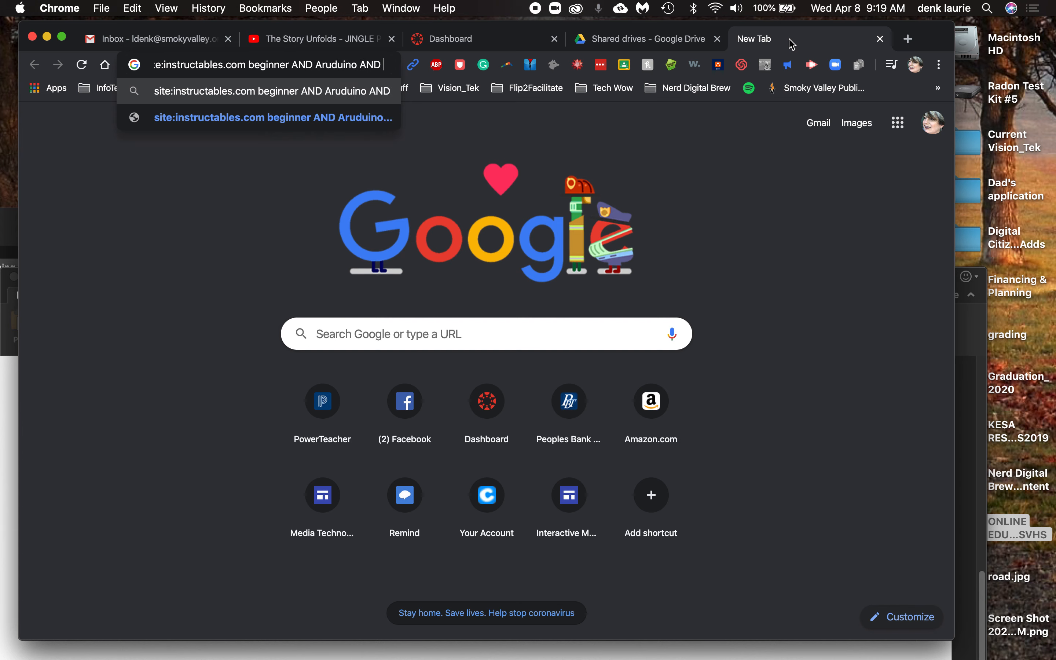
{"action": "key", "text": "Return"}
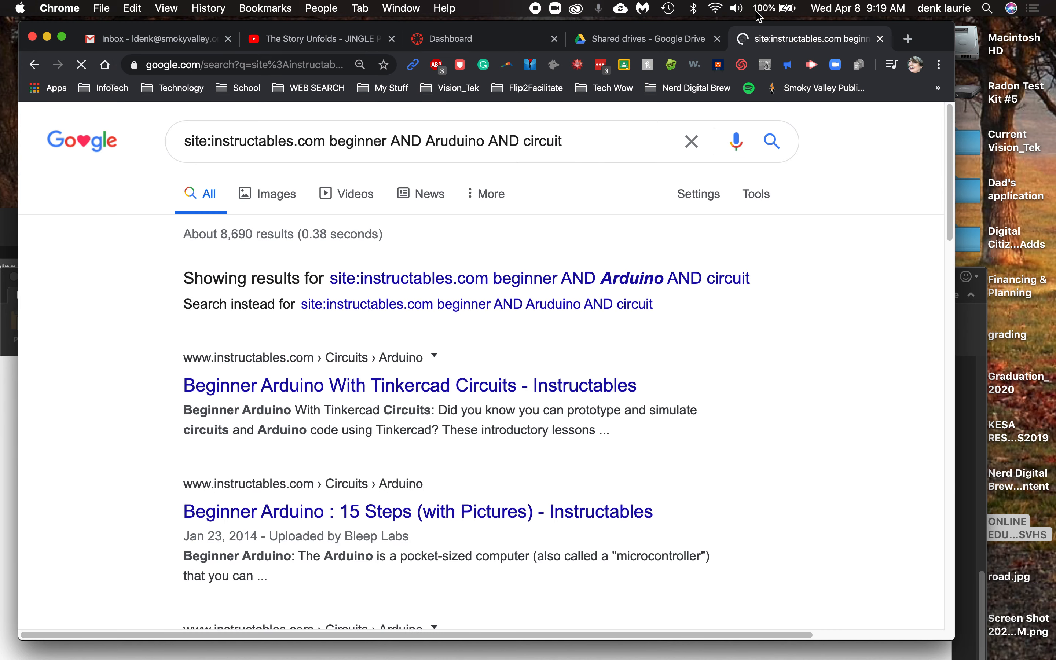
{"action": "scroll", "scroll_direction": "down", "scroll_amount": 3}
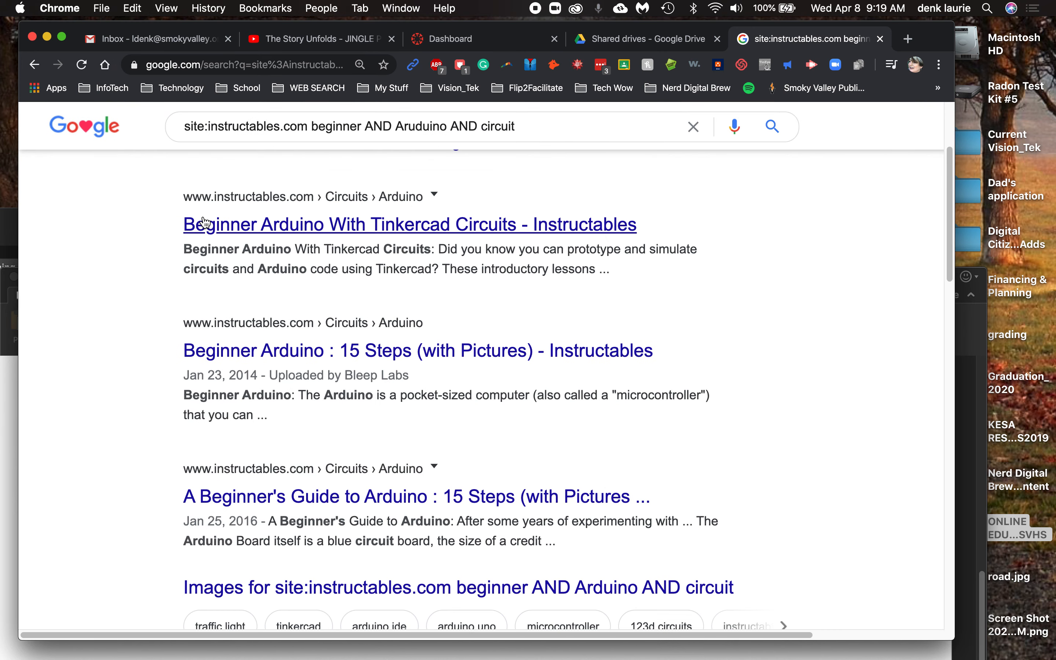
{"action": "mouse_move", "coordinate": [209, 205]}
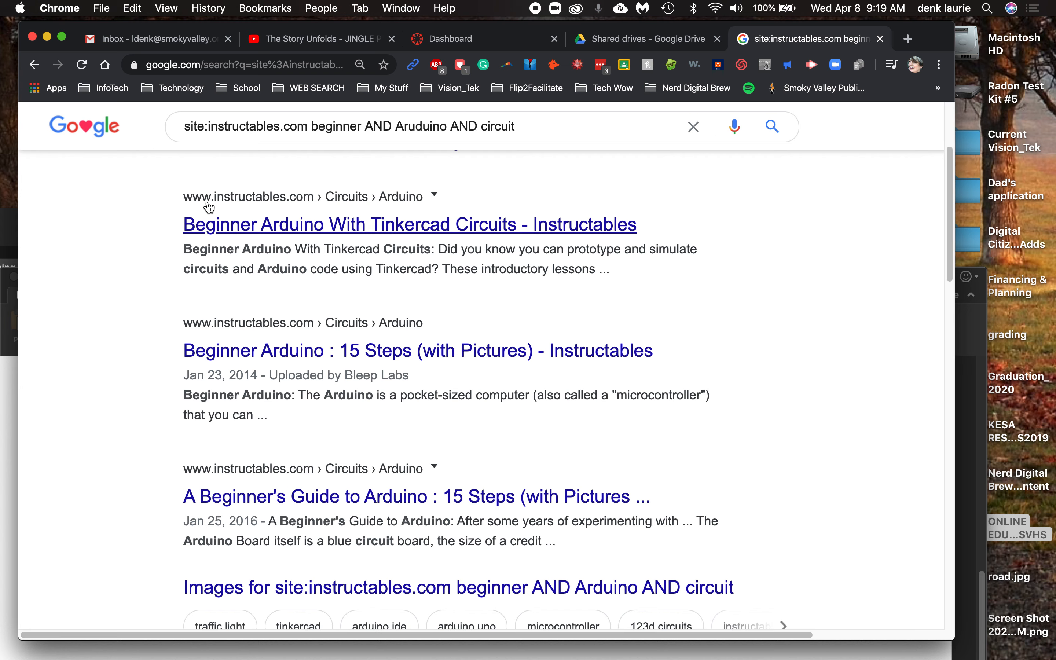
{"action": "mouse_move", "coordinate": [260, 220]}
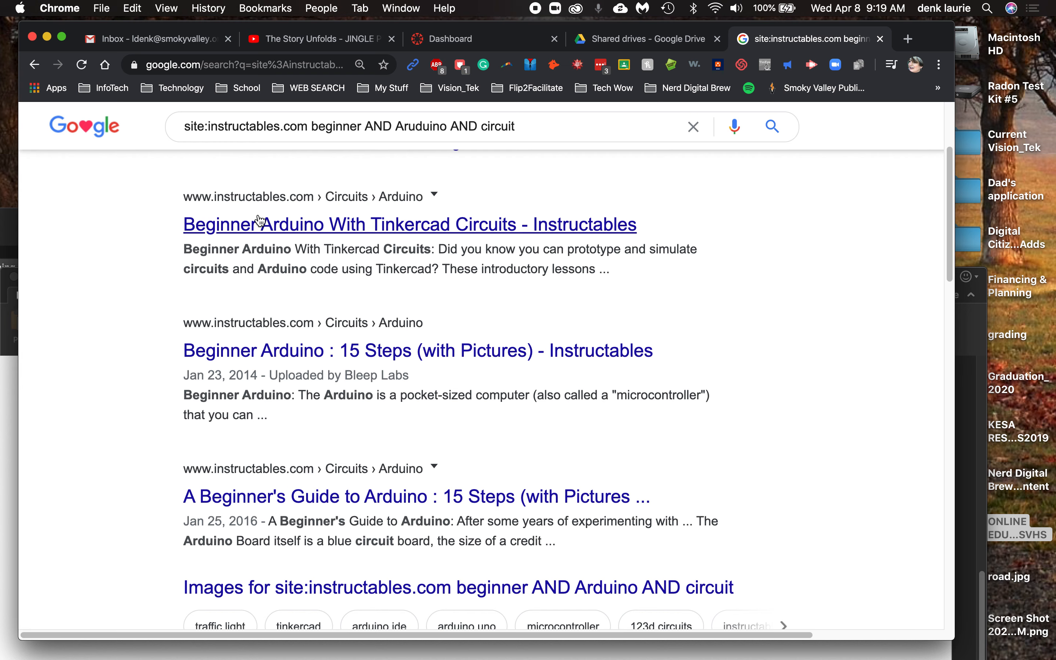
{"action": "scroll", "scroll_direction": "down", "scroll_amount": 3}
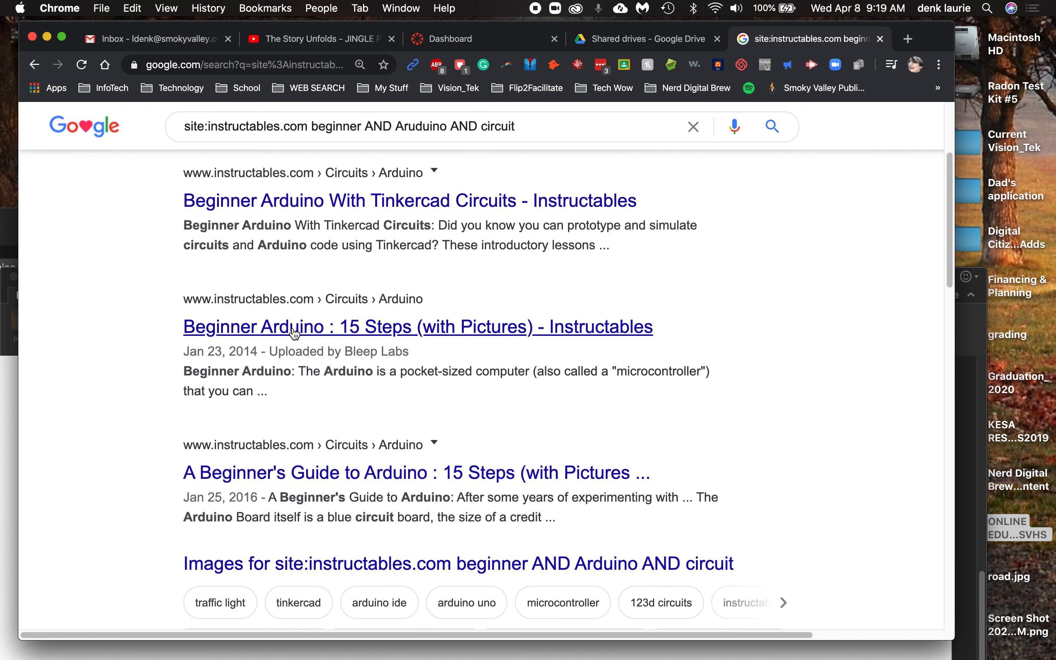
{"action": "mouse_move", "coordinate": [455, 340]}
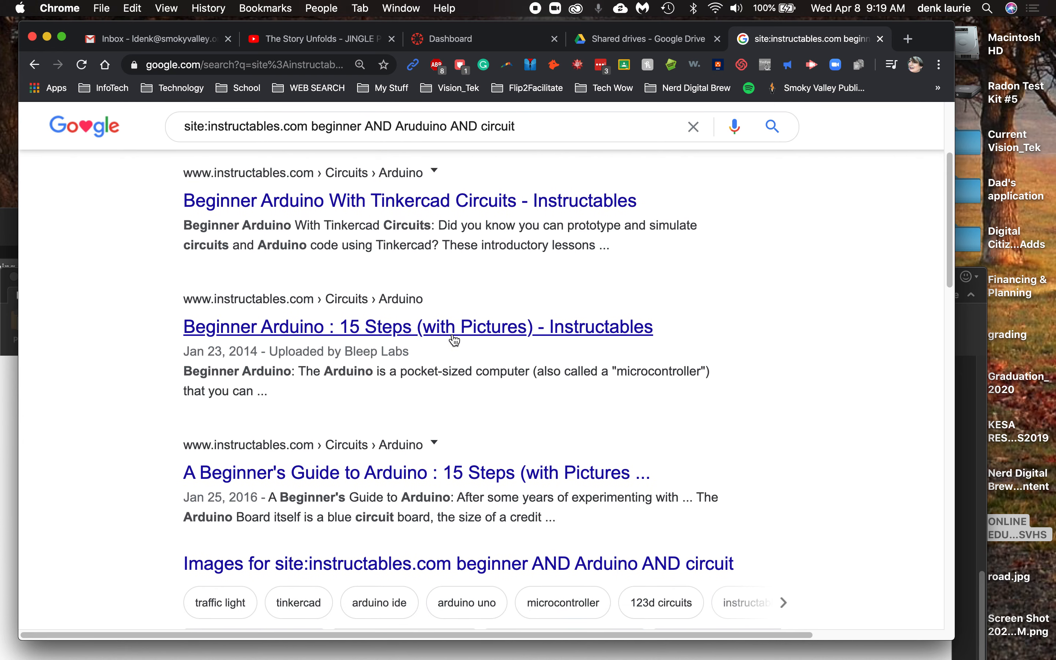
{"action": "mouse_move", "coordinate": [439, 201]}
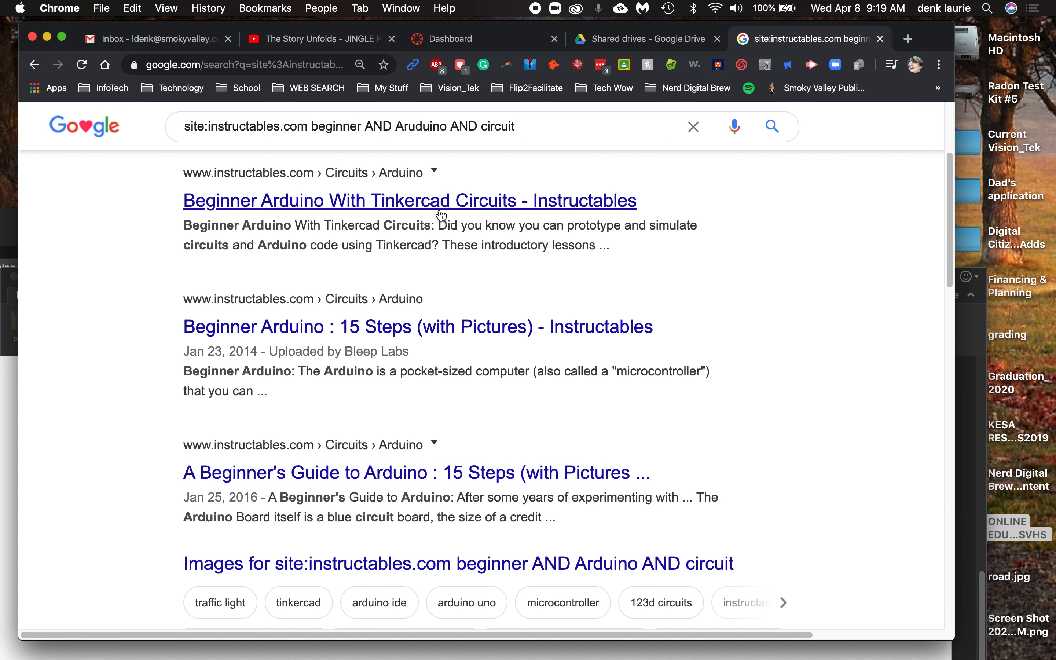
{"action": "scroll", "scroll_direction": "down", "scroll_amount": 3}
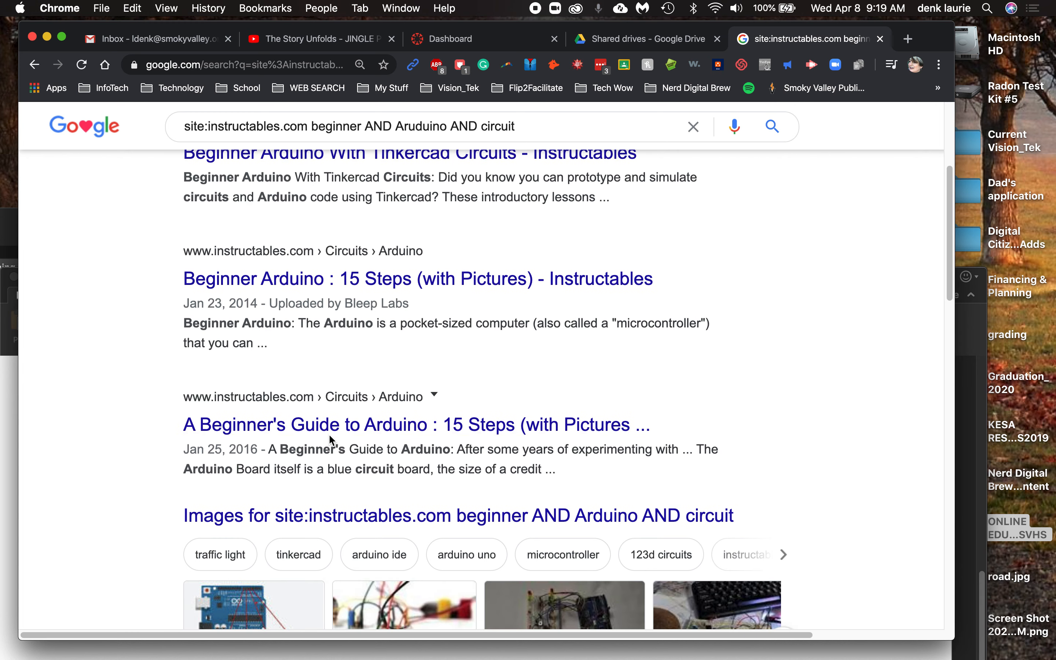
{"action": "scroll", "scroll_direction": "down", "scroll_amount": 3}
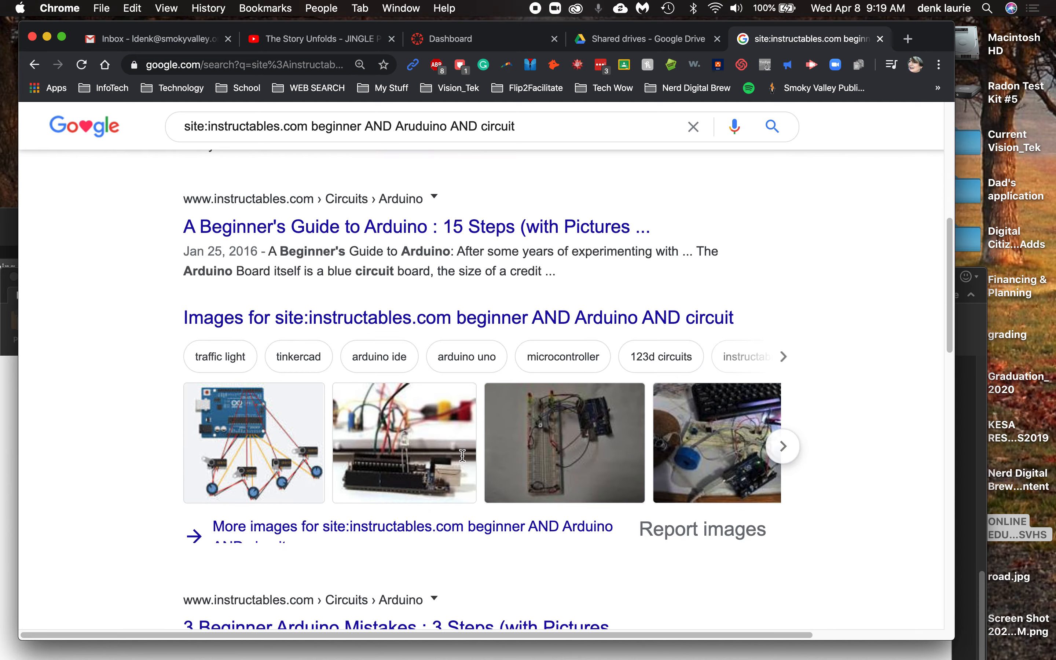
{"action": "scroll", "scroll_direction": "down", "scroll_amount": 3}
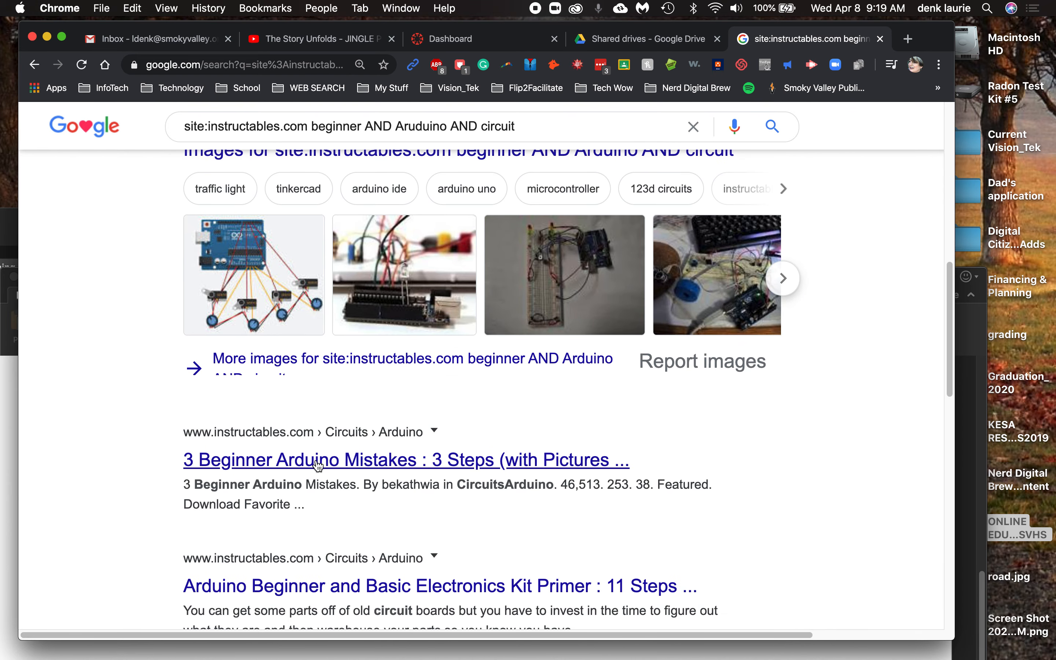
{"action": "scroll", "scroll_direction": "down", "scroll_amount": 3}
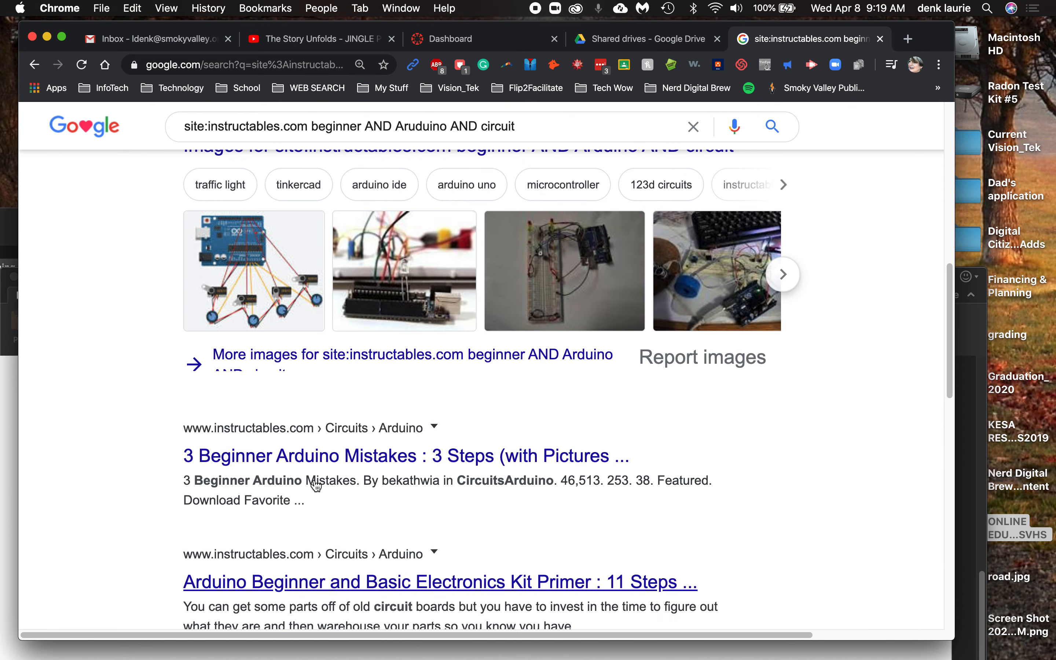
{"action": "scroll", "scroll_direction": "up", "scroll_amount": 3}
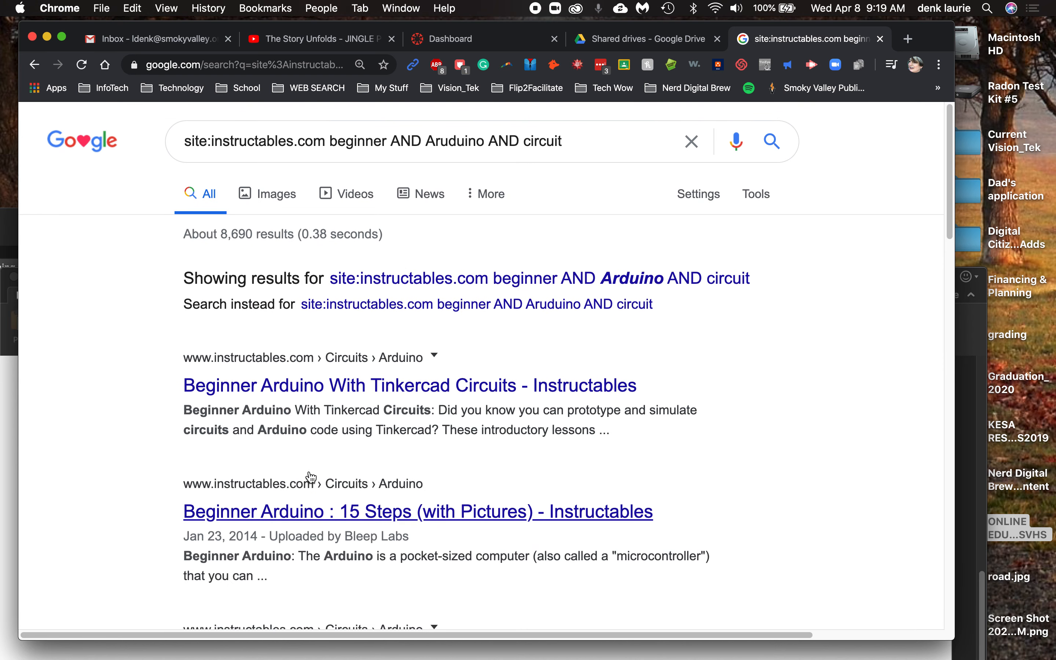
{"action": "mouse_move", "coordinate": [497, 522]}
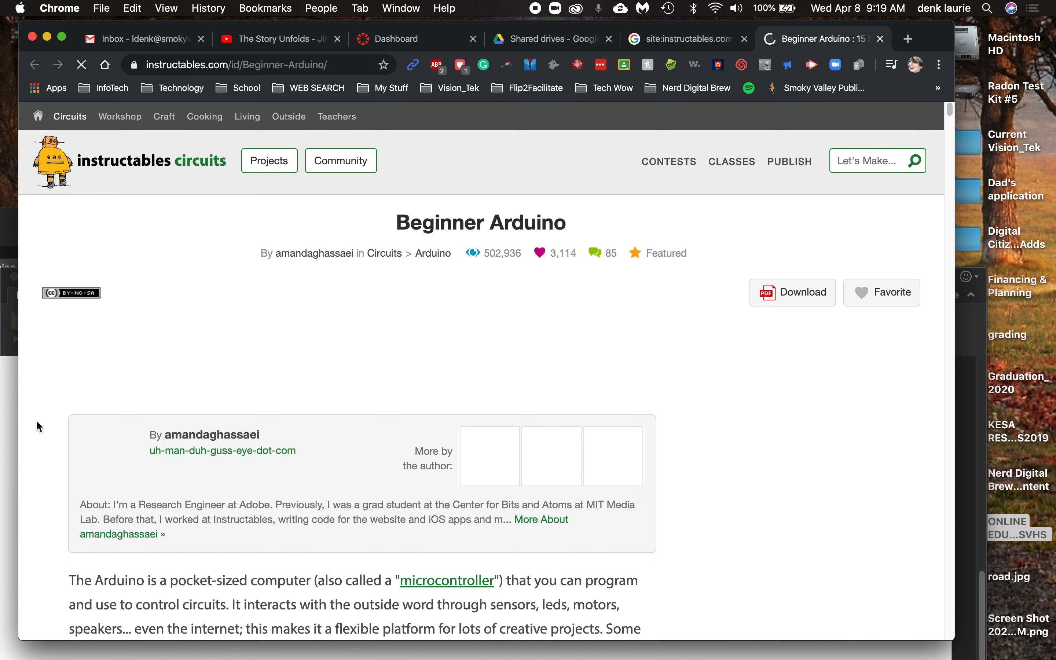
{"action": "mouse_move", "coordinate": [368, 484]}
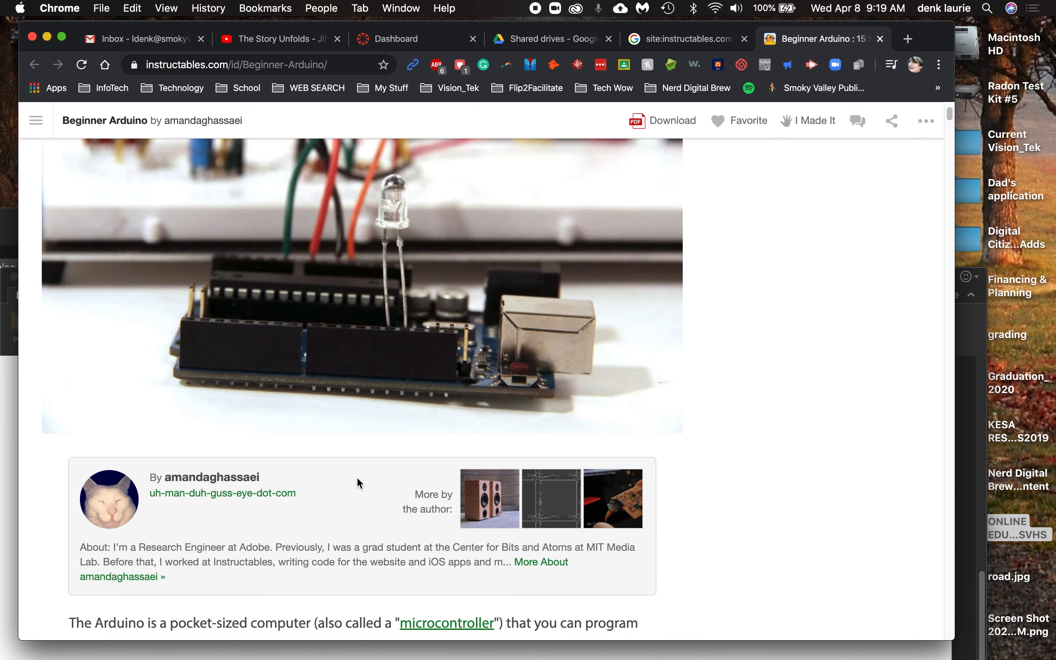
- Scroll through the Beginner Arduino Instructable's projects and supply list, then start a new tab
{"action": "scroll", "scroll_direction": "down", "scroll_amount": 3}
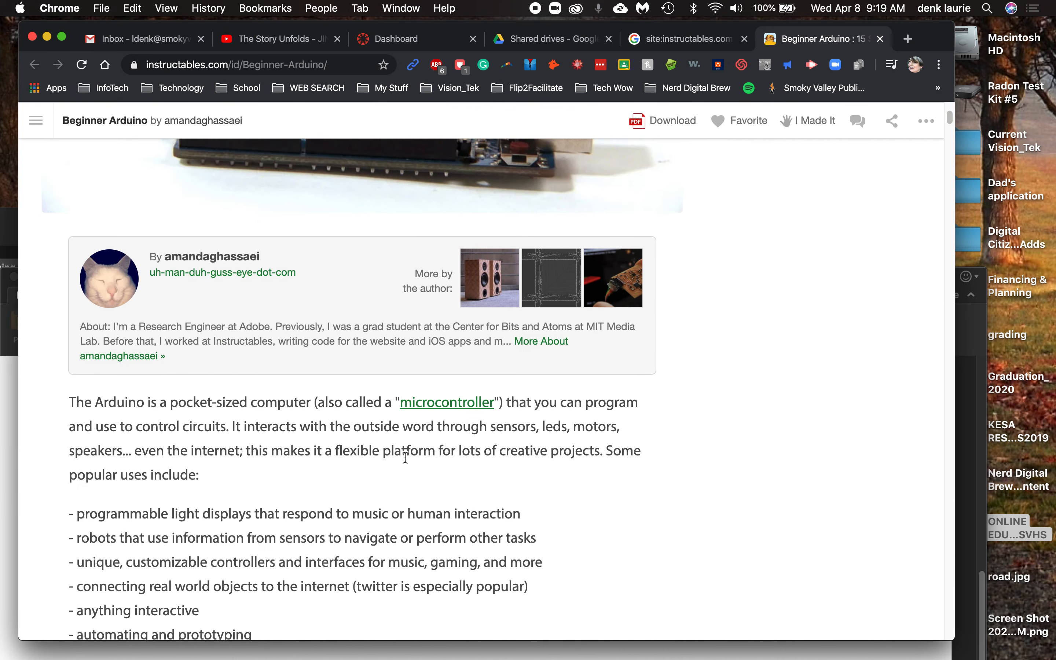
{"action": "scroll", "scroll_direction": "down", "scroll_amount": 3}
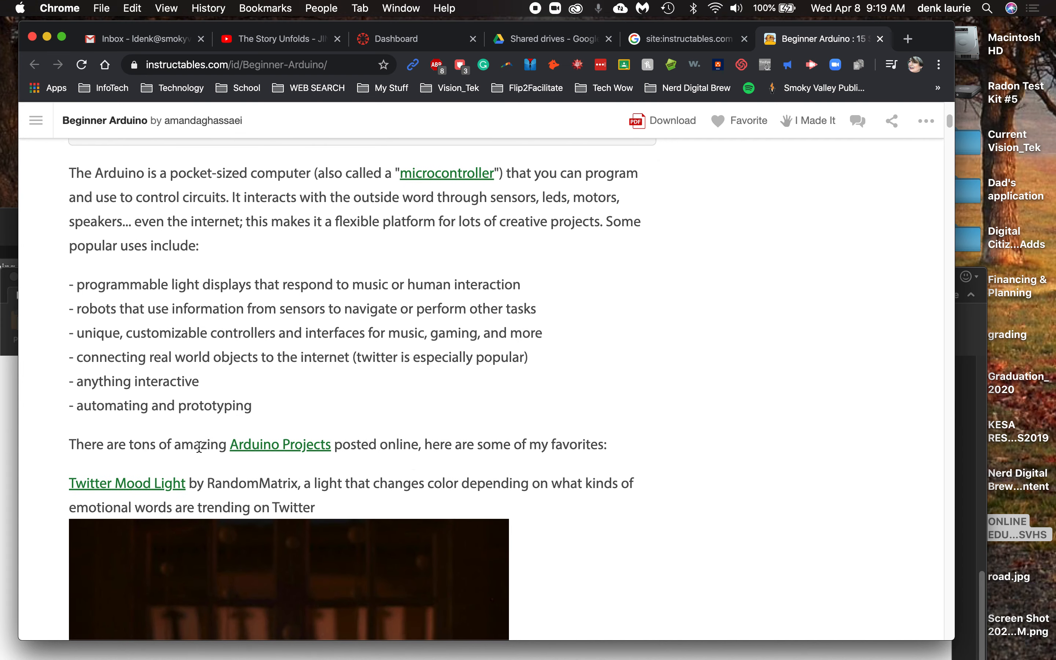
{"action": "scroll", "scroll_direction": "down", "scroll_amount": 3}
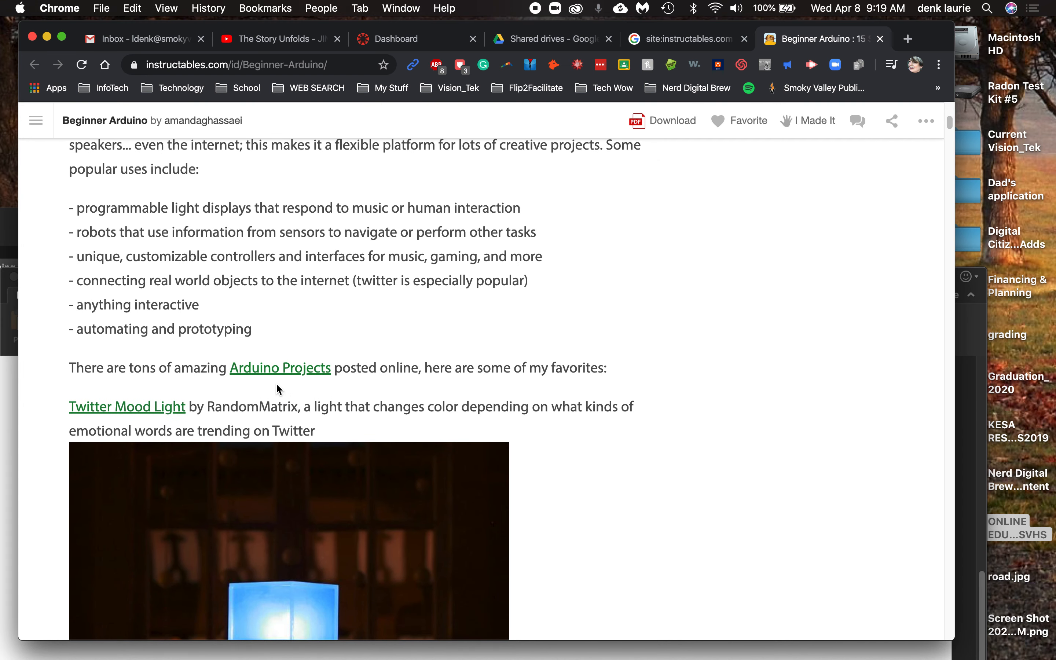
{"action": "mouse_move", "coordinate": [284, 384]}
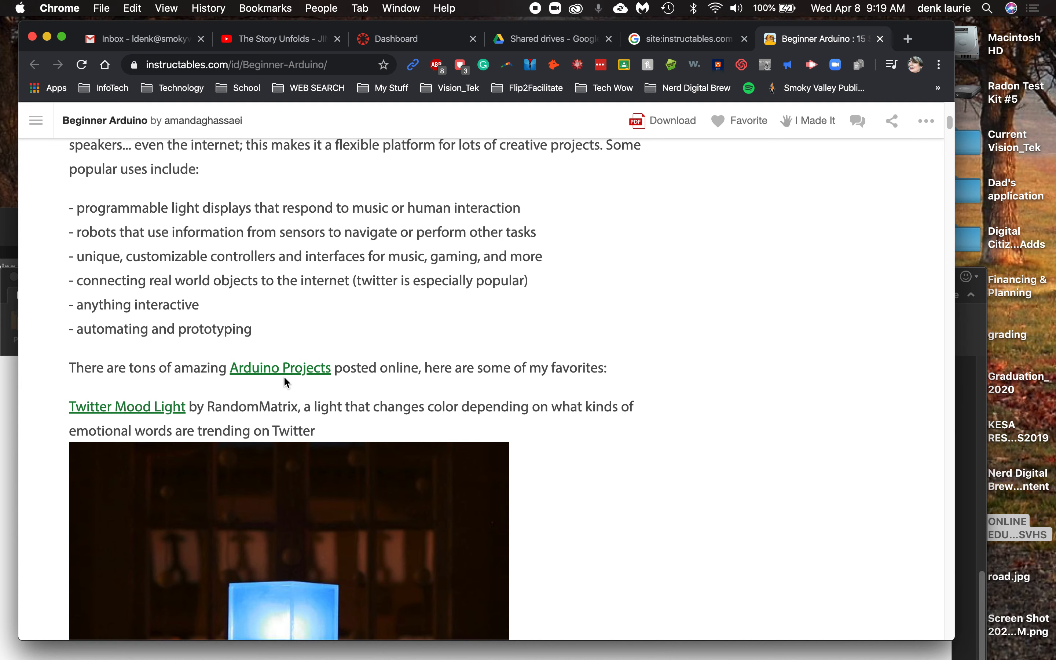
{"action": "mouse_move", "coordinate": [341, 372]}
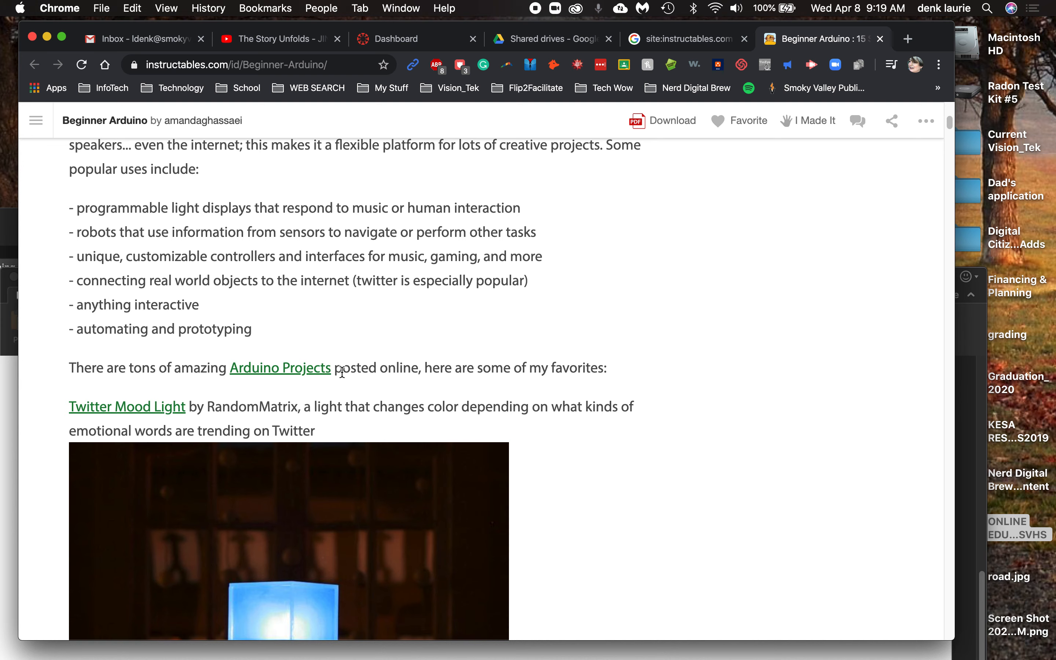
{"action": "scroll", "scroll_direction": "down", "scroll_amount": 3}
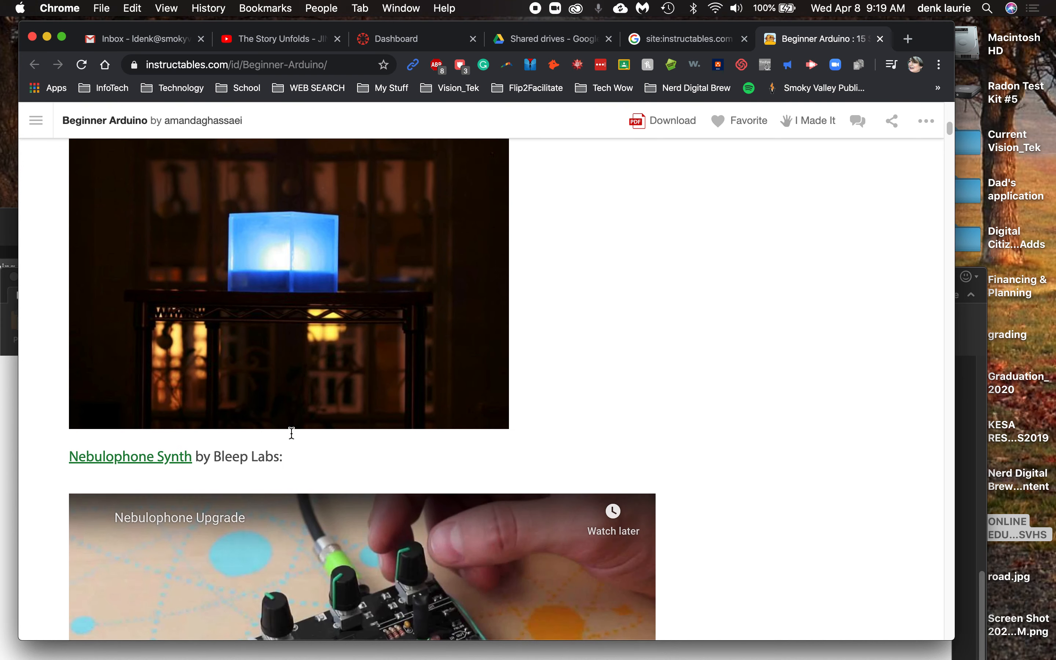
{"action": "scroll", "scroll_direction": "down", "scroll_amount": 3}
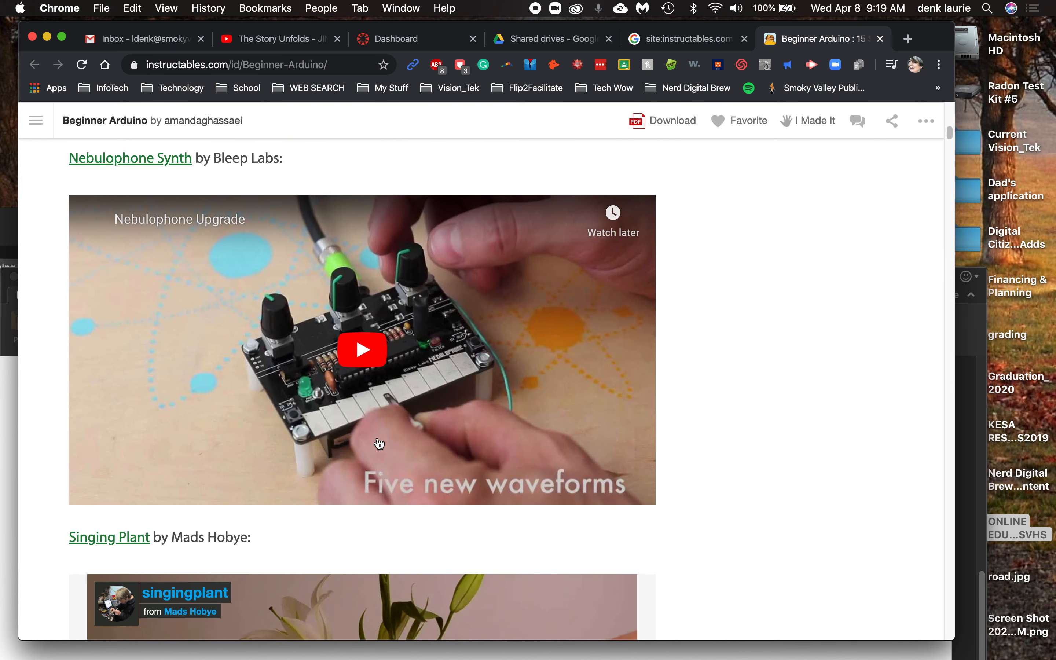
{"action": "scroll", "scroll_direction": "down", "scroll_amount": 3}
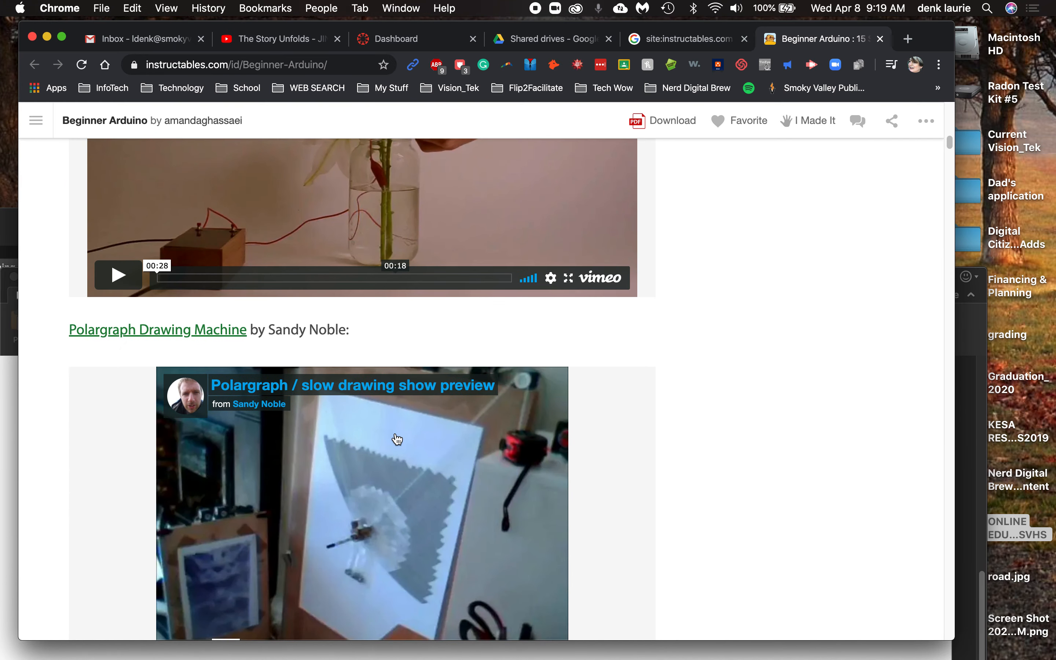
{"action": "scroll", "scroll_direction": "down", "scroll_amount": 3}
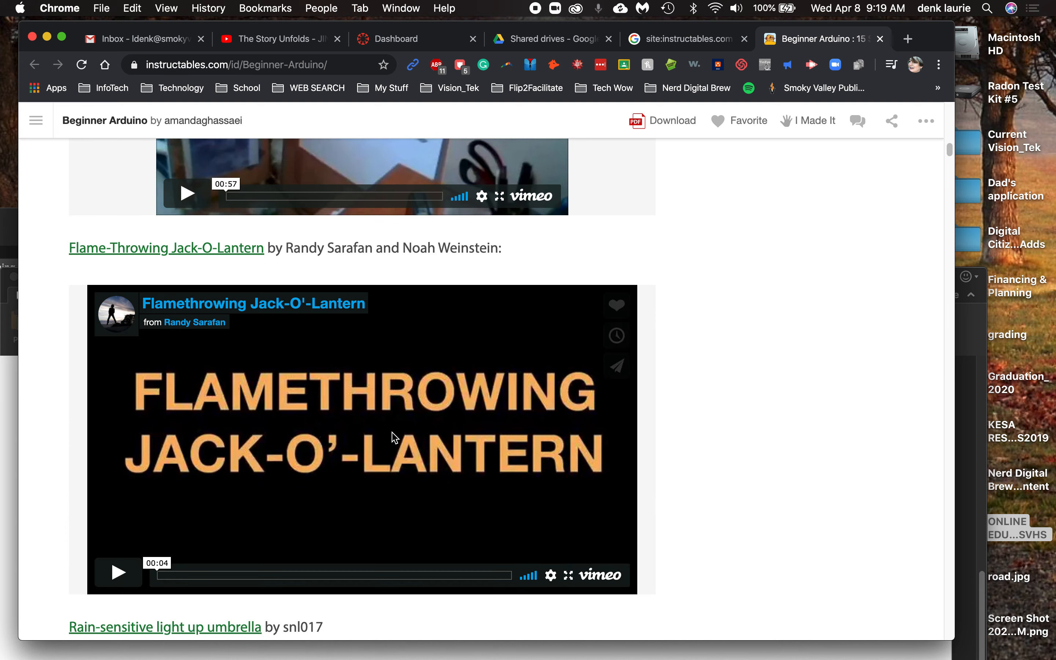
{"action": "scroll", "scroll_direction": "down", "scroll_amount": 3}
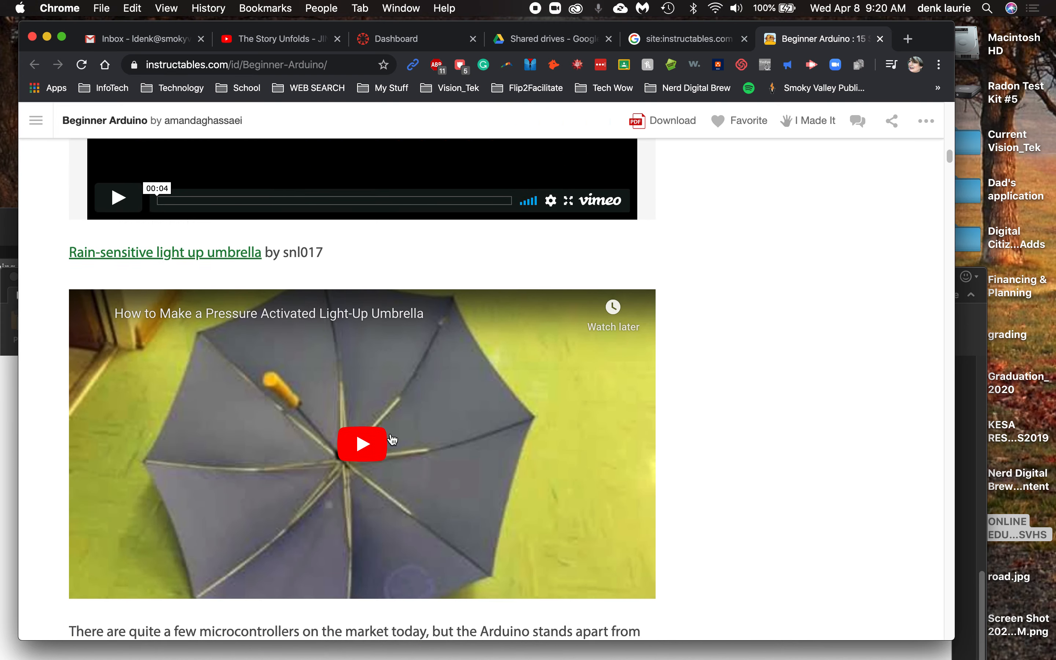
{"action": "scroll", "scroll_direction": "down", "scroll_amount": 3}
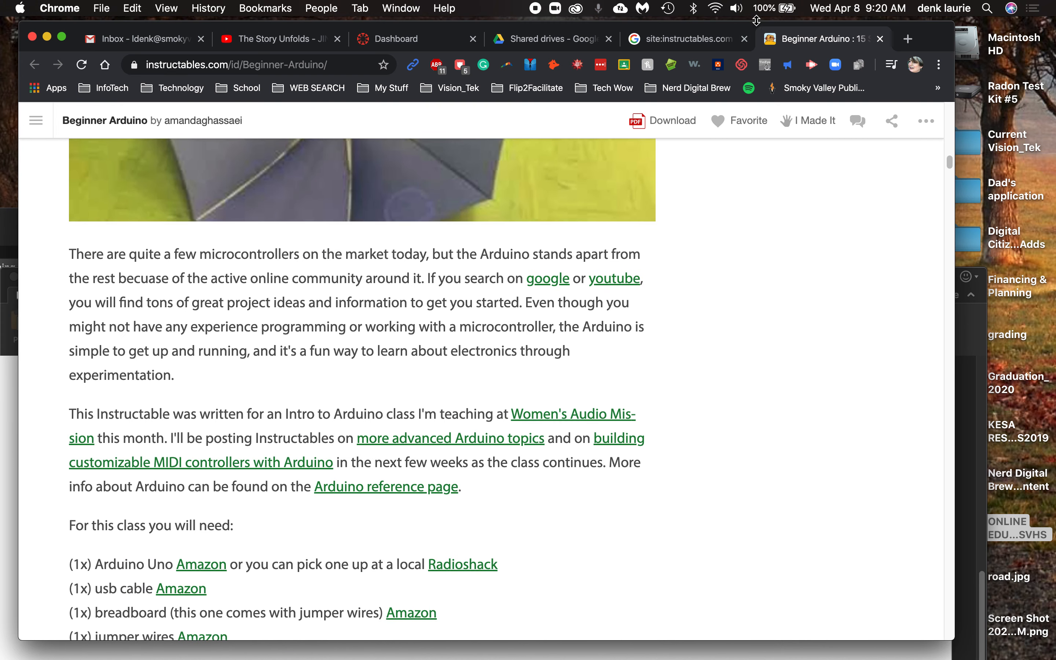
{"action": "left_click", "coordinate": [908, 38]}
{"action": "type", "text": "\""}
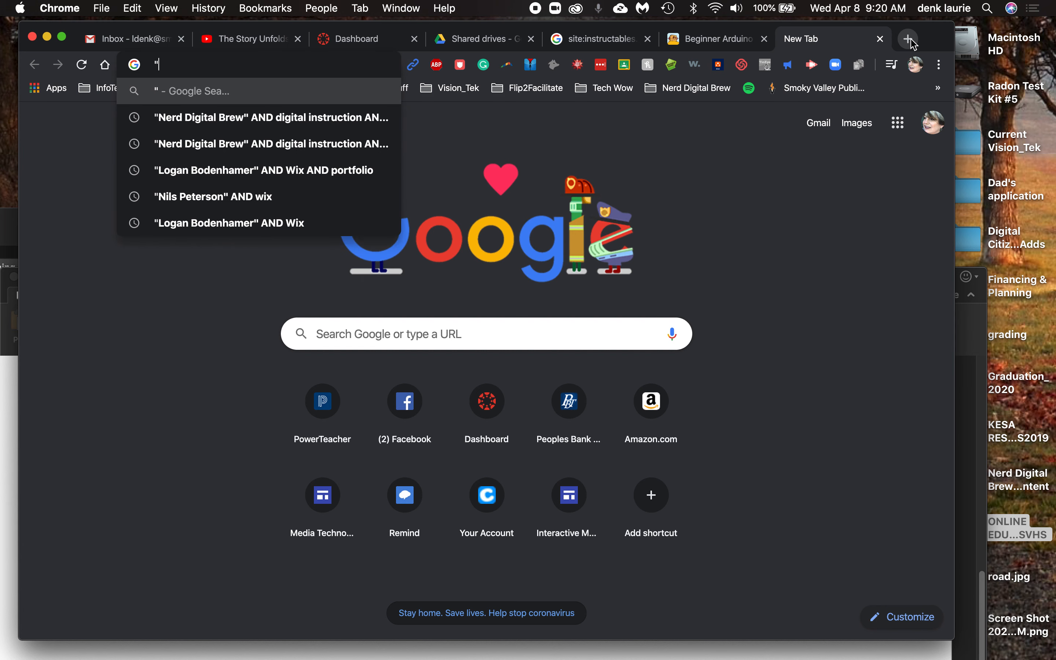
- Search Google for '"Adobe Photoshop CC" AND beginner AND tutorials'
{"action": "type", "text": "Adobe"}
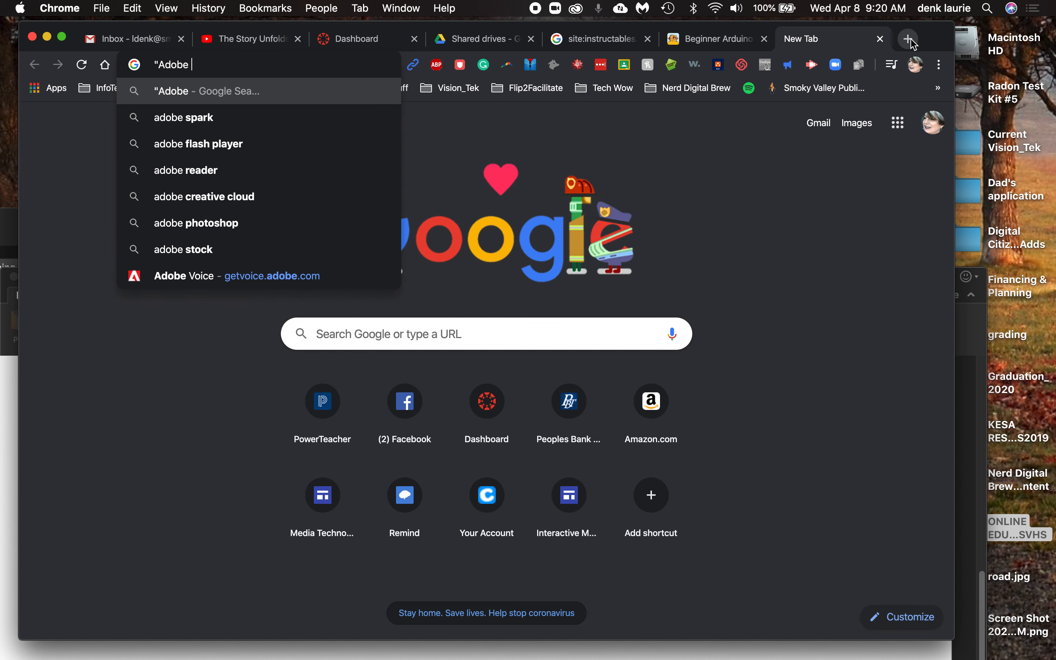
{"action": "type", "text": "Photoshop"}
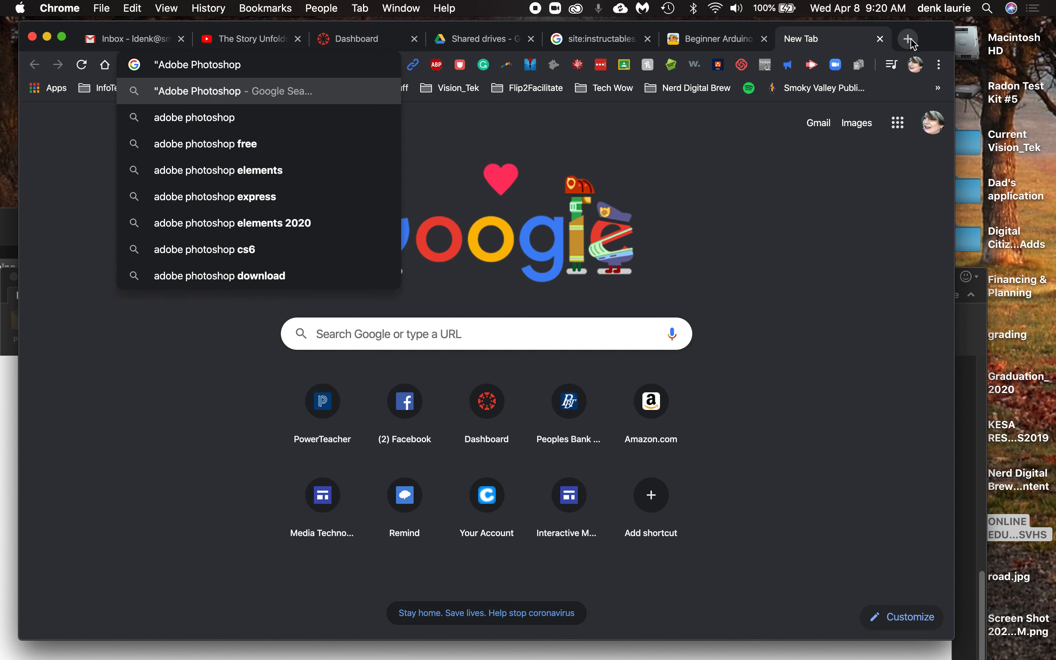
{"action": "type", "text": "CC\""}
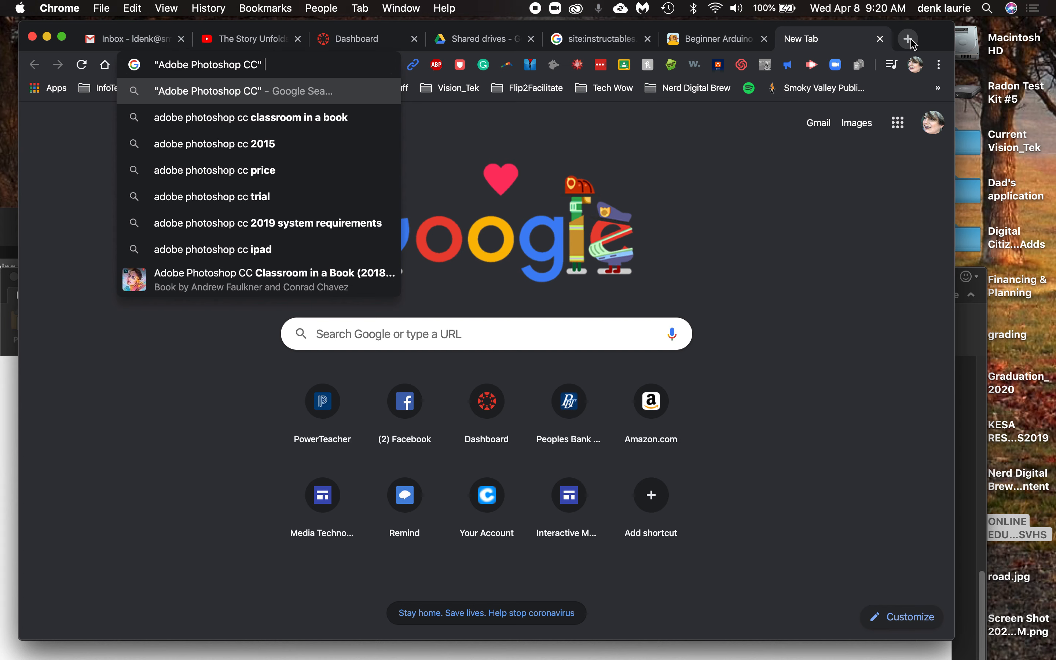
{"action": "type", "text": "AND beginne"}
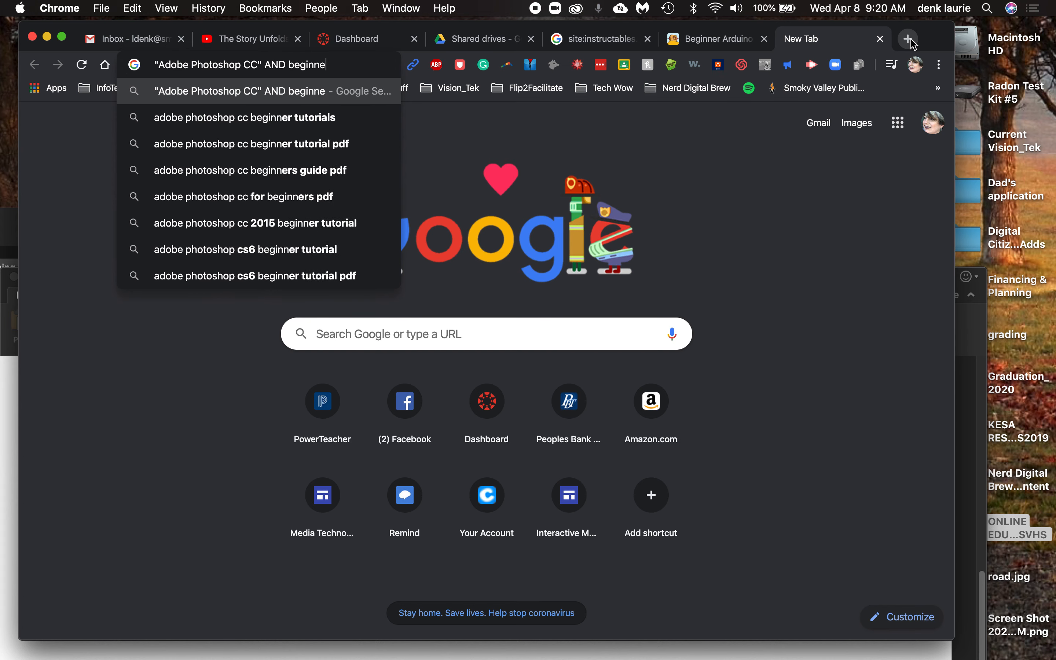
{"action": "type", "text": "AND tutorial"}
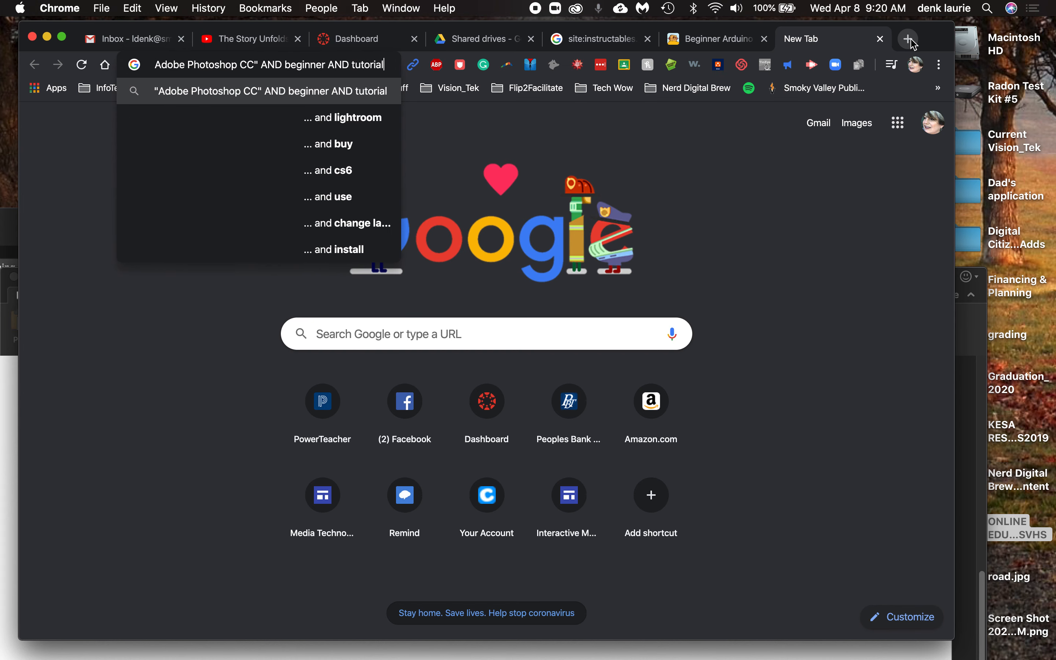
{"action": "type", "text": "s"}
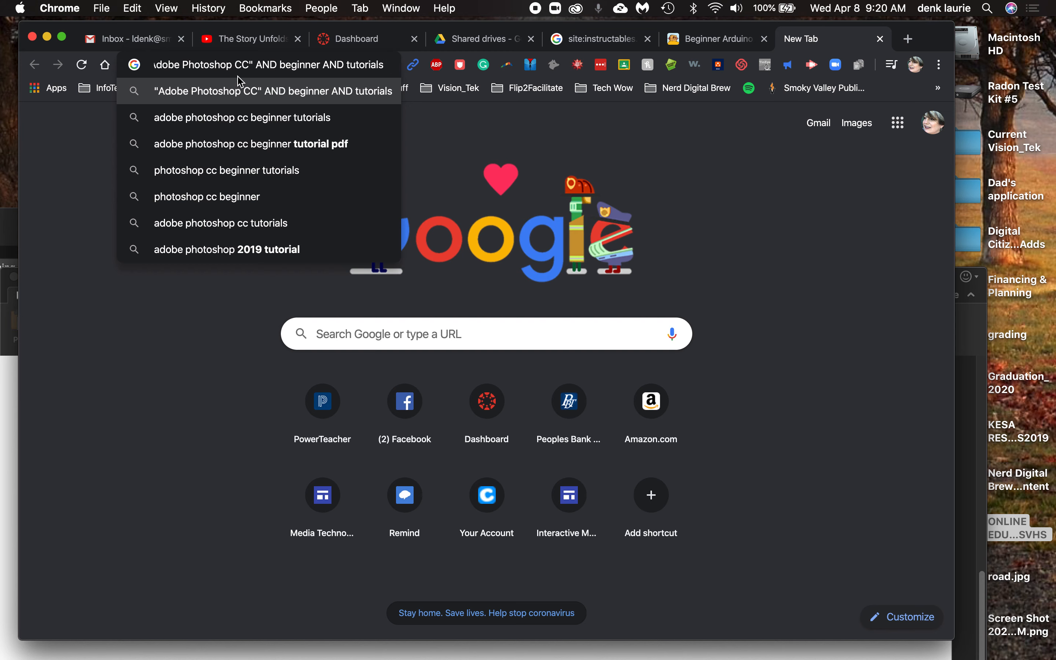
{"action": "key", "text": "Return"}
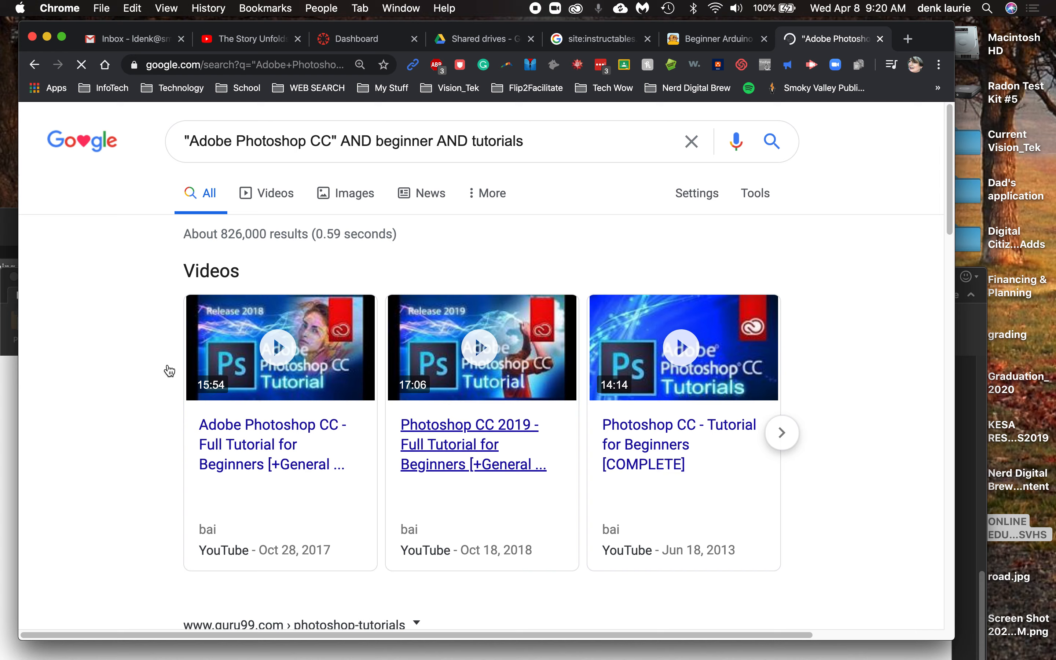
- Filter the Photoshop tutorial search to show only video results
{"action": "scroll", "scroll_direction": "down", "scroll_amount": 3}
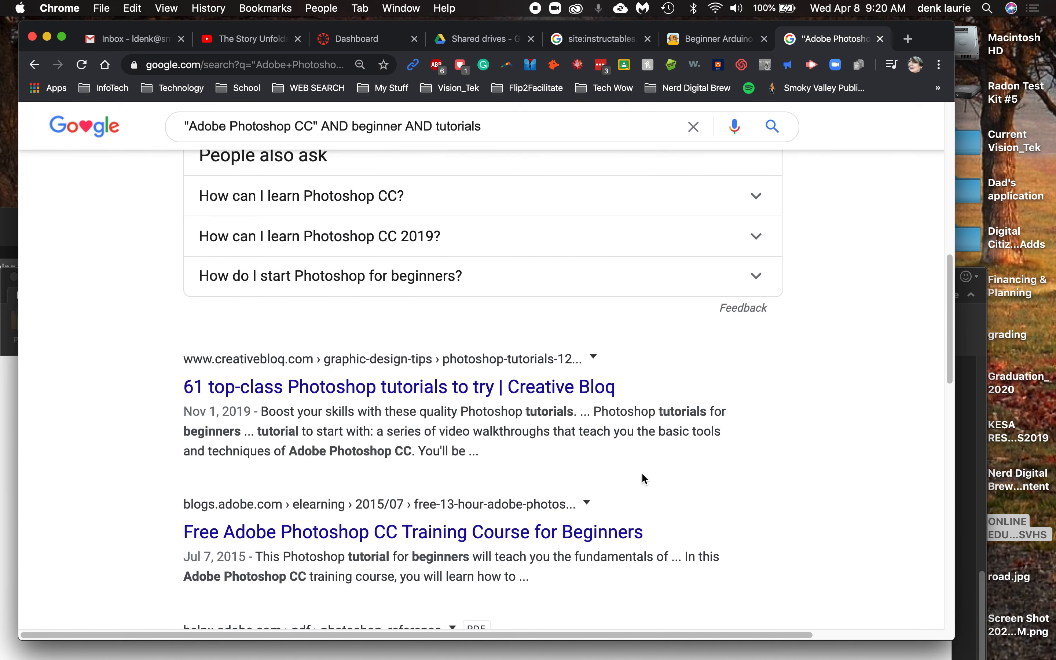
{"action": "scroll", "scroll_direction": "up", "scroll_amount": 3}
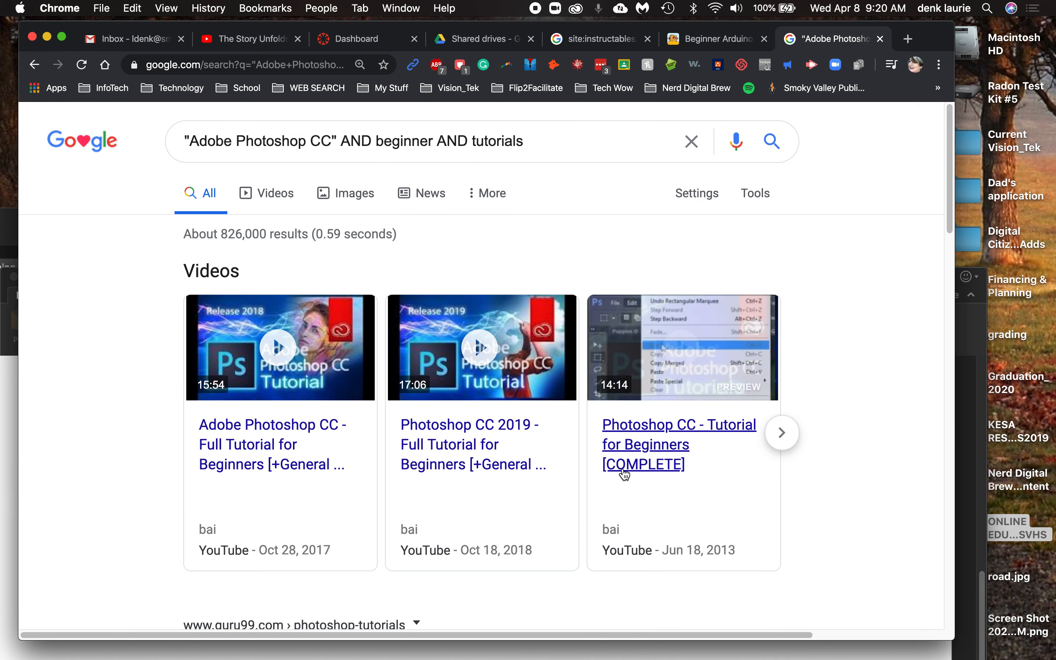
{"action": "left_click", "coordinate": [642, 464]}
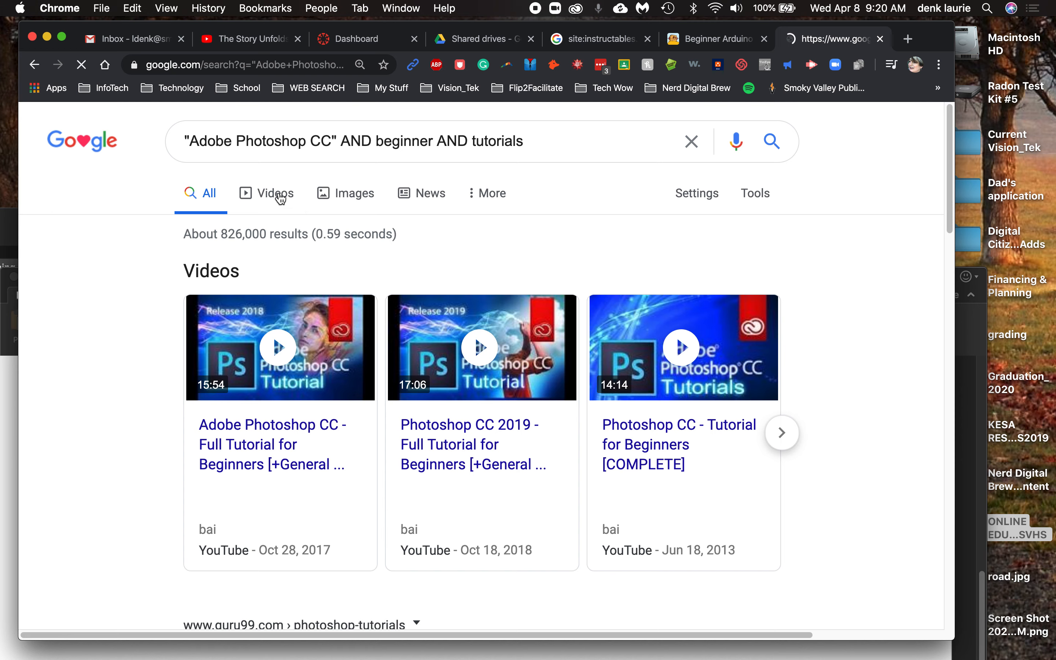
{"action": "left_click", "coordinate": [274, 194]}
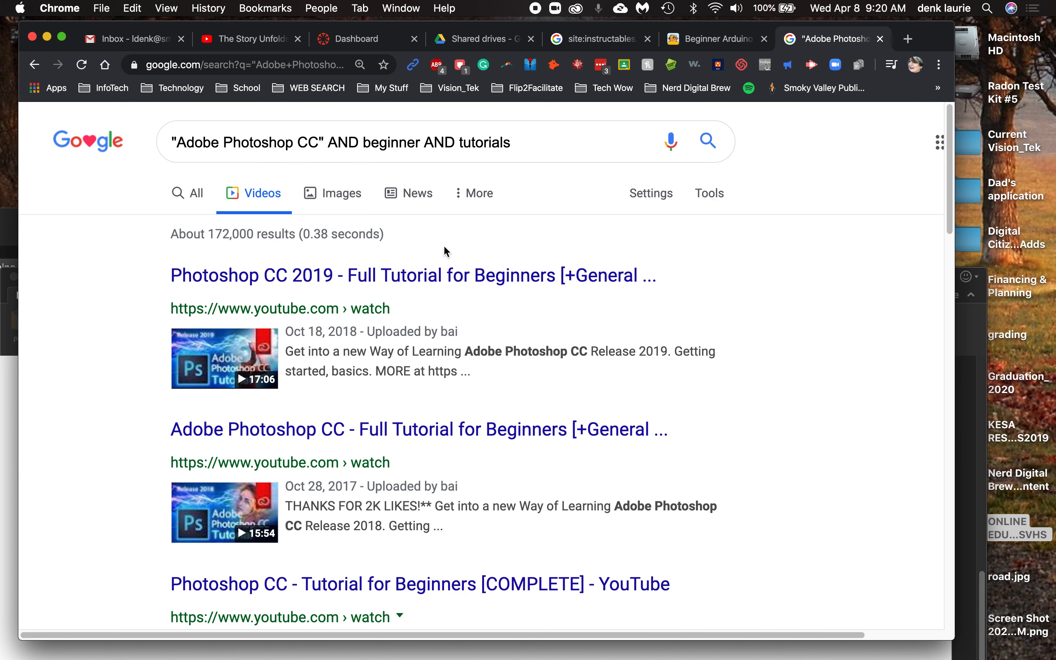
{"action": "mouse_move", "coordinate": [708, 193]}
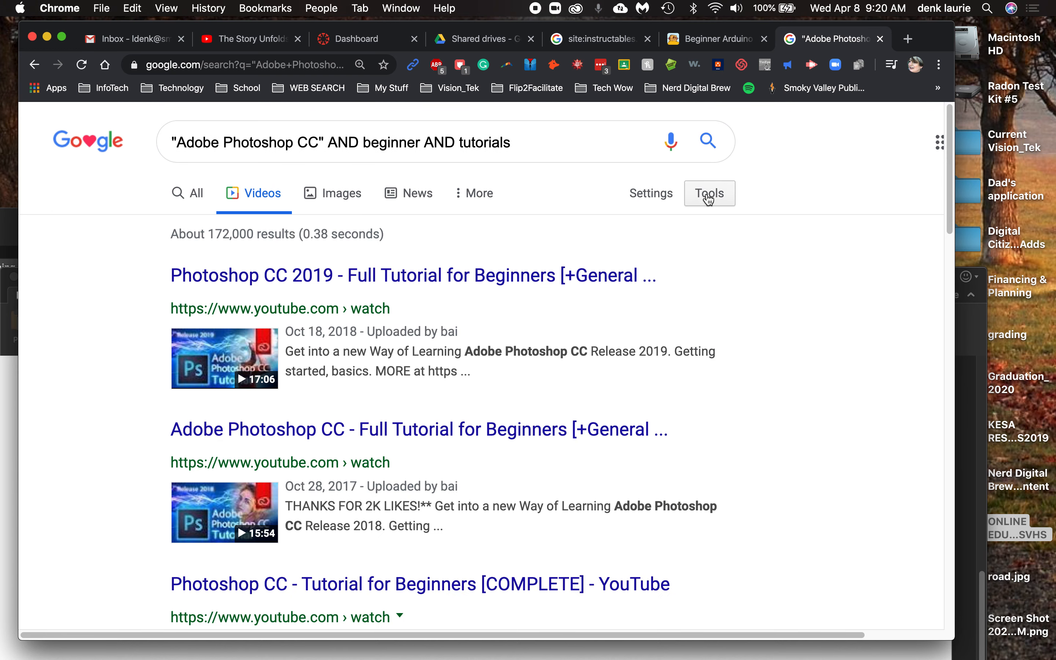
- Limit the video results to uploads from the past year using the search tools
{"action": "left_click", "coordinate": [709, 193]}
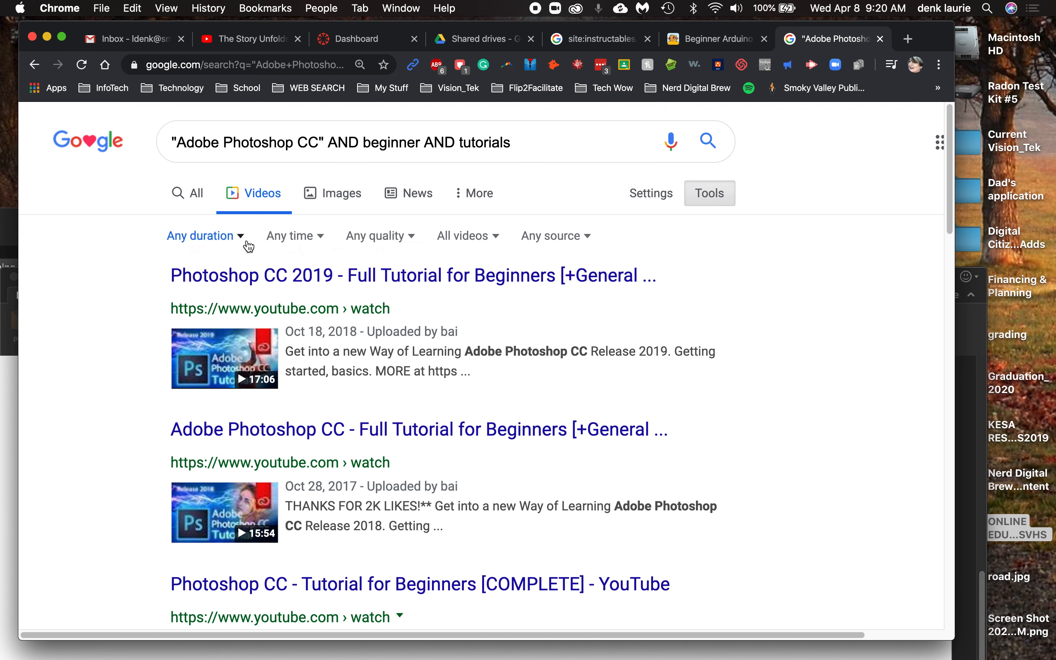
{"action": "left_click", "coordinate": [375, 235]}
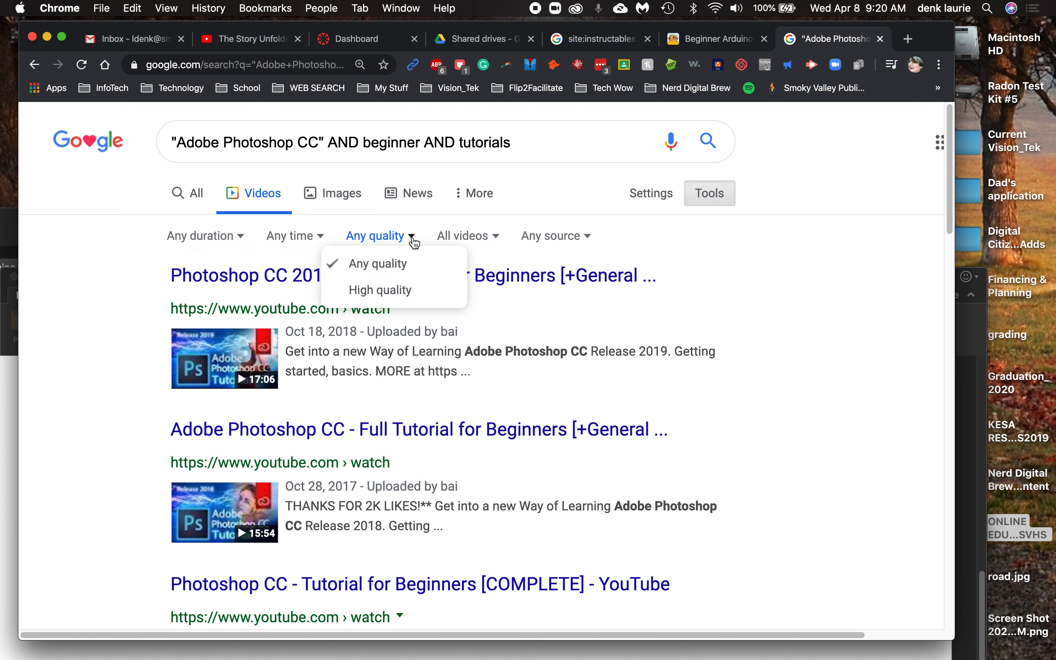
{"action": "left_click", "coordinate": [289, 236]}
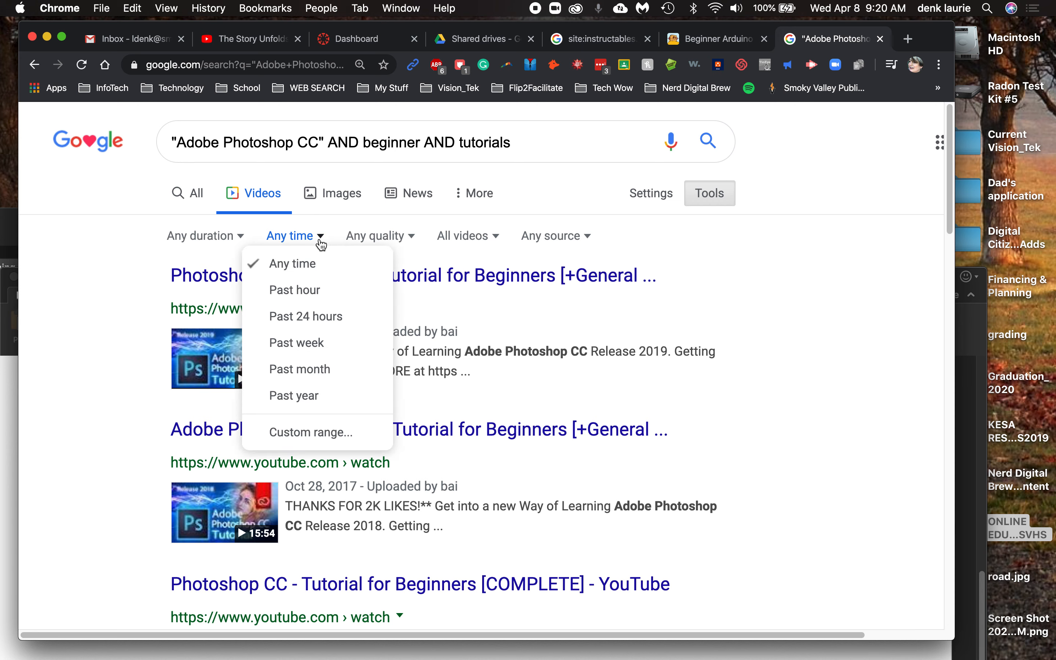
{"action": "mouse_move", "coordinate": [300, 368]}
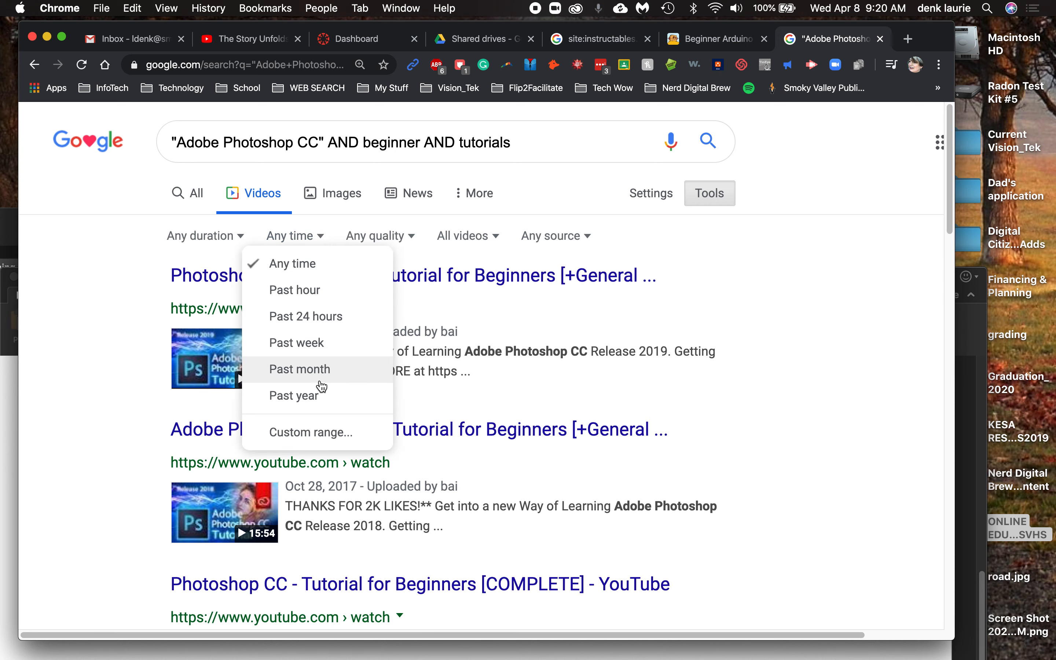
{"action": "left_click", "coordinate": [294, 395]}
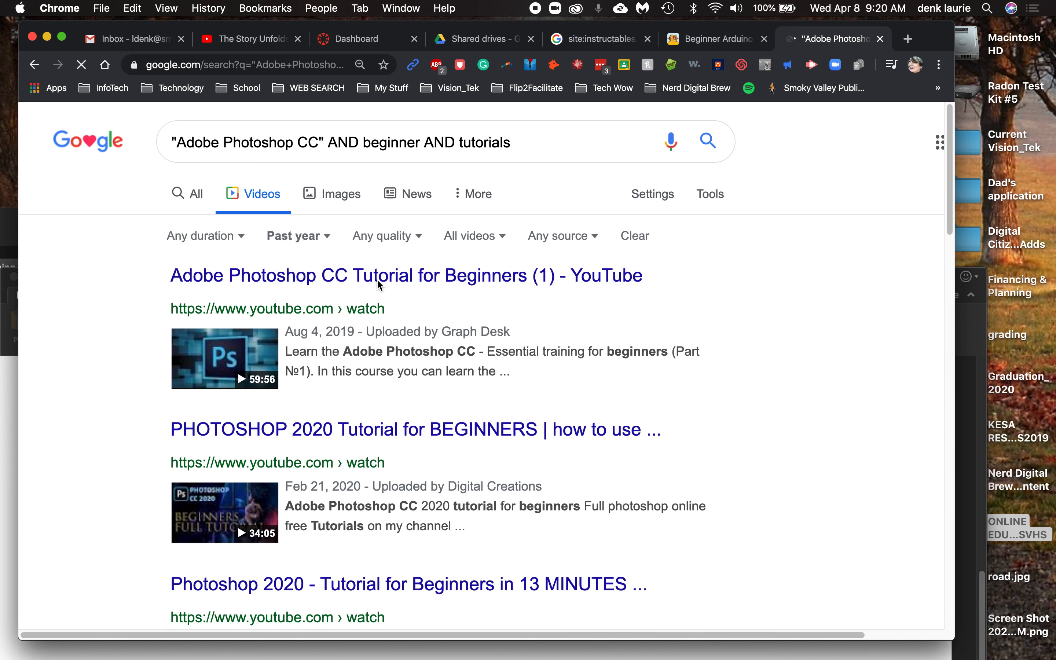
{"action": "mouse_move", "coordinate": [296, 285]}
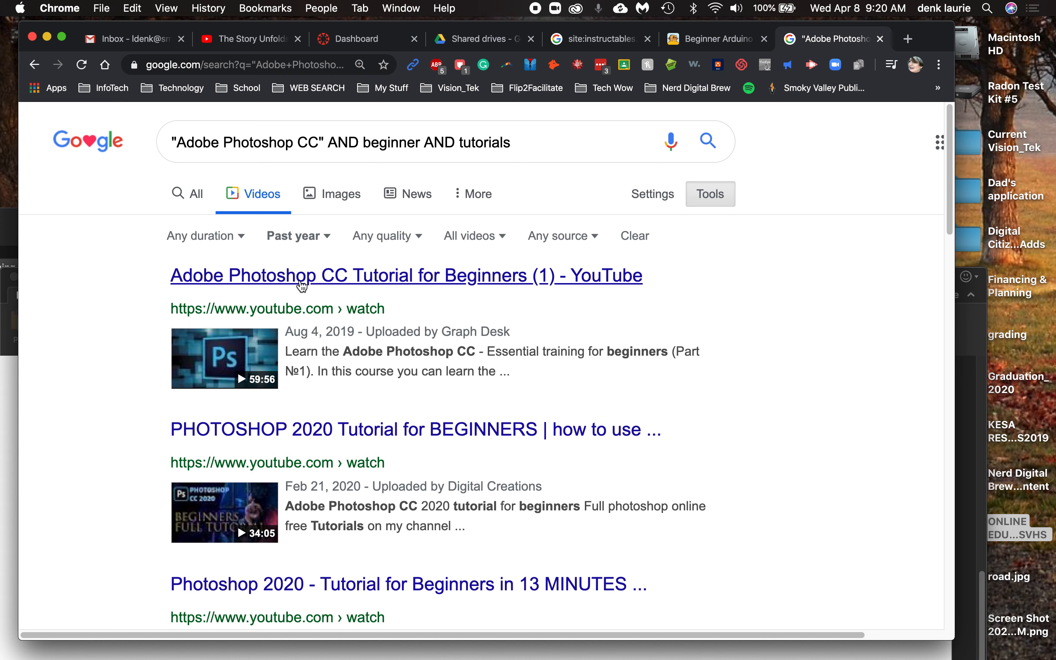
{"action": "mouse_move", "coordinate": [424, 289]}
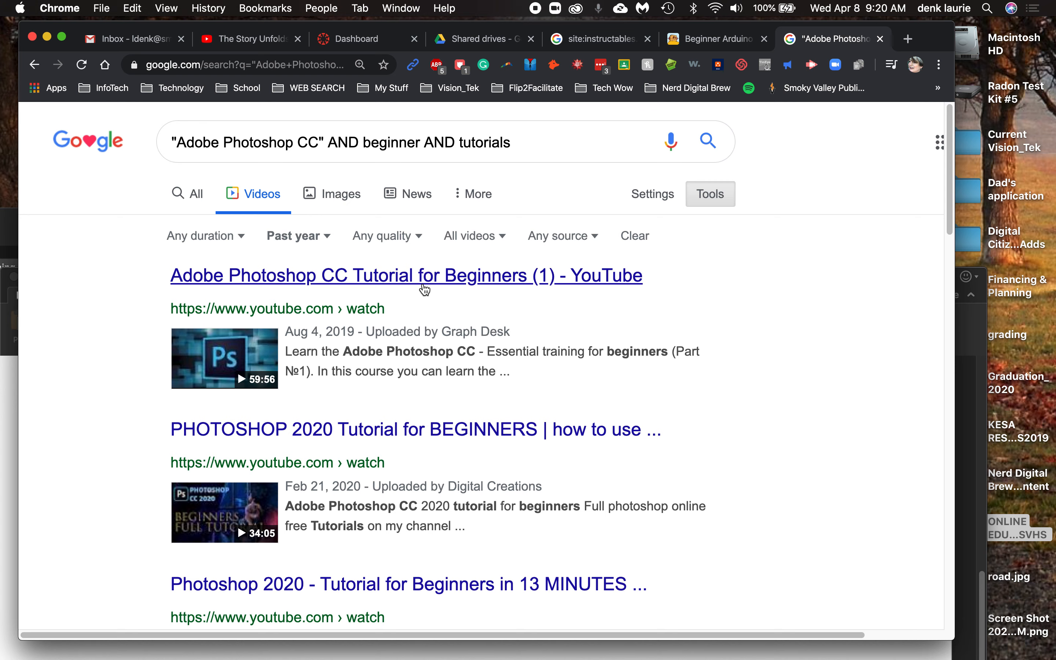
- Open the first two YouTube Photoshop beginner tutorial results in new tabs
{"action": "right_click", "coordinate": [405, 276]}
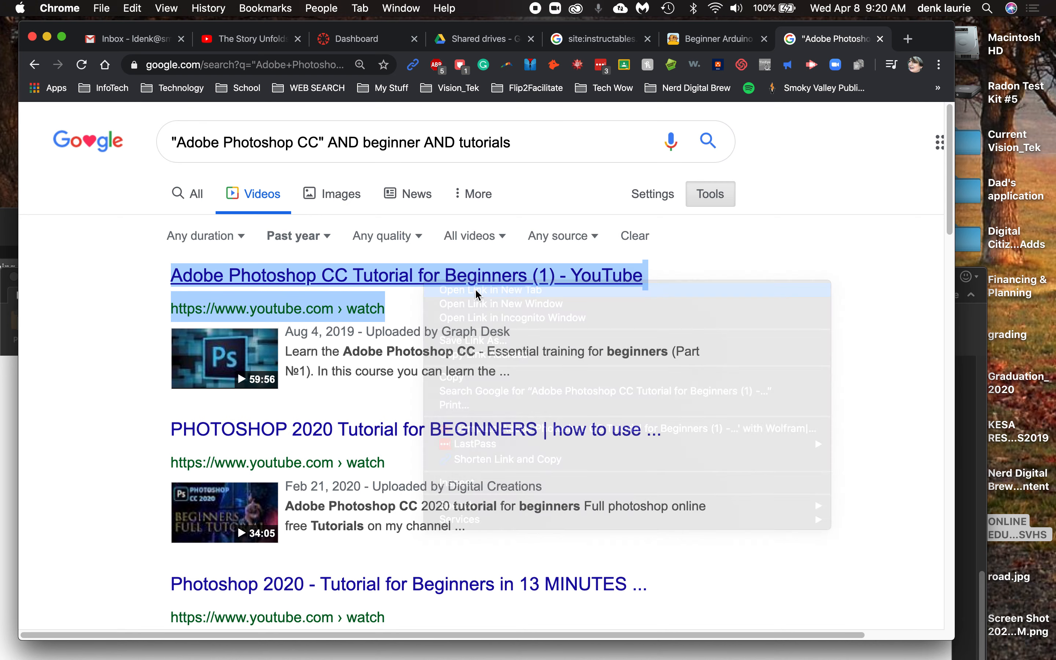
{"action": "right_click", "coordinate": [303, 429]}
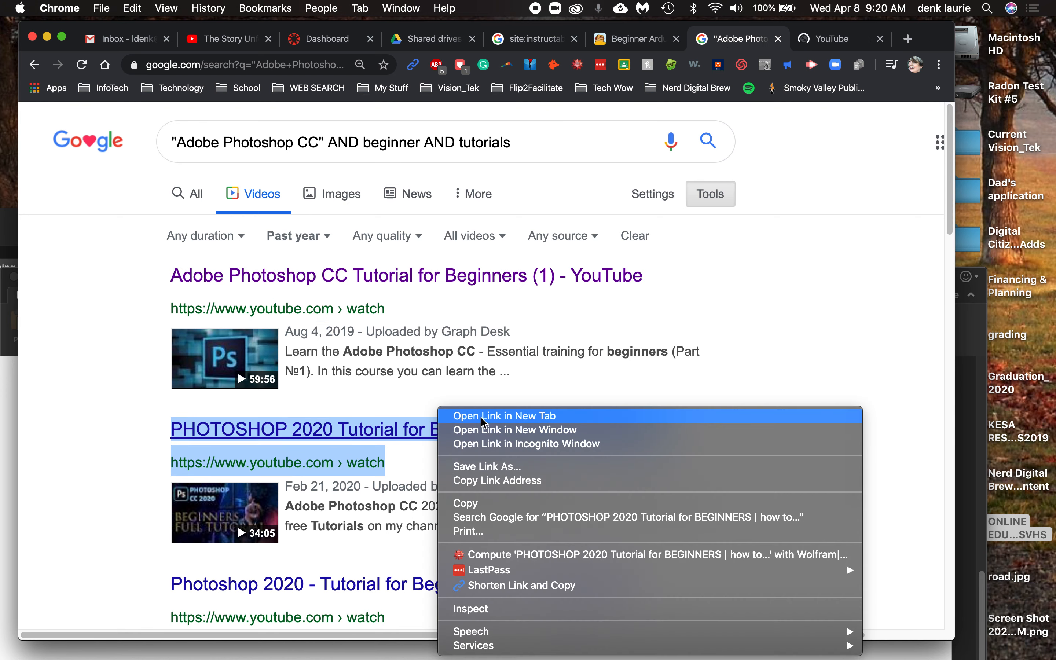
{"action": "left_click", "coordinate": [502, 415]}
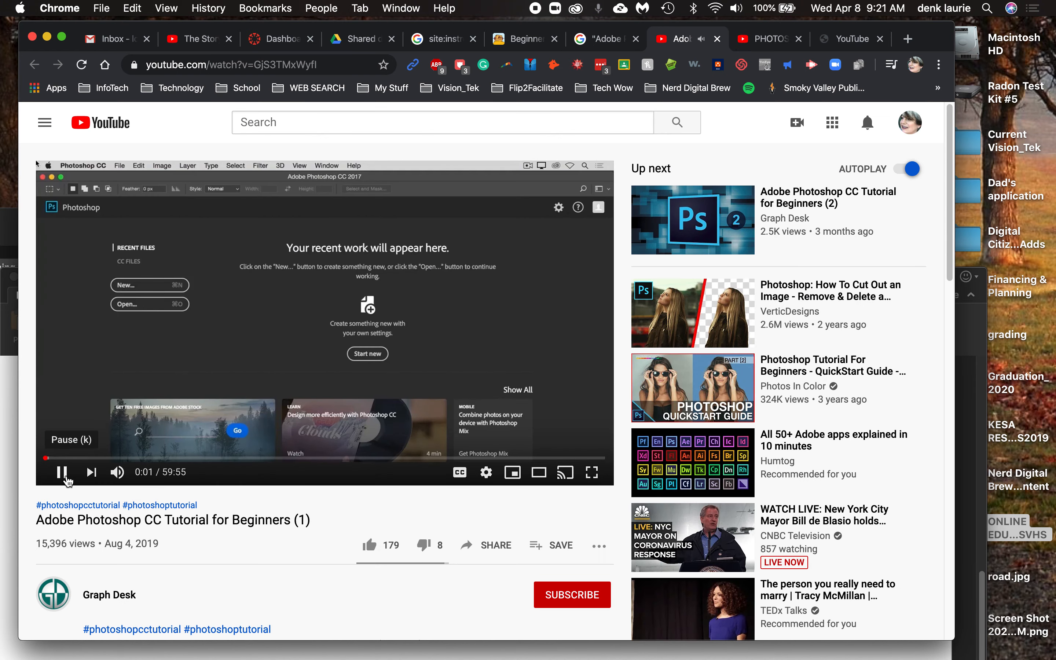
- Scroll through the Graph Desk Photoshop CC tutorial's description and comments and compare the 2020 tutorial tab
{"action": "scroll", "scroll_direction": "down", "scroll_amount": 3}
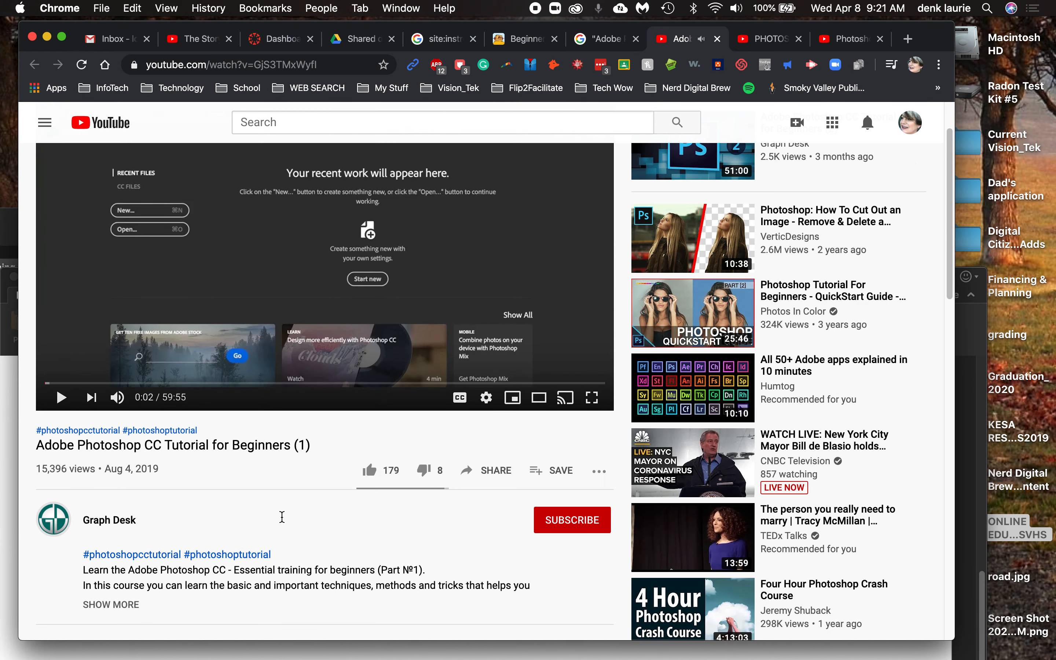
{"action": "mouse_move", "coordinate": [78, 530]}
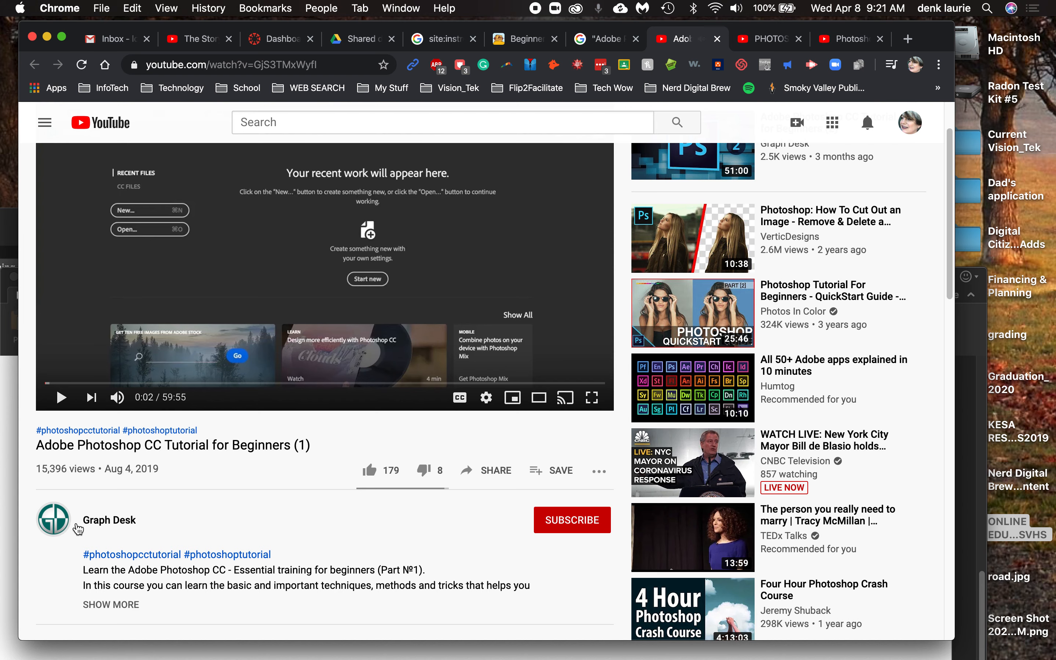
{"action": "scroll", "scroll_direction": "down", "scroll_amount": 3}
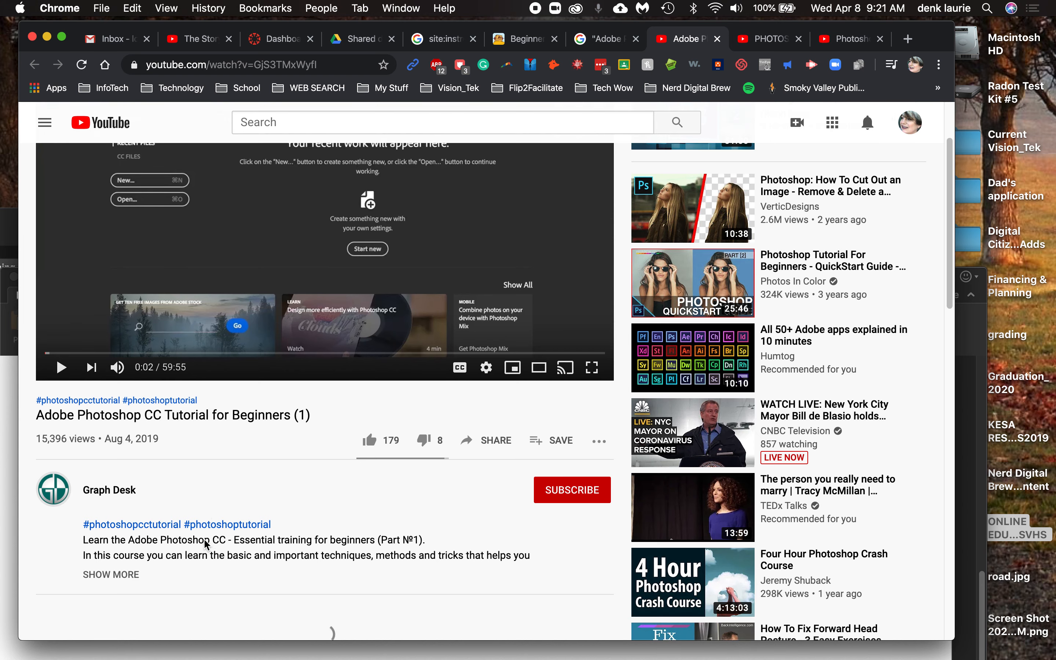
{"action": "scroll", "scroll_direction": "down", "scroll_amount": 3}
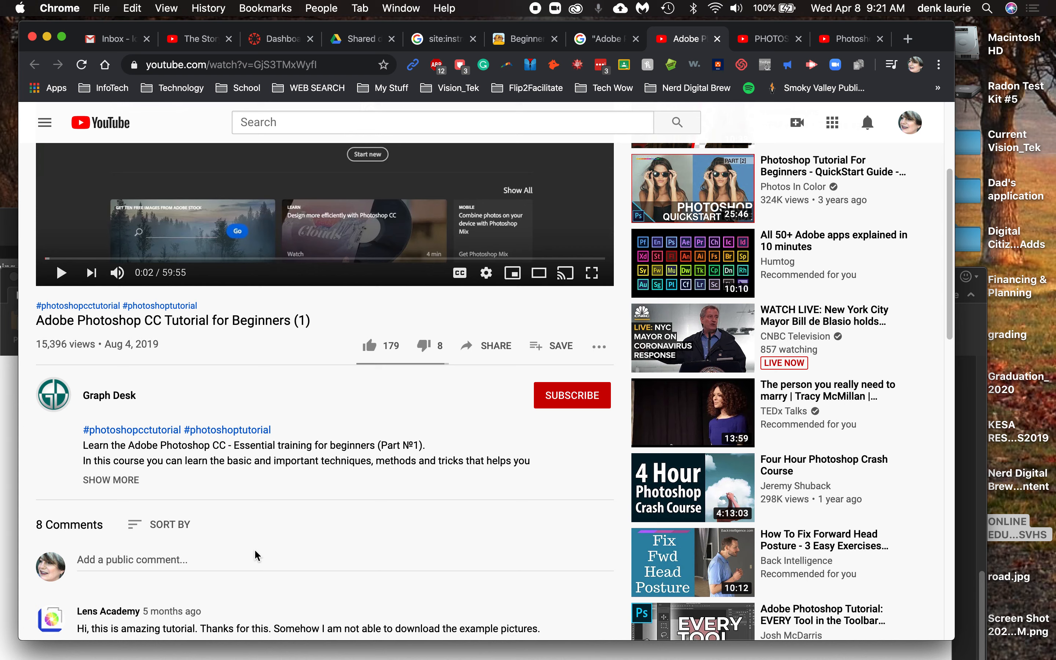
{"action": "scroll", "scroll_direction": "down", "scroll_amount": 3}
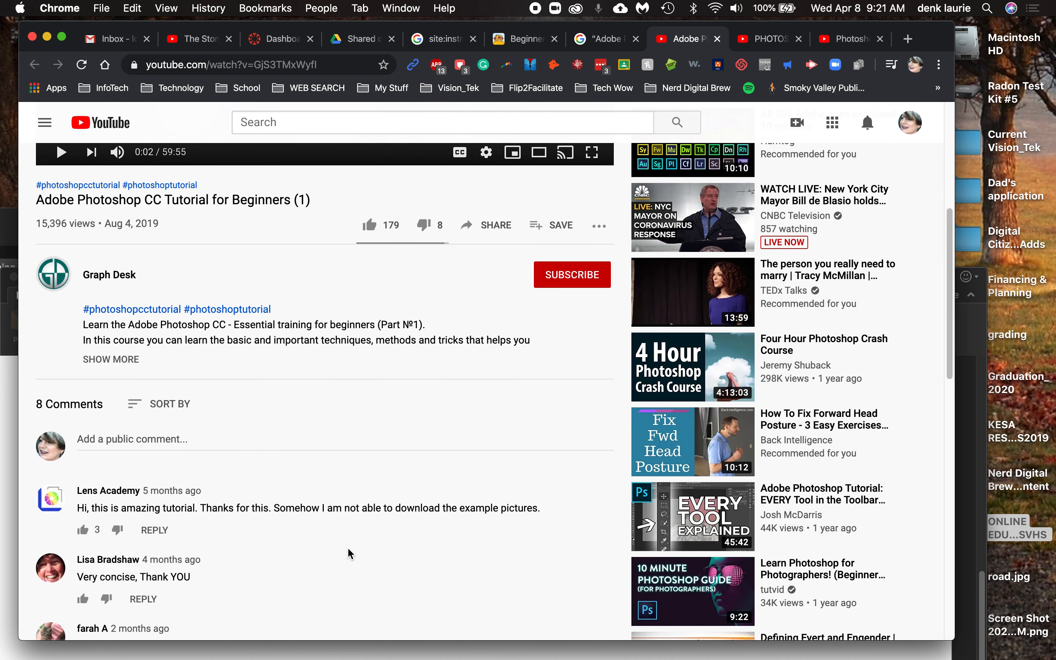
{"action": "mouse_move", "coordinate": [284, 520]}
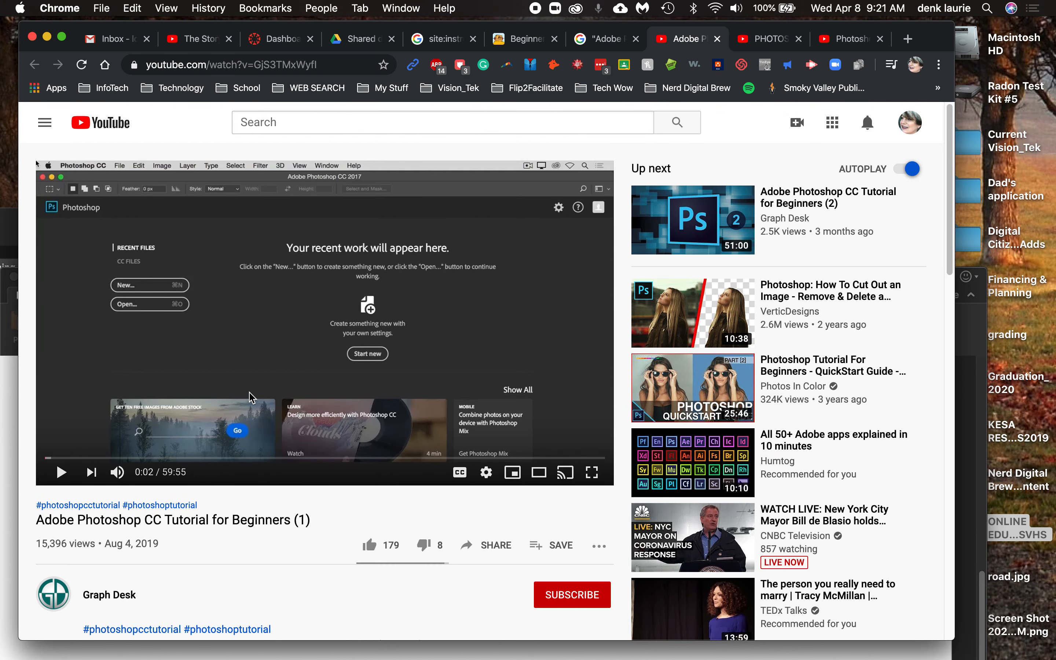
{"action": "mouse_move", "coordinate": [320, 389]}
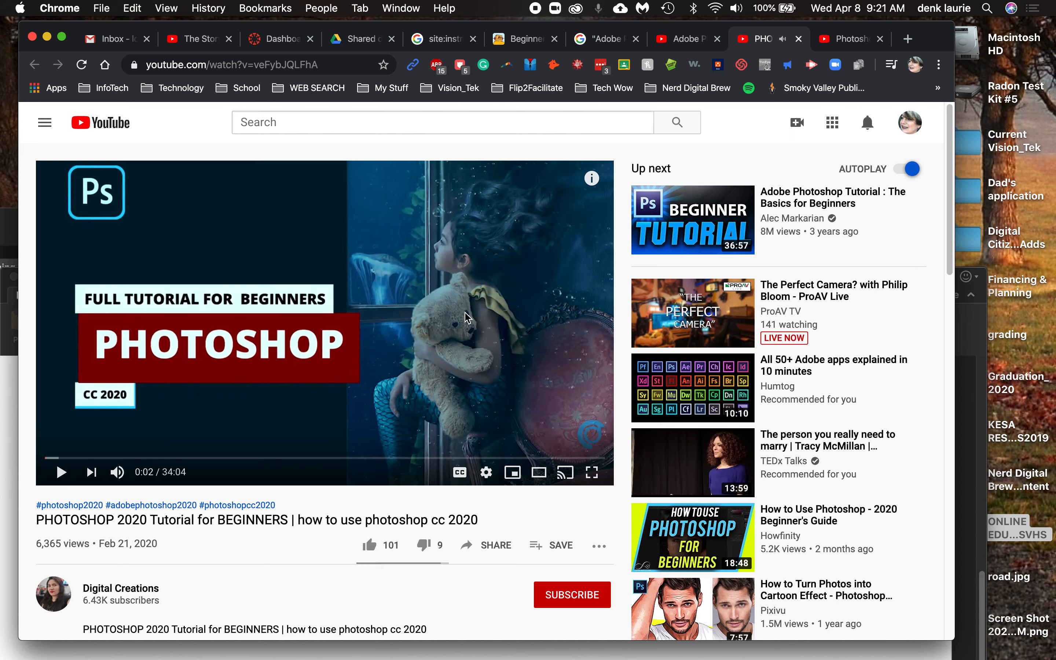
{"action": "scroll", "scroll_direction": "down", "scroll_amount": 3}
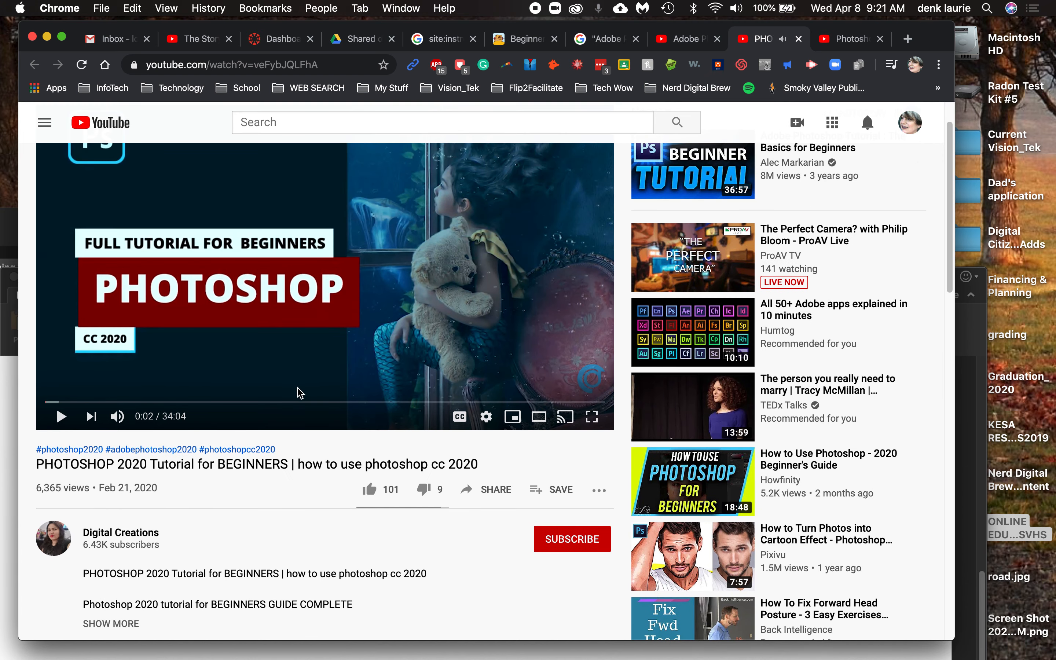
{"action": "scroll", "scroll_direction": "up", "scroll_amount": 3}
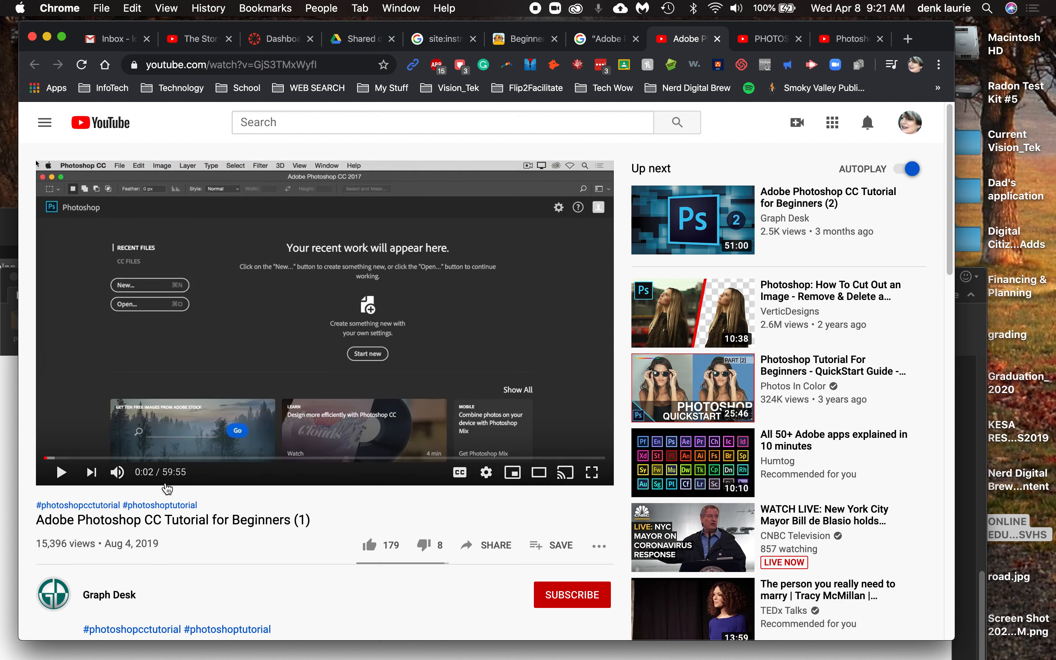
- Copy the youtu.be share link for the Photoshop CC beginners tutorial
{"action": "left_click", "coordinate": [485, 545]}
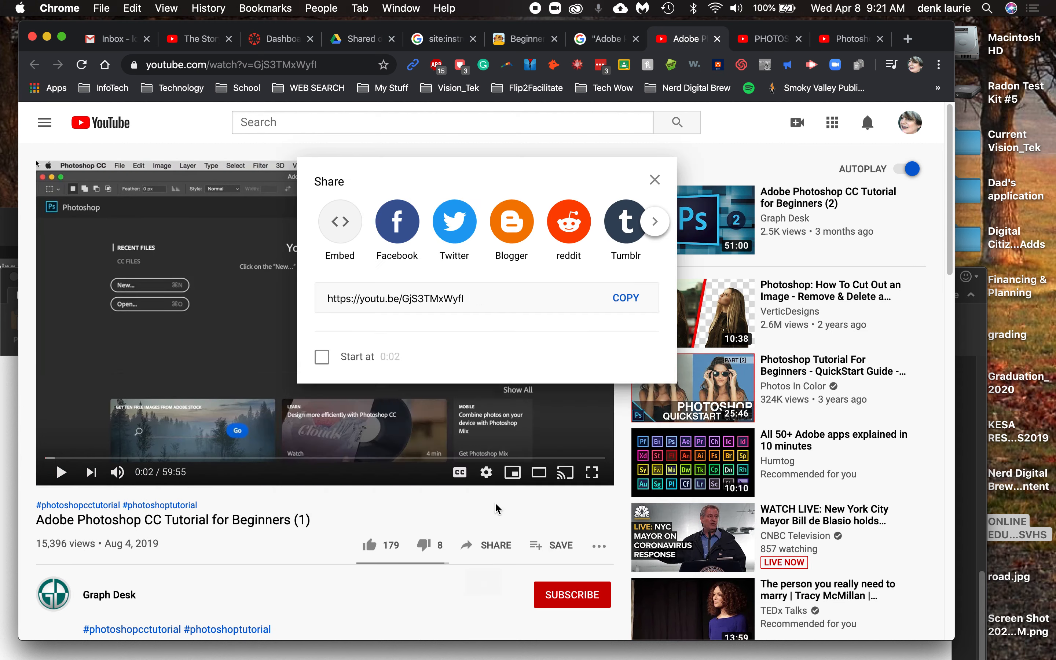
{"action": "left_click", "coordinate": [625, 297]}
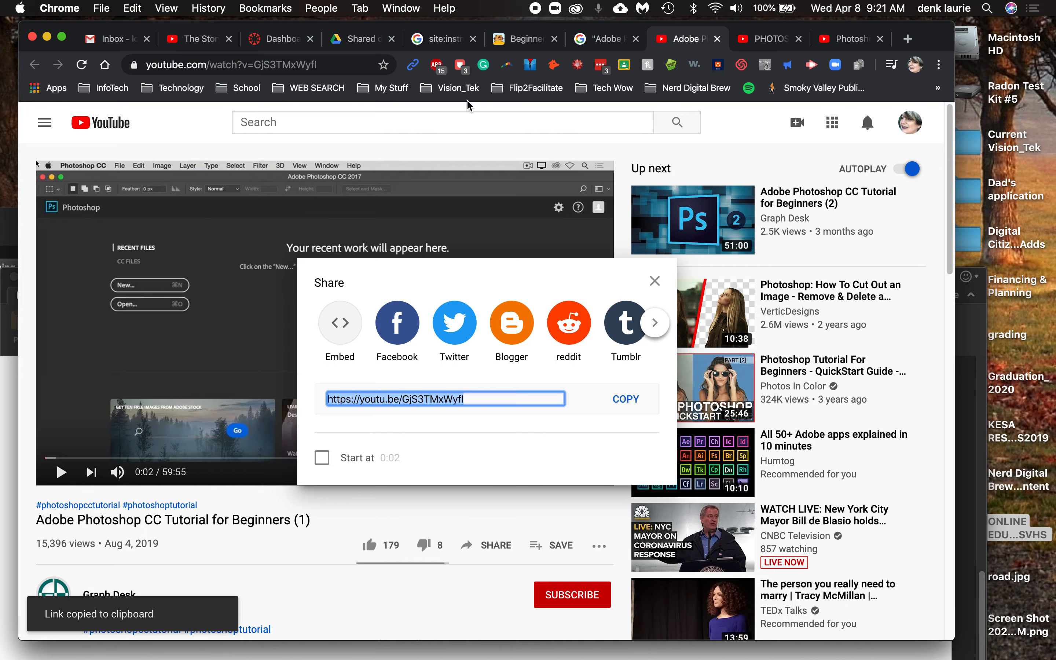
{"action": "mouse_move", "coordinate": [442, 38]}
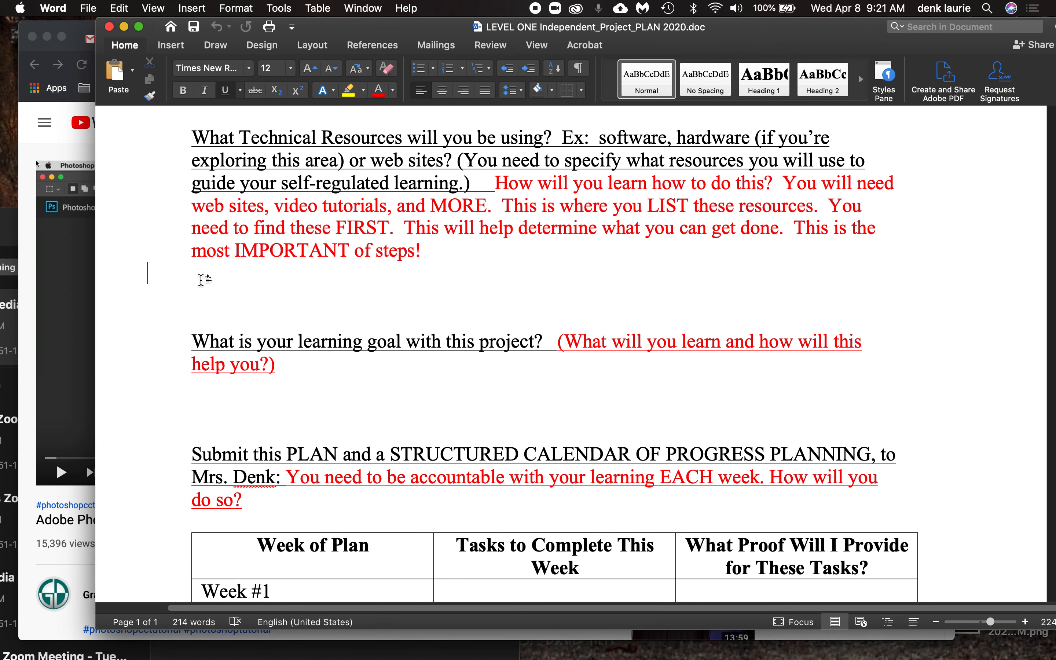
{"action": "type", "text": "Beginner Tu"}
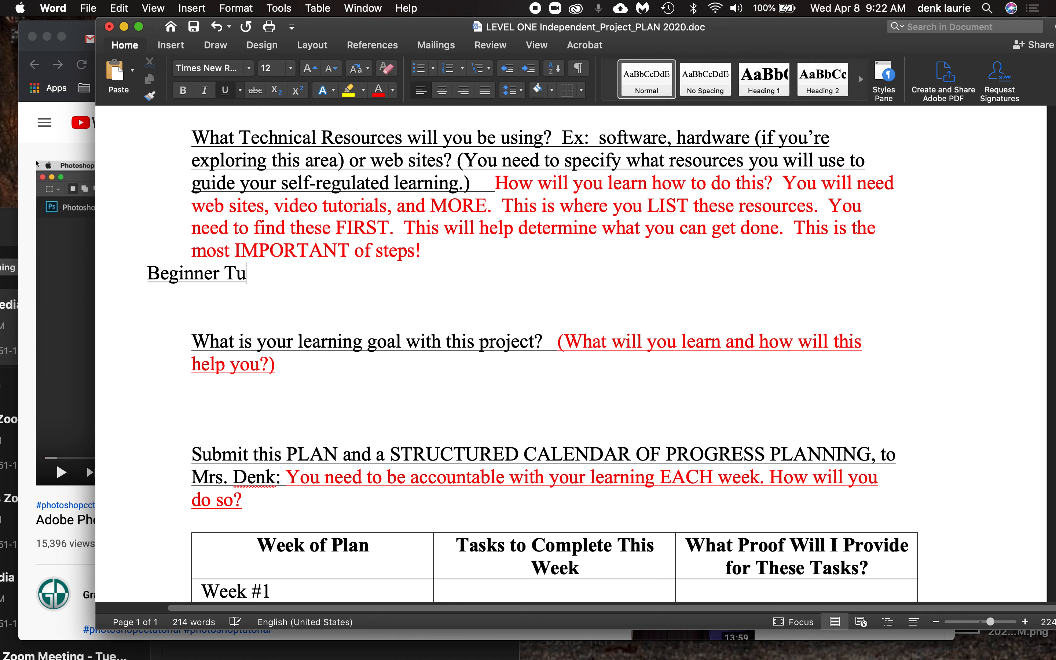
{"action": "type", "text": "torial Pho"}
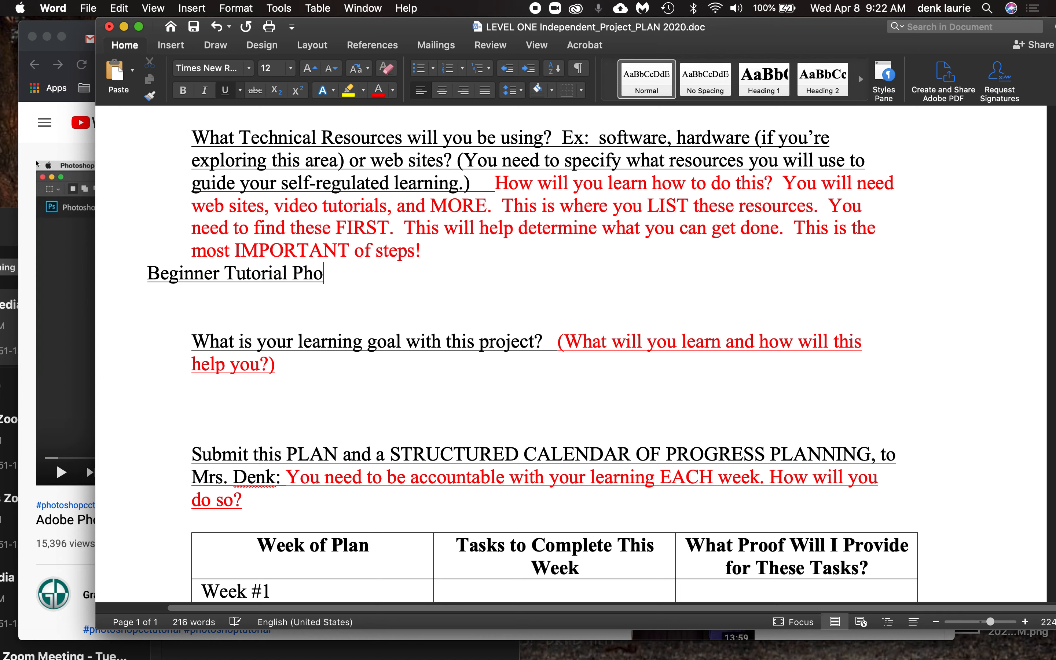
{"action": "type", "text": "toshop:"}
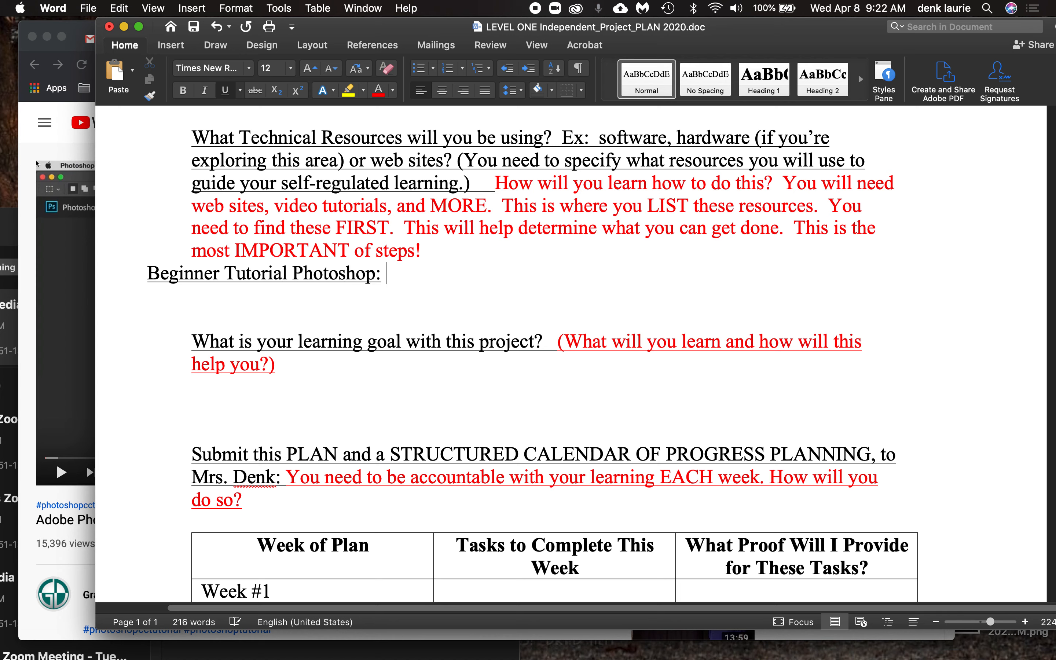
{"action": "type", "text": "https://youtu.be/GjS3TMxWyfI"}
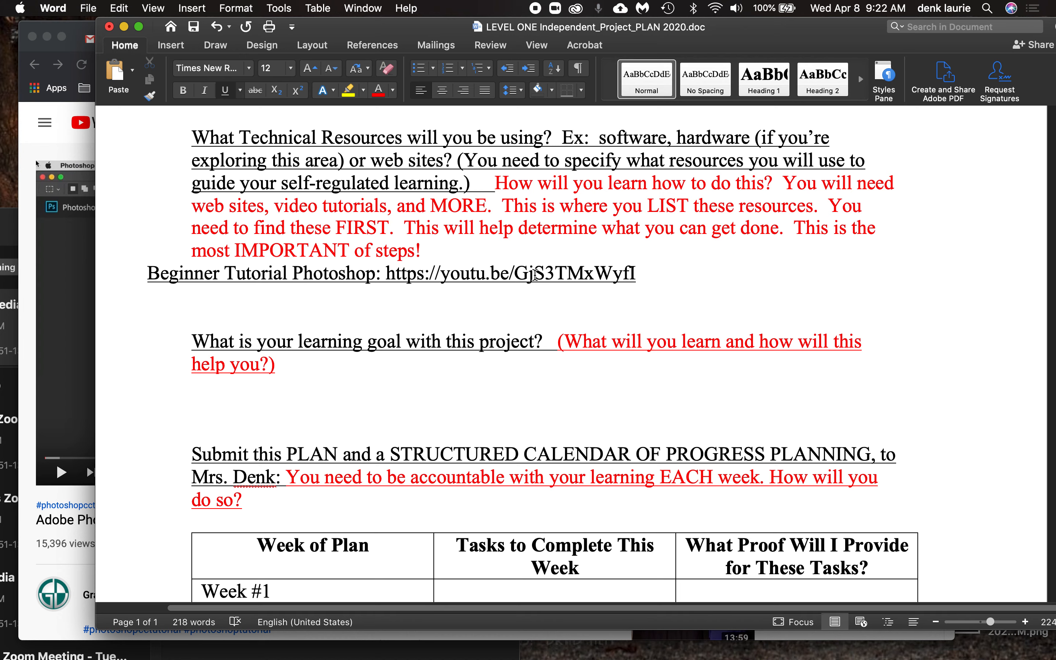
{"action": "left_click", "coordinate": [635, 273]}
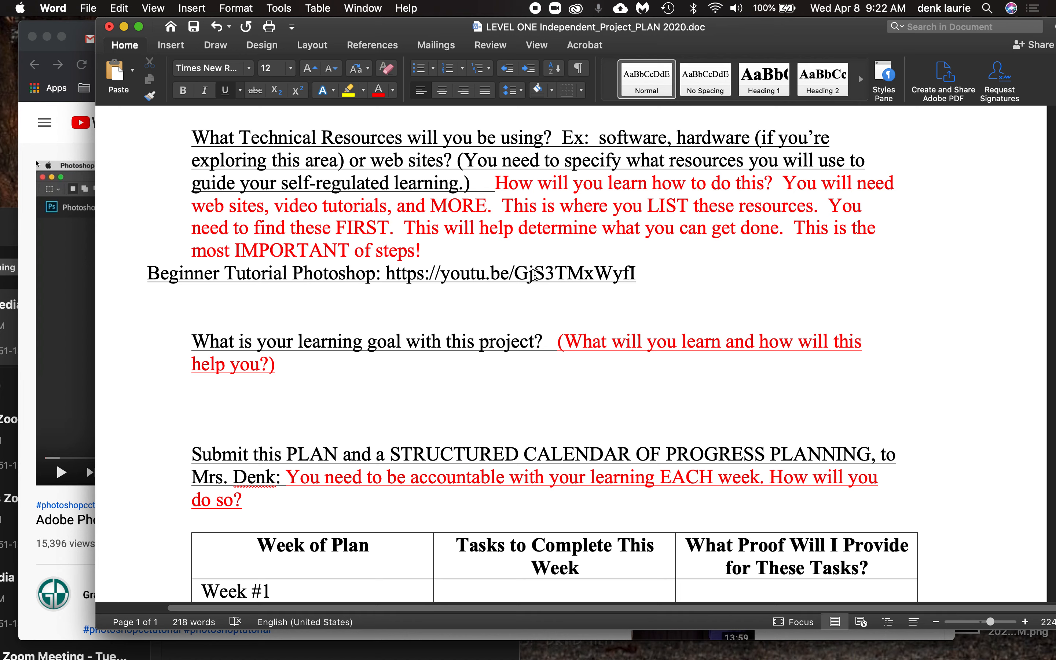
{"action": "left_click", "coordinate": [635, 273]}
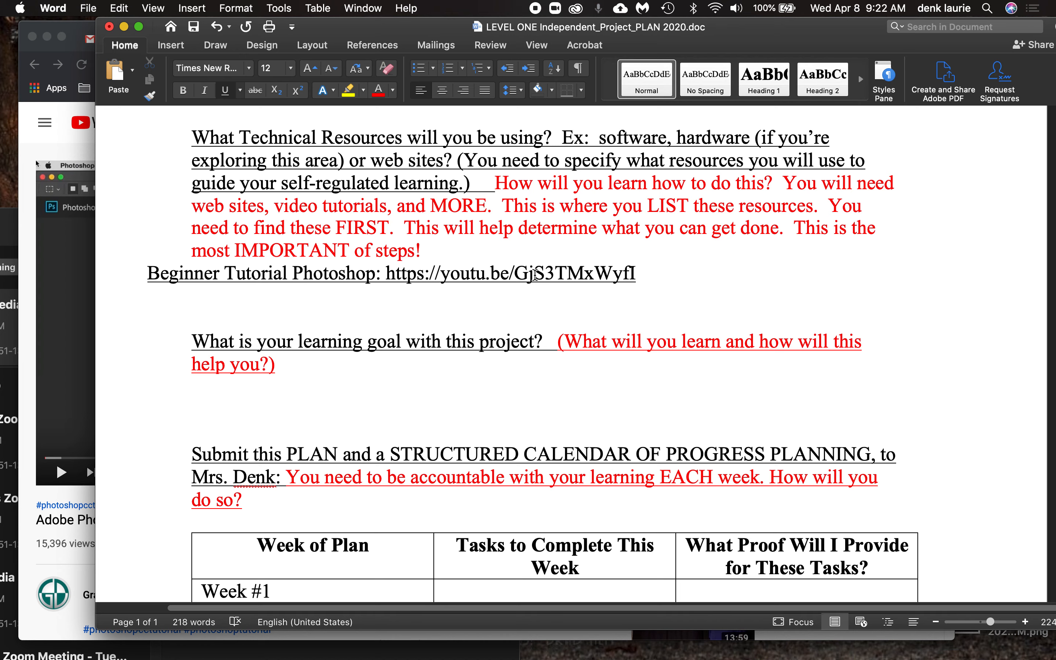
{"action": "left_click", "coordinate": [635, 274]}
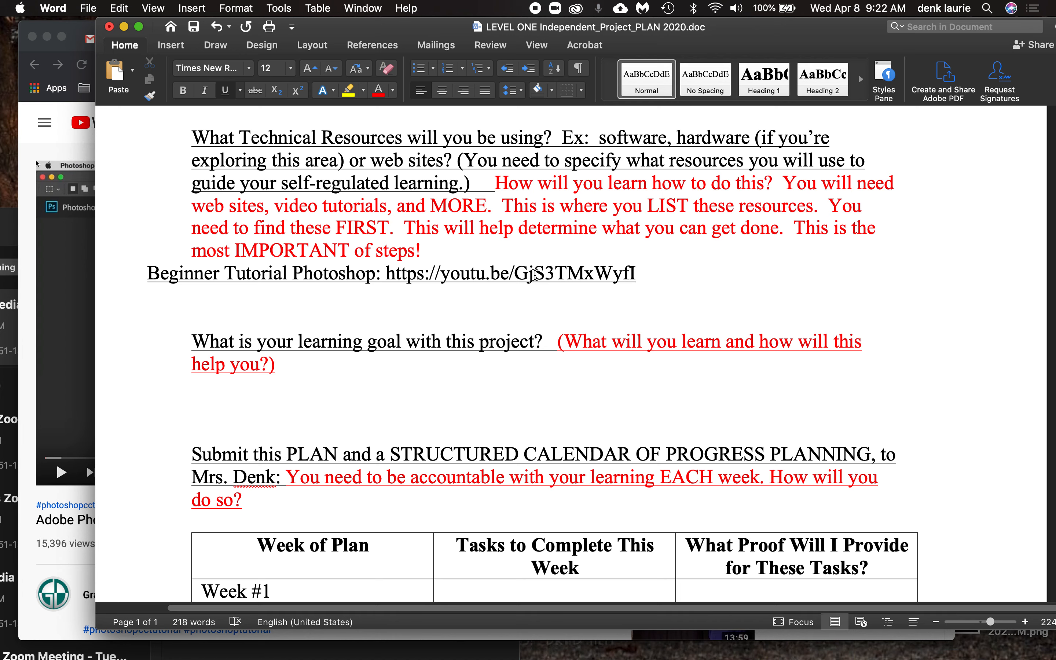
{"action": "left_click", "coordinate": [635, 272]}
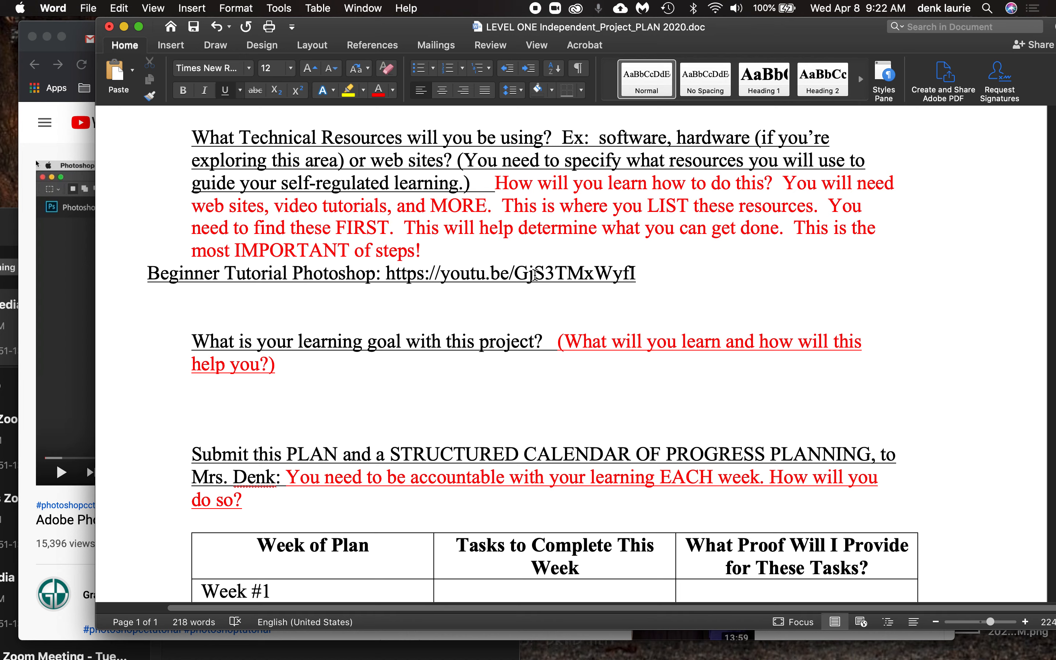
{"action": "left_click", "coordinate": [635, 273]}
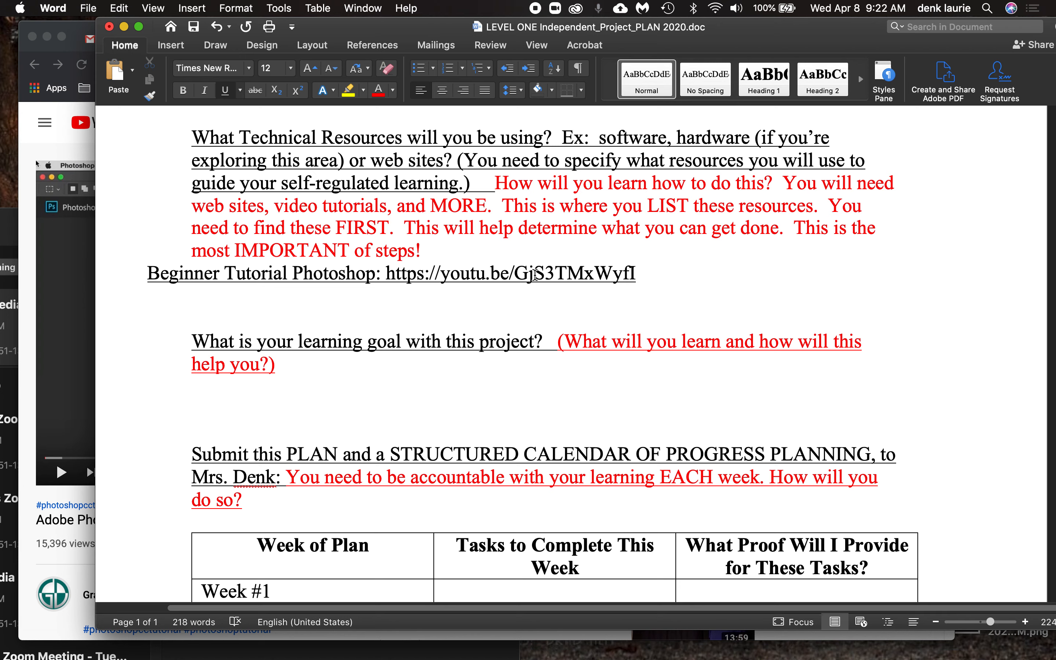
{"action": "left_click", "coordinate": [635, 272]}
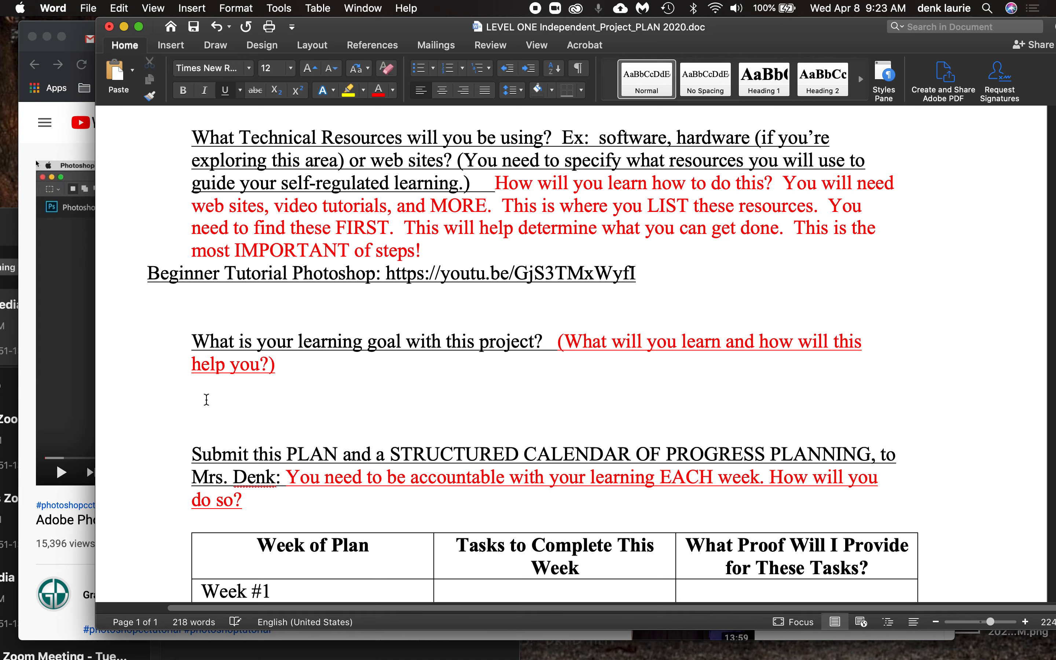
{"action": "left_click", "coordinate": [192, 399]}
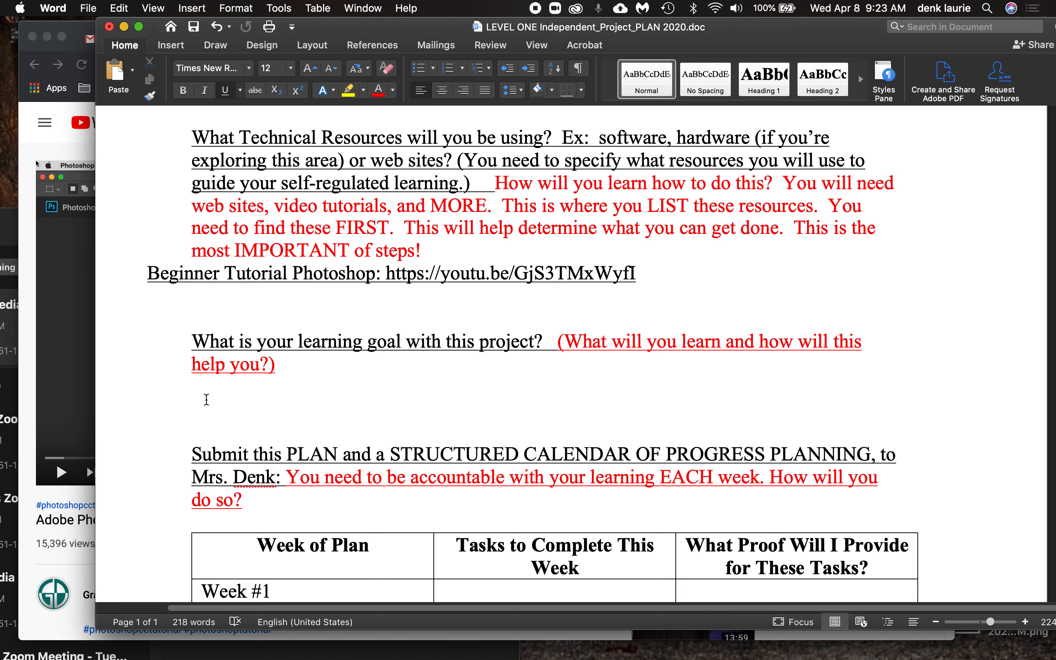
{"action": "left_click", "coordinate": [192, 400]}
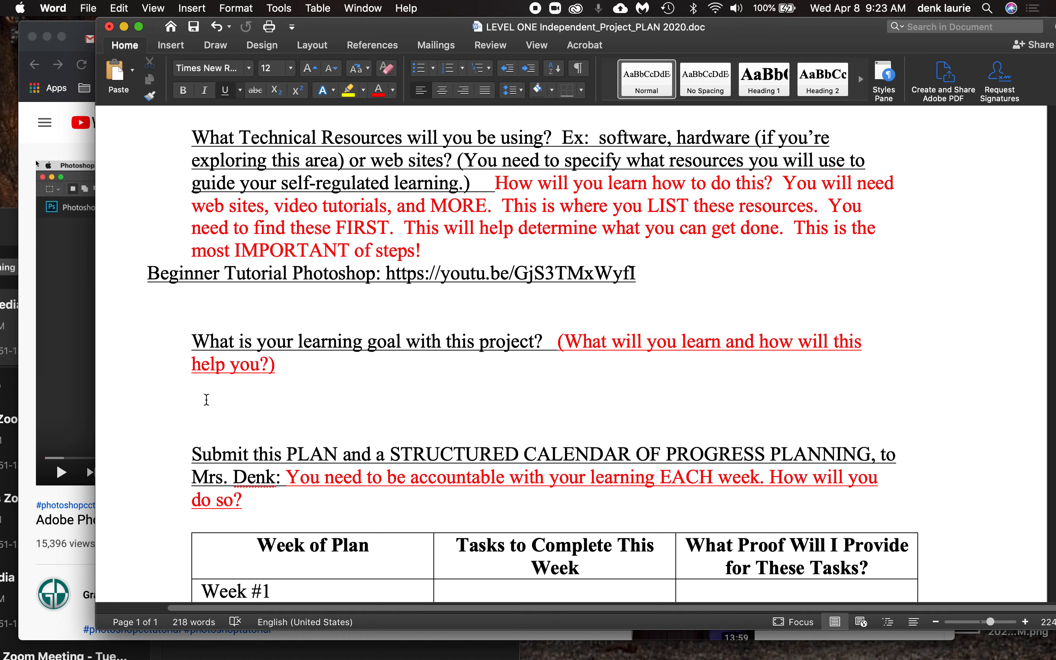
{"action": "left_click", "coordinate": [193, 400]}
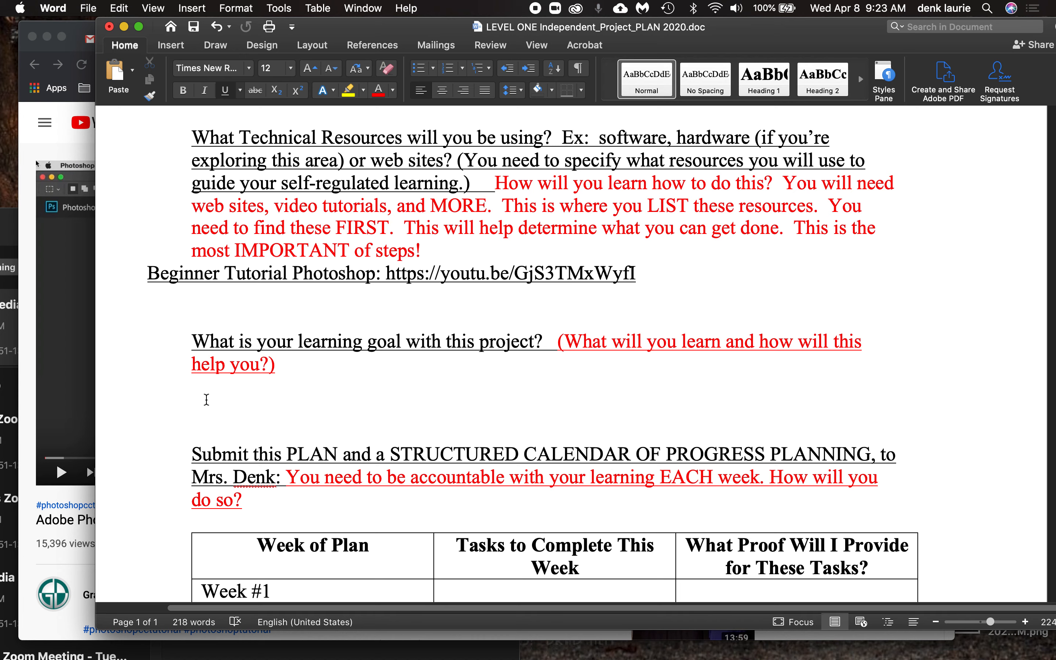
{"action": "left_click", "coordinate": [192, 404]}
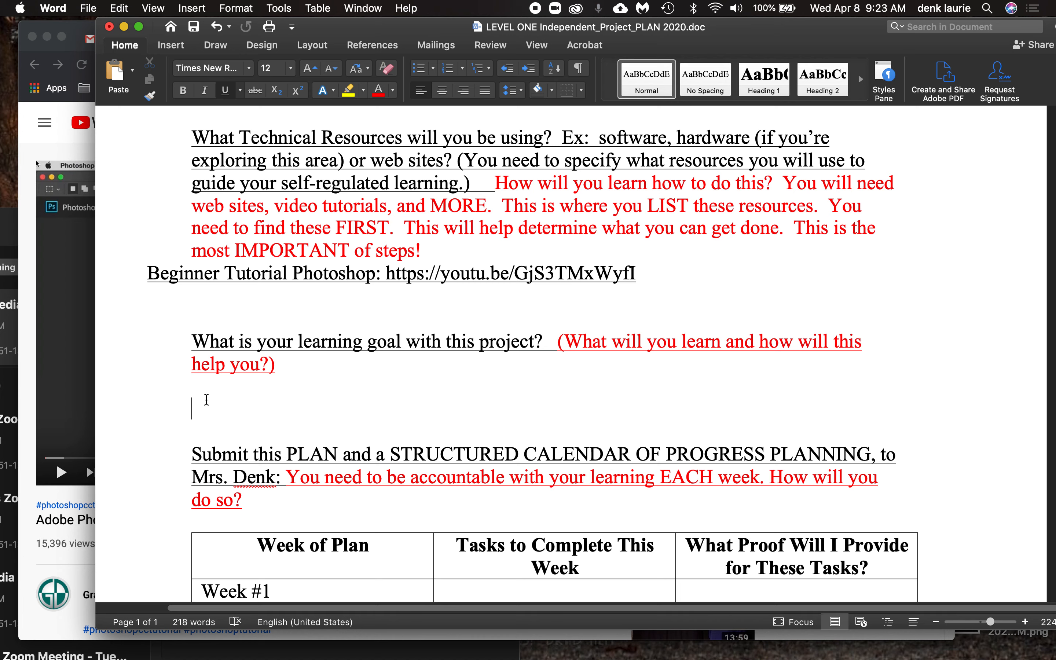
{"action": "left_click", "coordinate": [191, 407]}
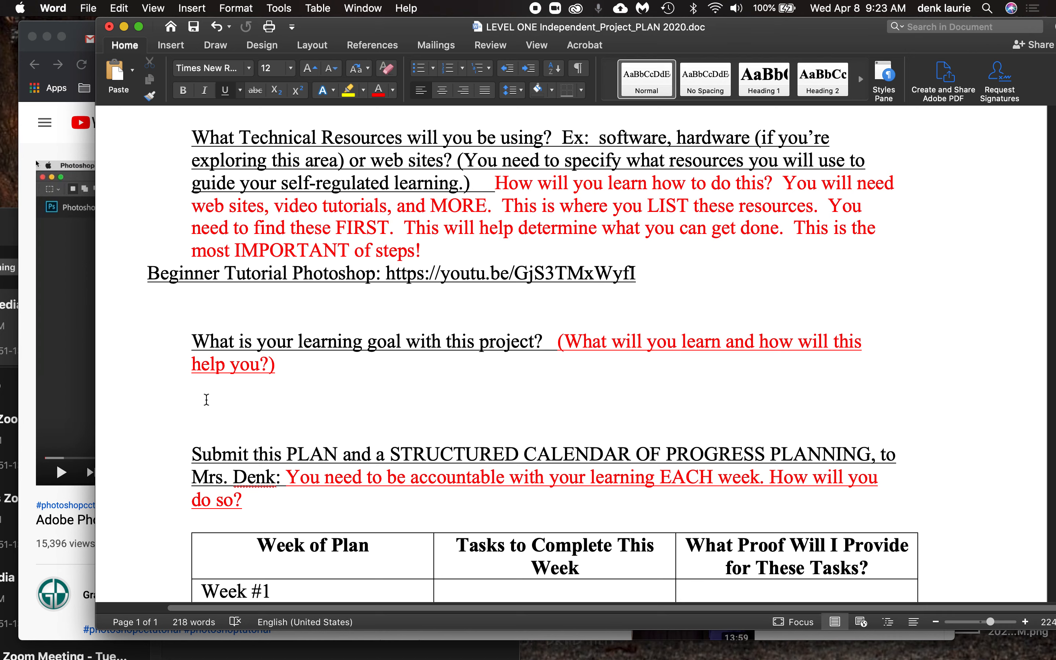
{"action": "scroll", "scroll_direction": "down", "scroll_amount": 3}
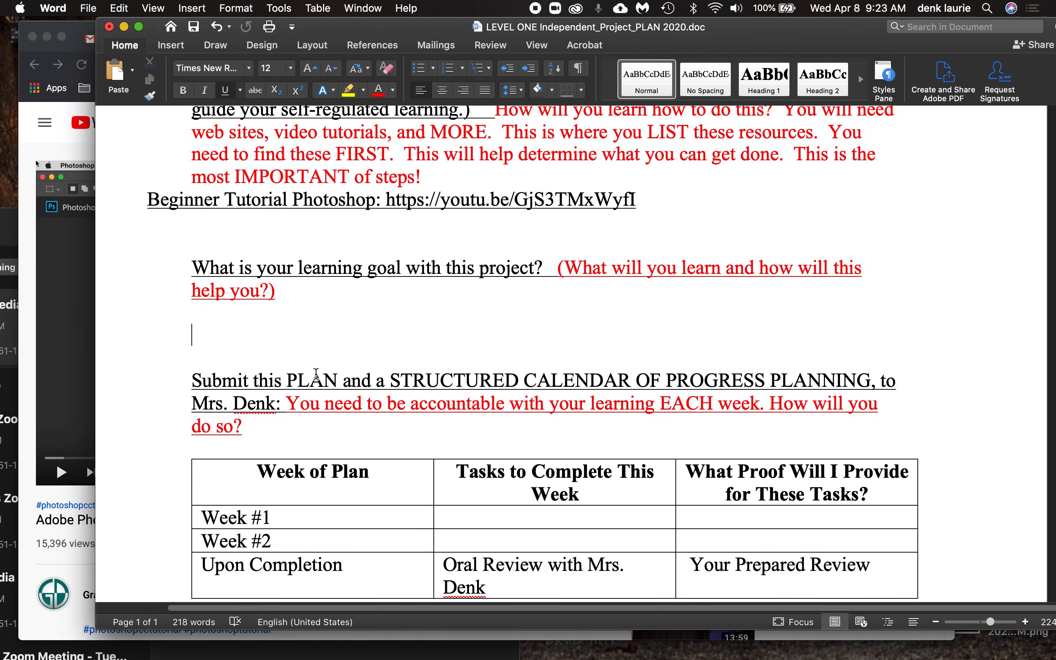
{"action": "scroll", "scroll_direction": "down", "scroll_amount": 3}
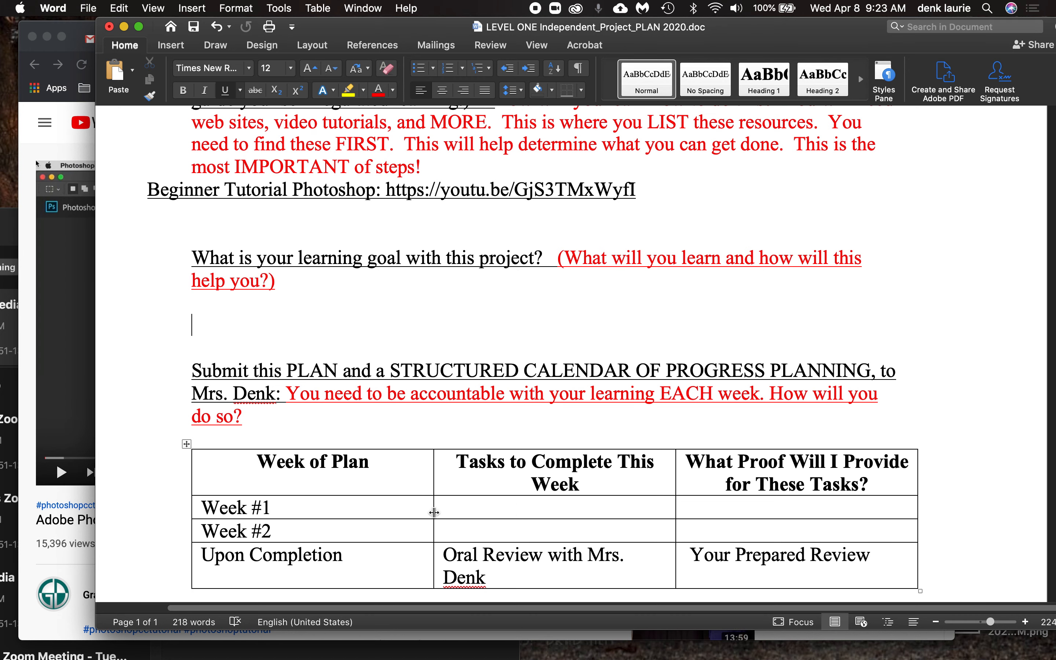
{"action": "mouse_move", "coordinate": [495, 250]}
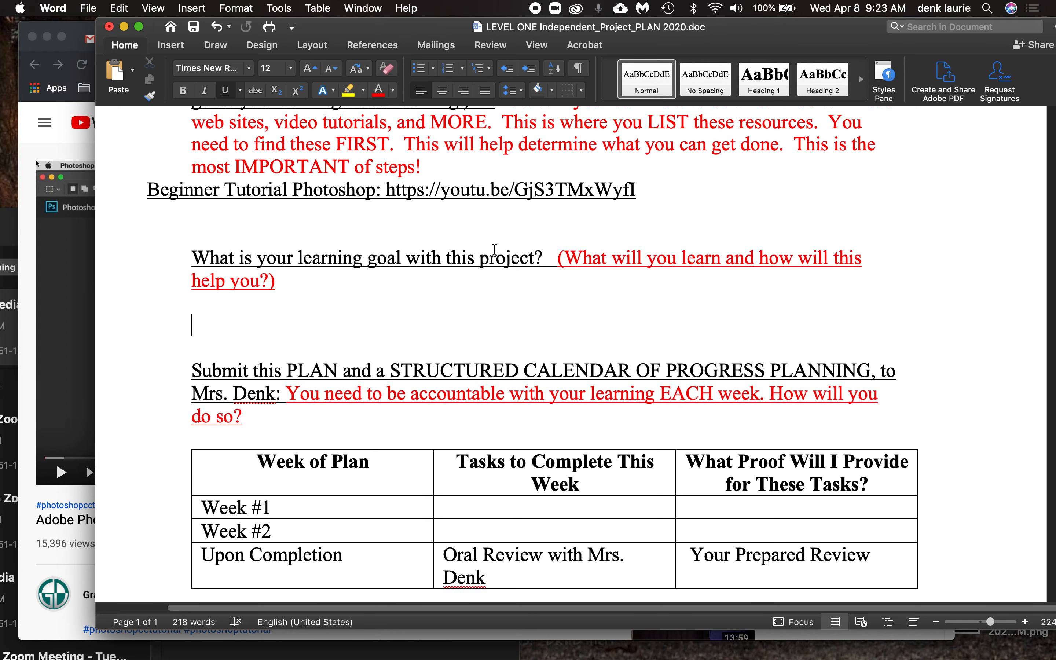
{"action": "mouse_move", "coordinate": [650, 497]}
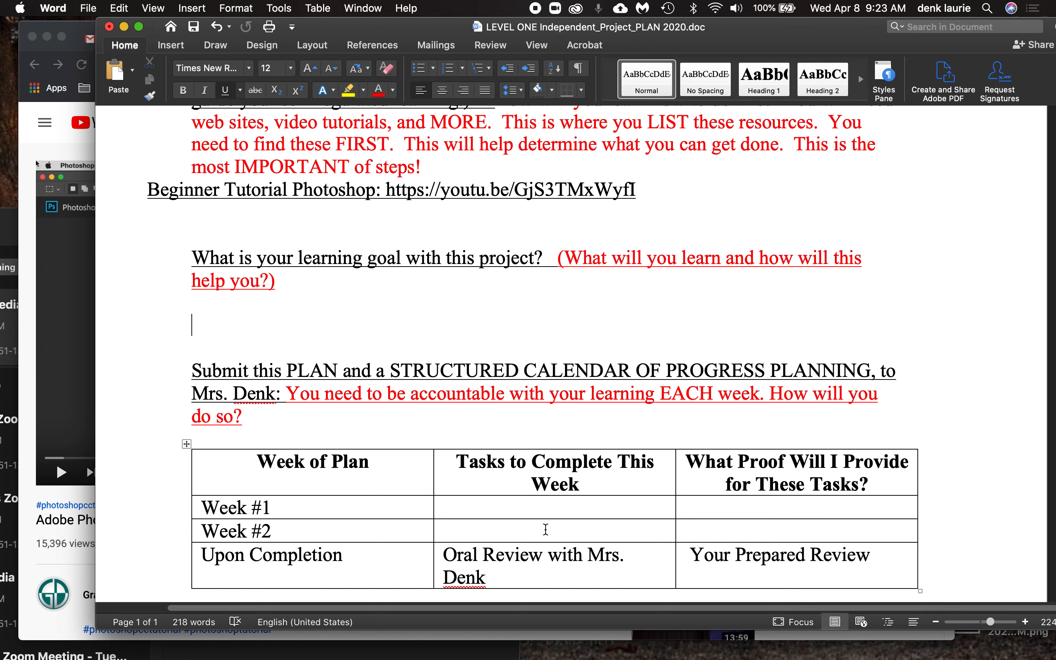
{"action": "mouse_move", "coordinate": [729, 520]}
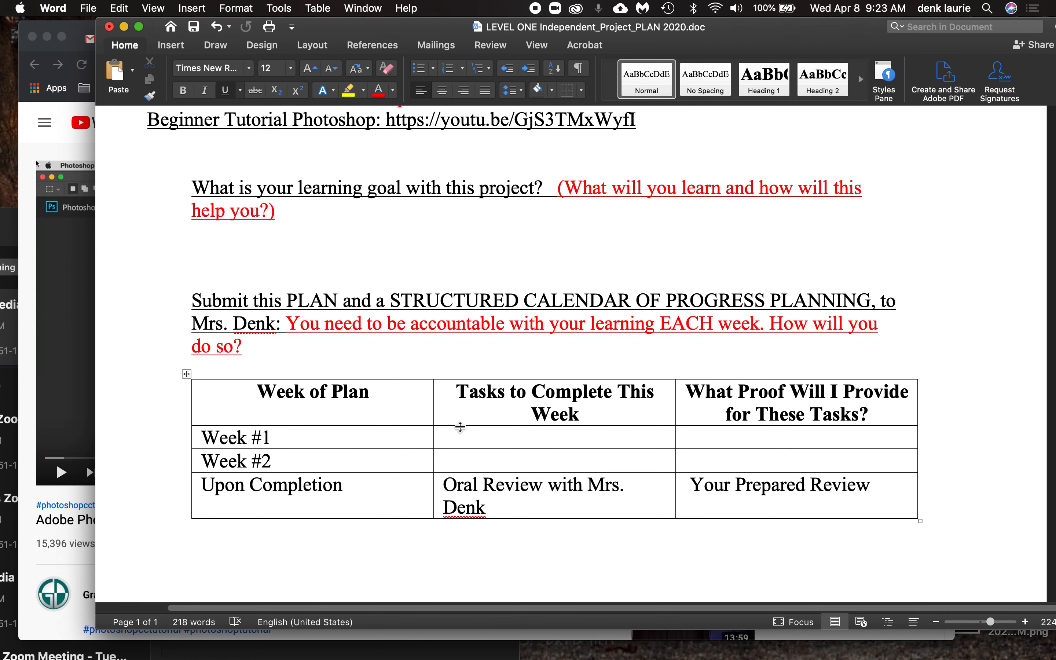
{"action": "scroll", "scroll_direction": "down", "scroll_amount": 3}
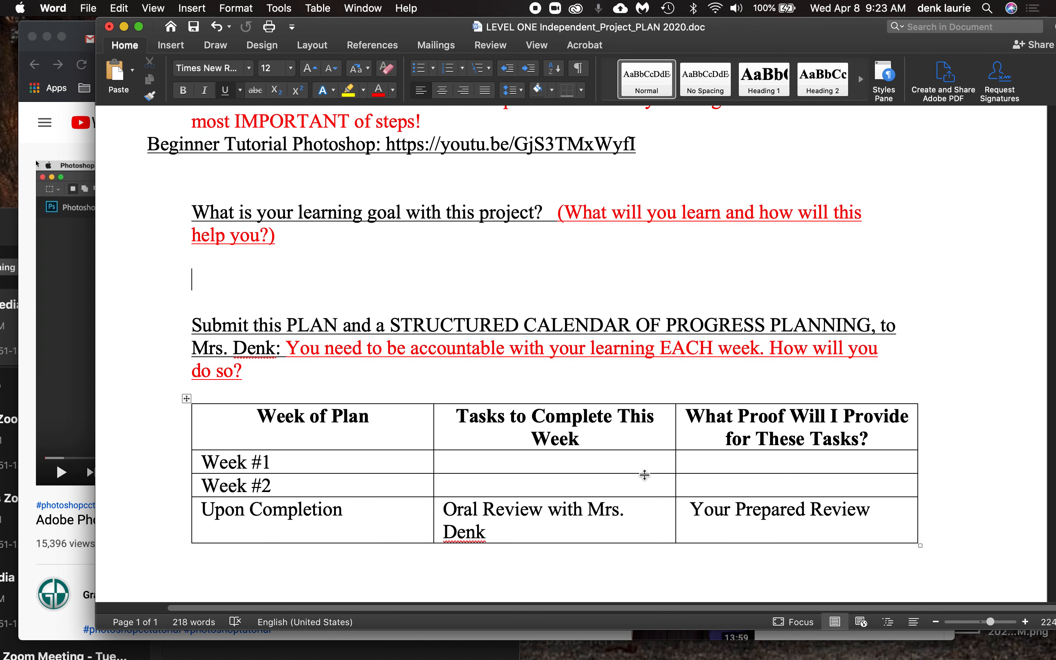
{"action": "left_click", "coordinate": [747, 461]}
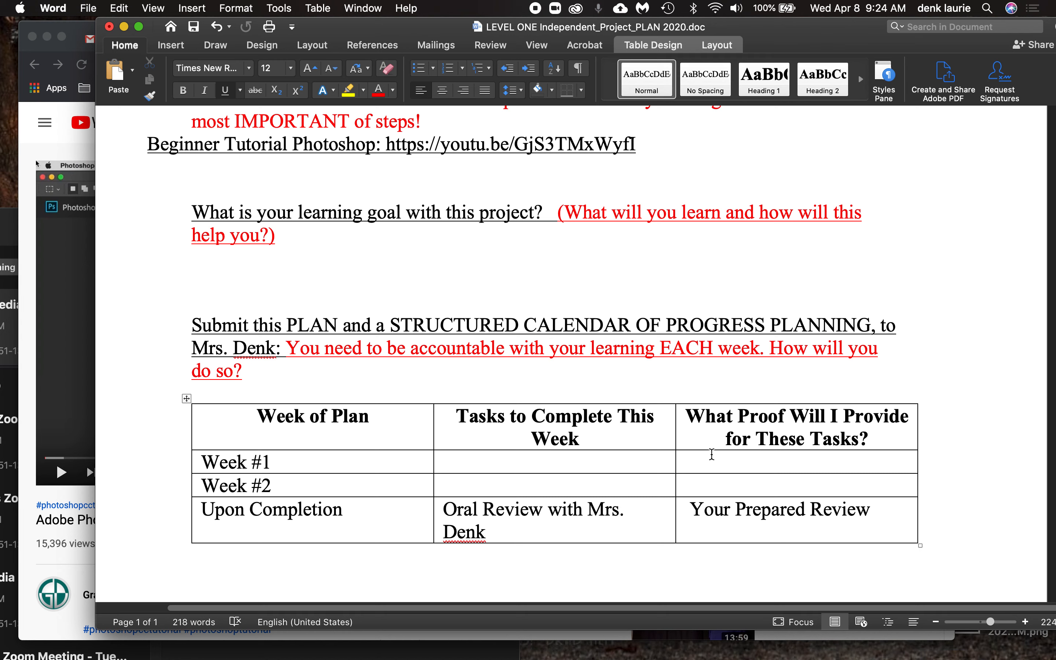
{"action": "mouse_move", "coordinate": [764, 468]}
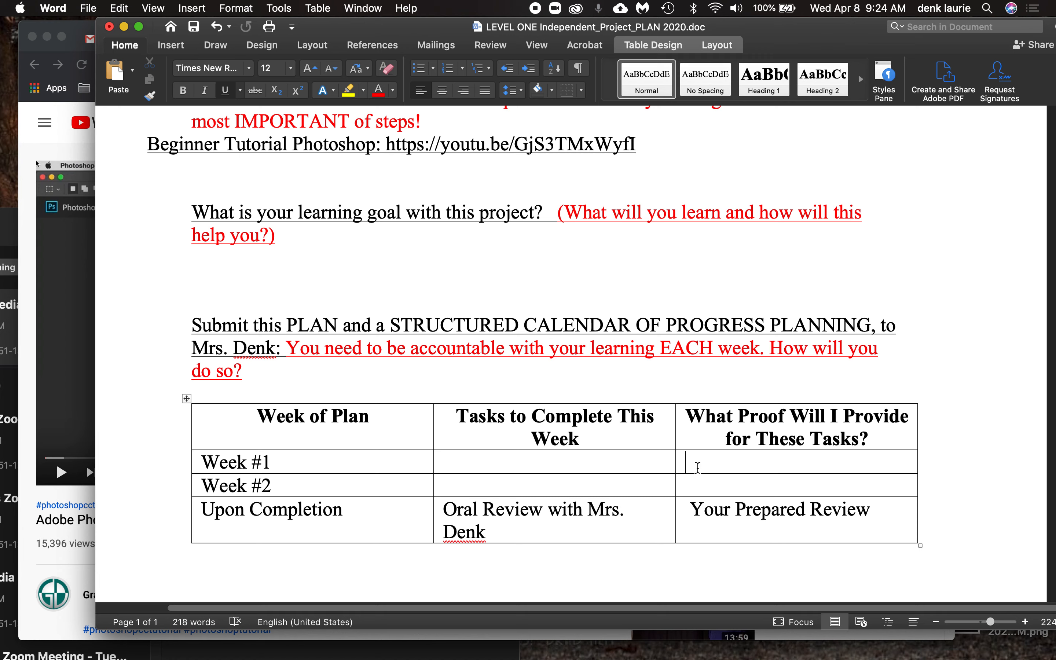
{"action": "mouse_move", "coordinate": [750, 475]}
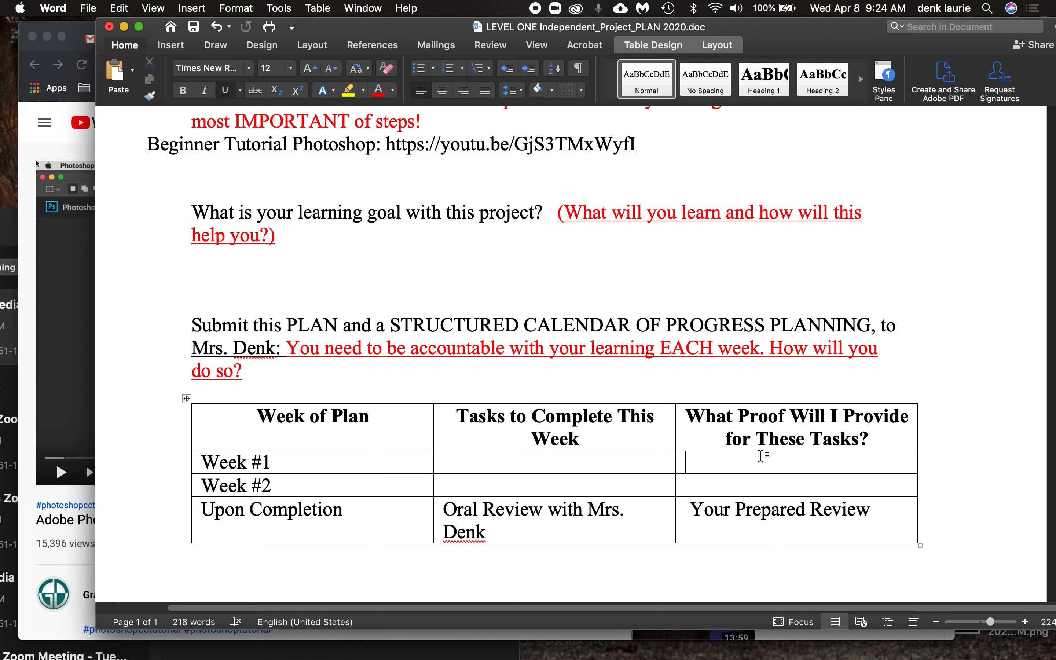
{"action": "mouse_move", "coordinate": [747, 483]}
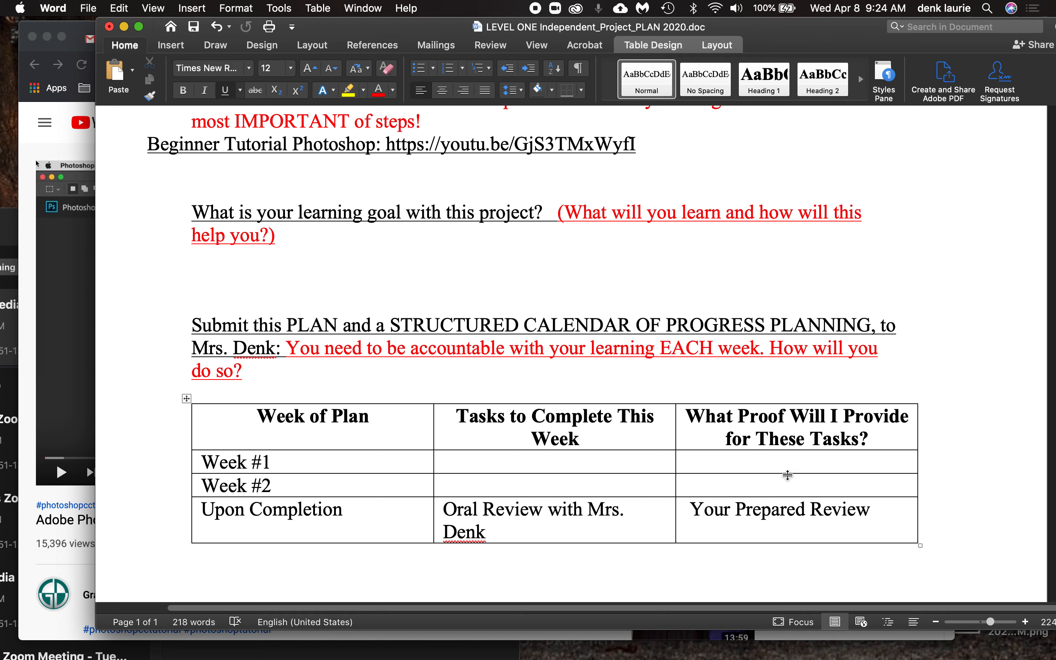
{"action": "scroll", "scroll_direction": "up", "scroll_amount": 3}
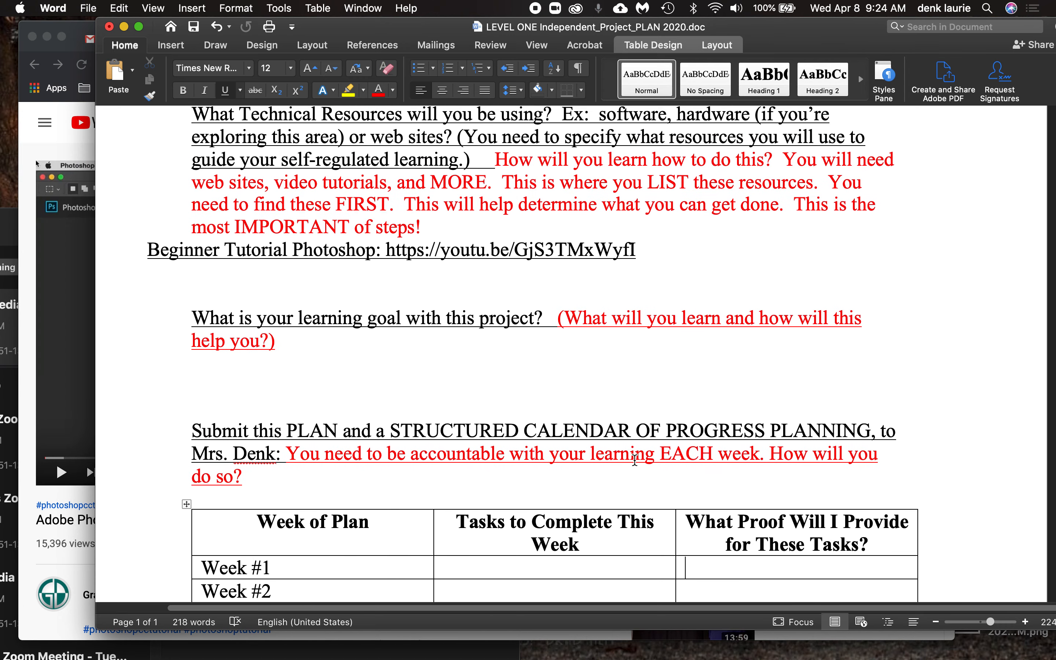
{"action": "scroll", "scroll_direction": "up", "scroll_amount": 3}
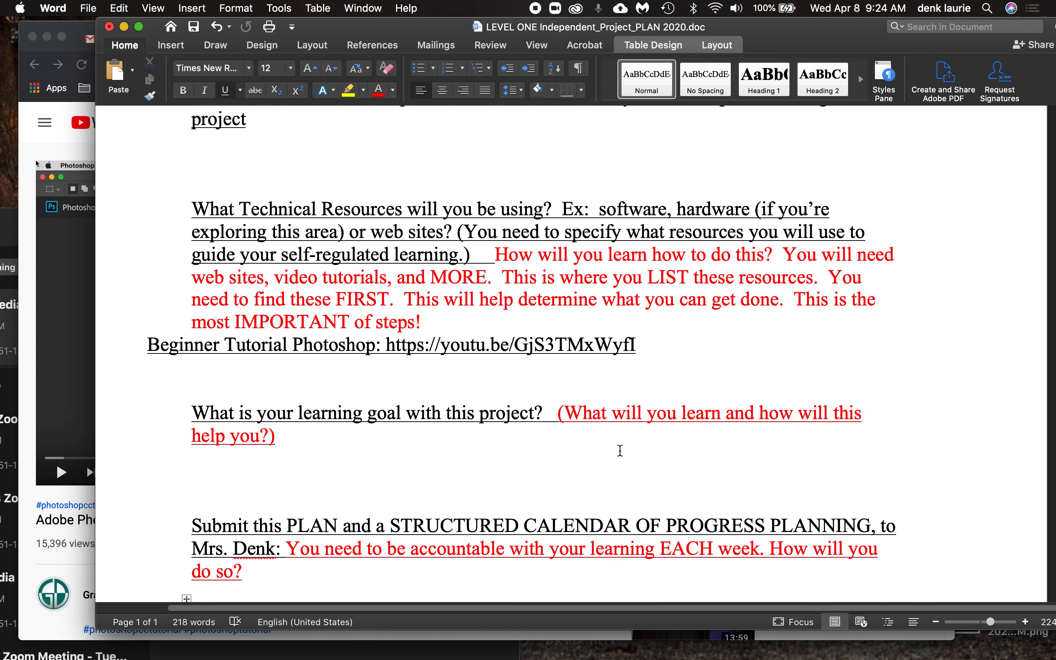
{"action": "scroll", "scroll_direction": "down", "scroll_amount": 3}
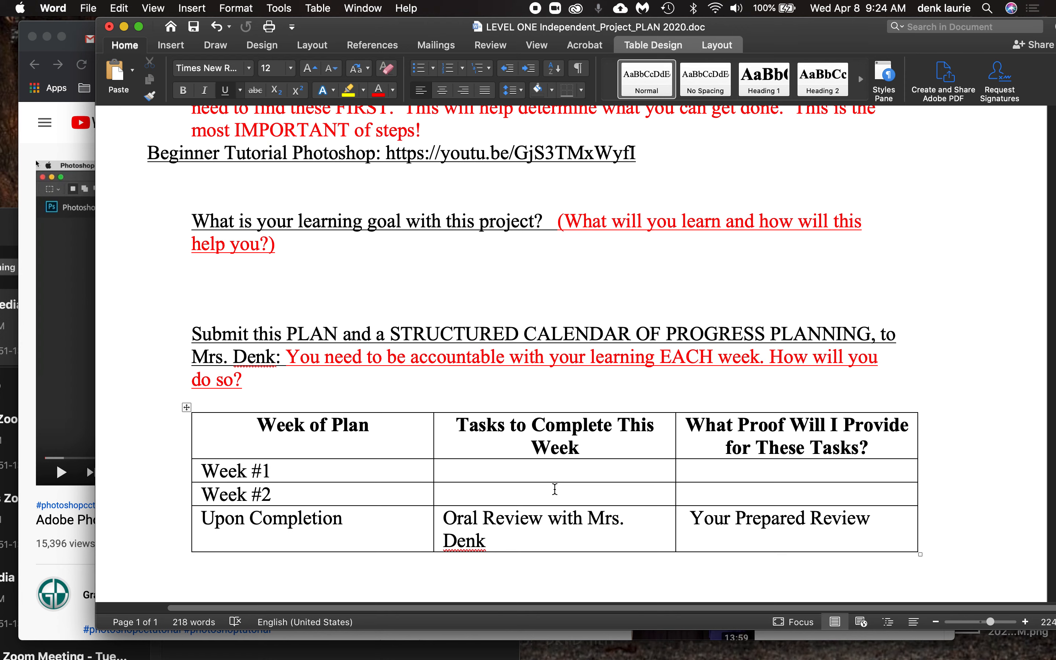
{"action": "mouse_move", "coordinate": [588, 505]}
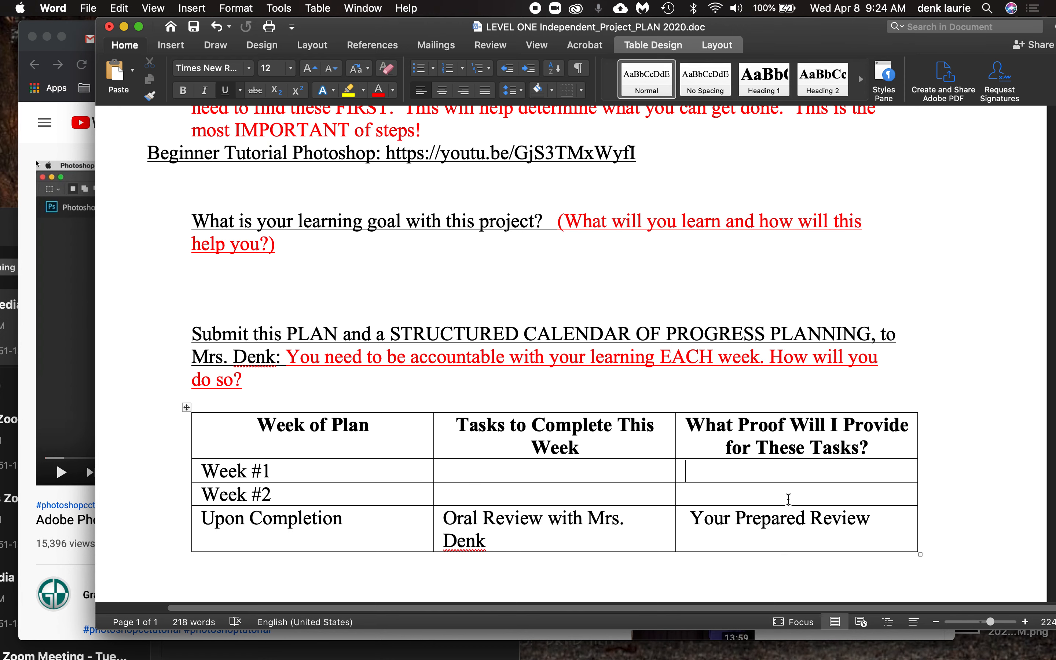
{"action": "scroll", "scroll_direction": "up", "scroll_amount": 3}
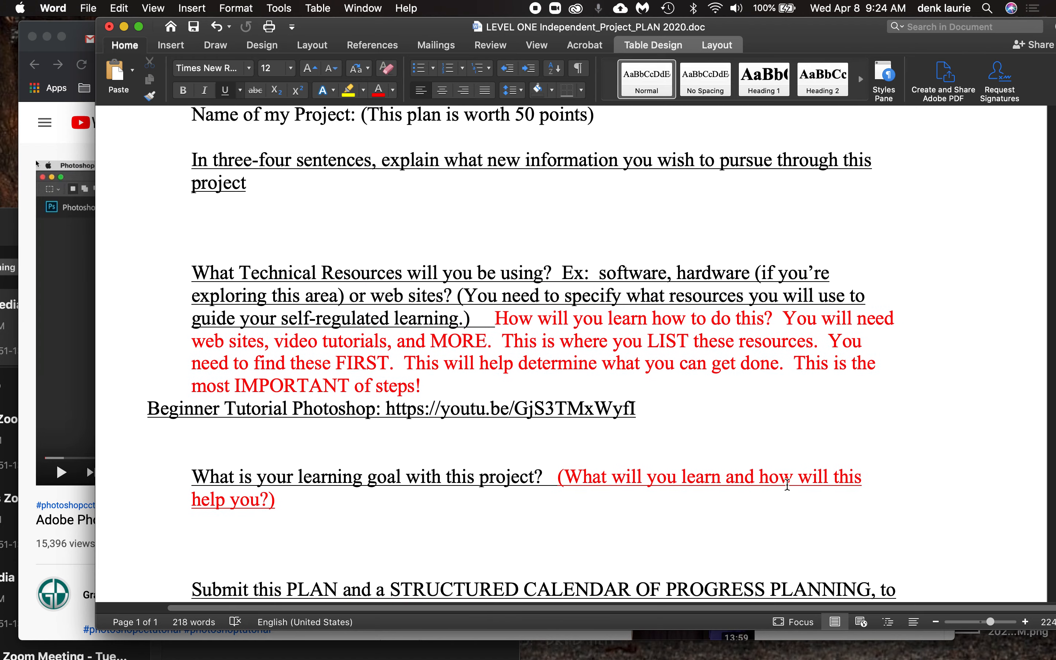
{"action": "scroll", "scroll_direction": "up", "scroll_amount": 3}
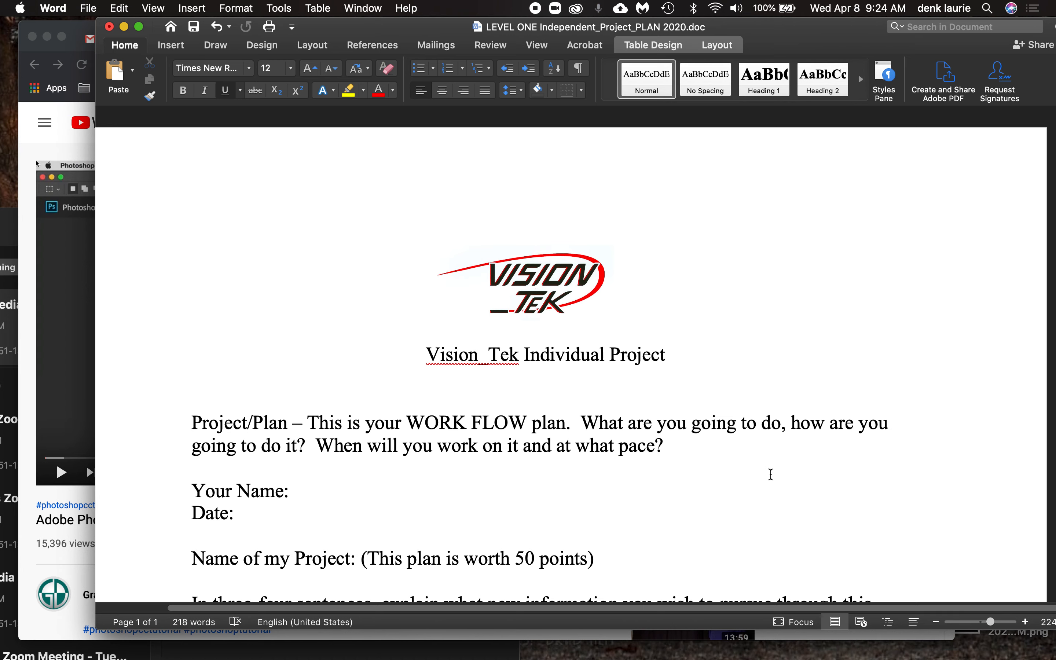
{"action": "mouse_move", "coordinate": [633, 270]}
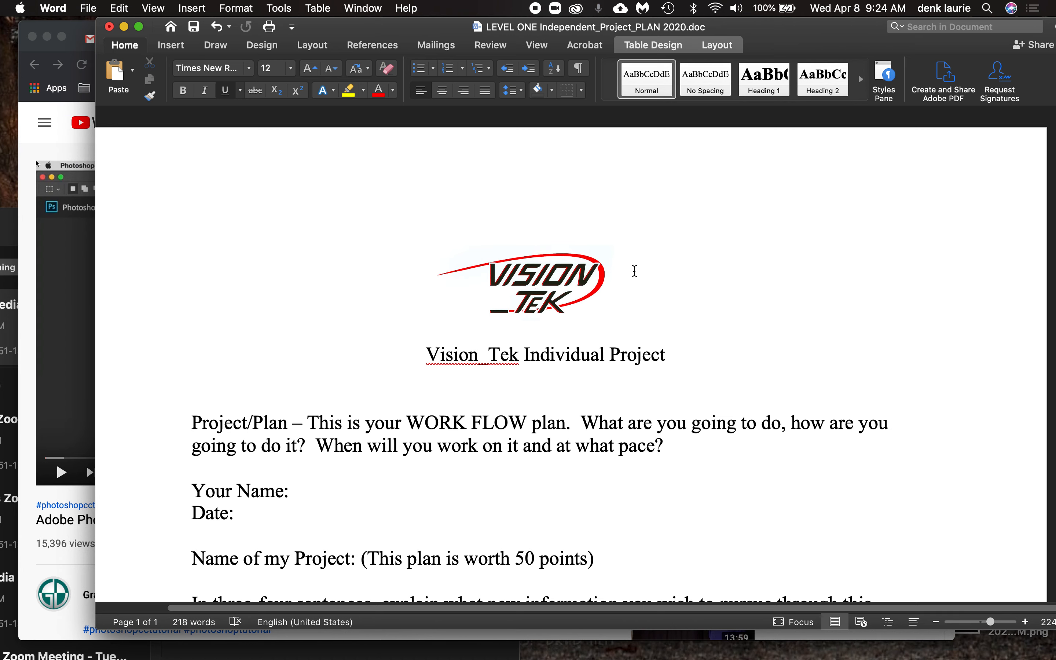
{"action": "mouse_move", "coordinate": [550, 23]}
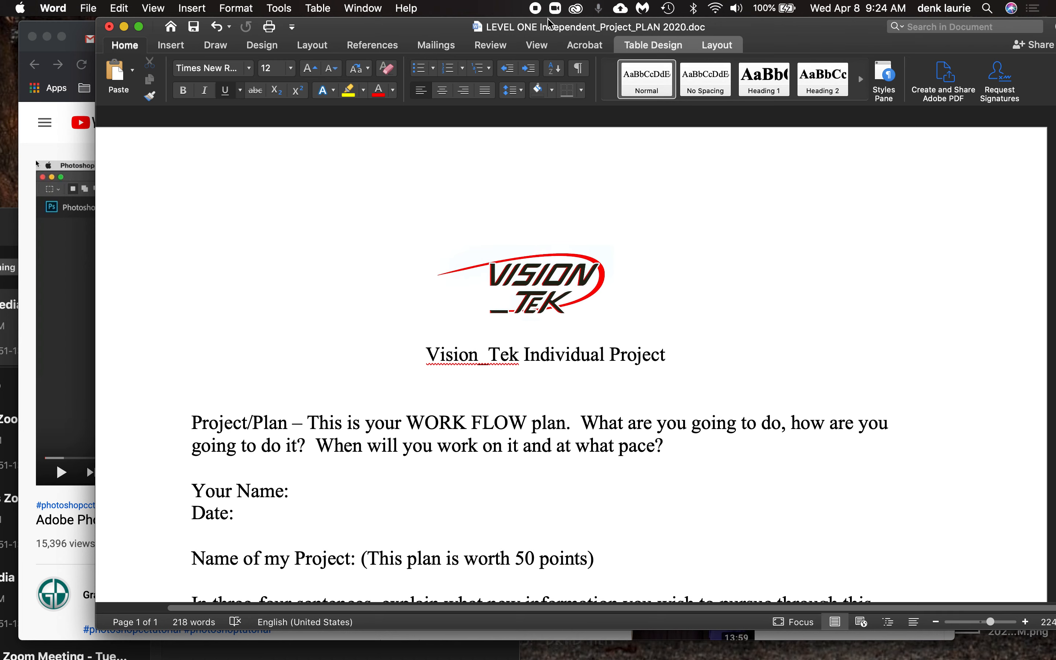